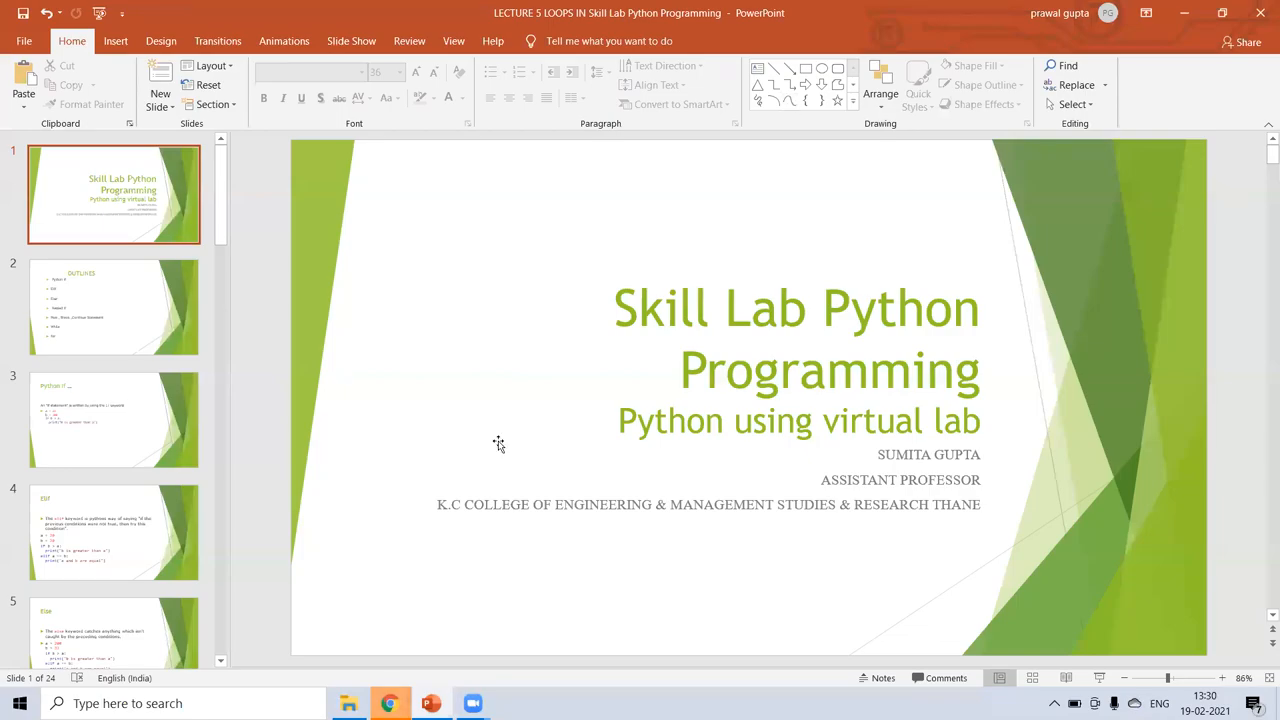
mouse_move(420, 638)
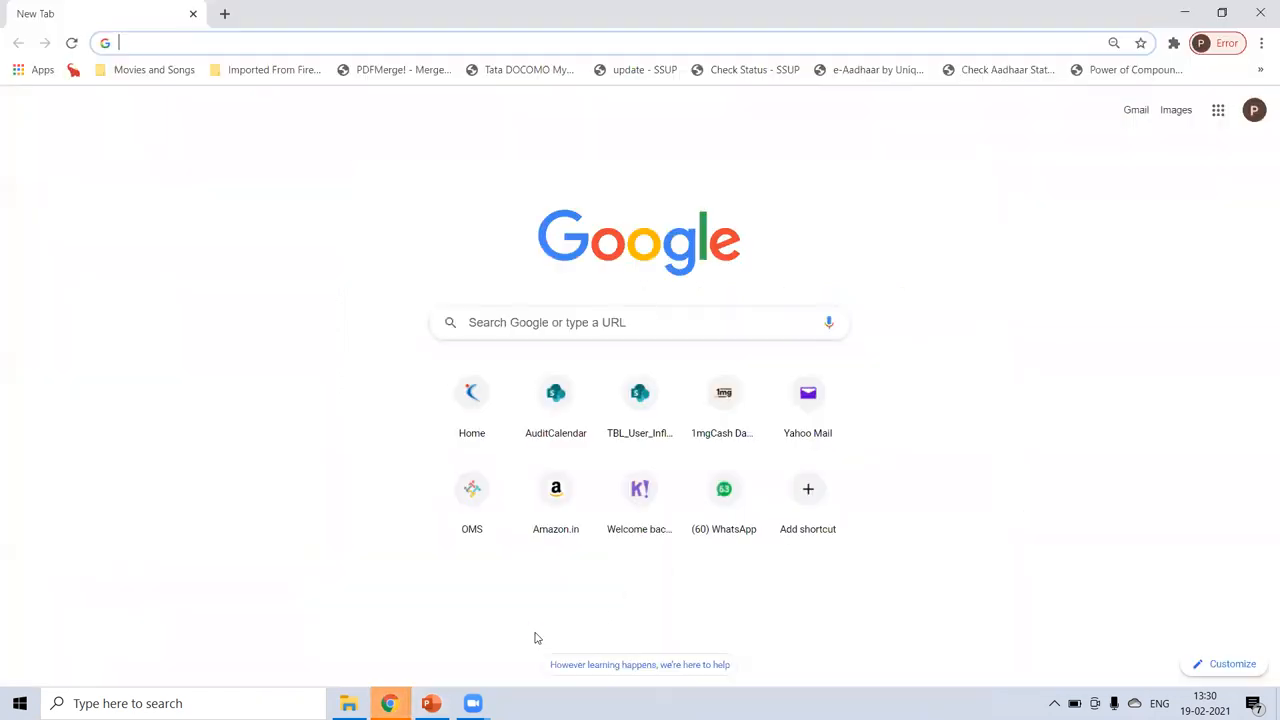
Search Google for 'python using virtual lab' and open the Virtual Labs Python experiment list.
left_click(400, 42)
type("python using virtual lab")
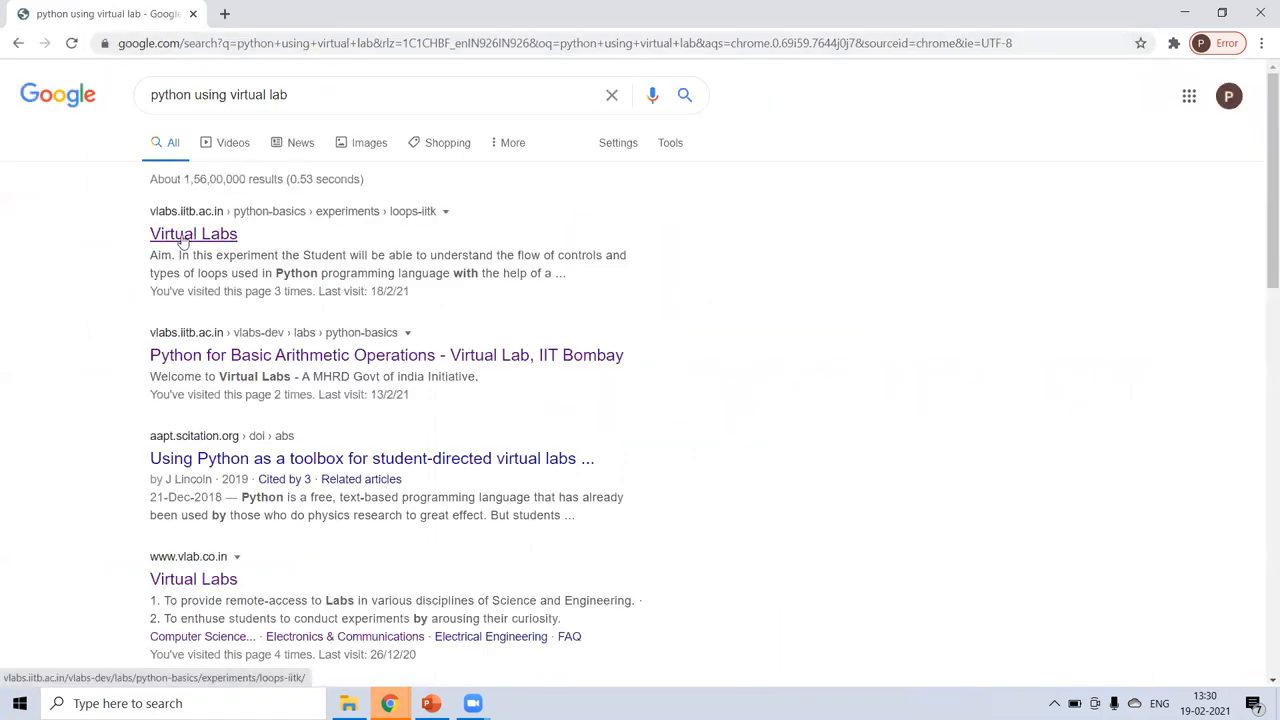
left_click(193, 233)
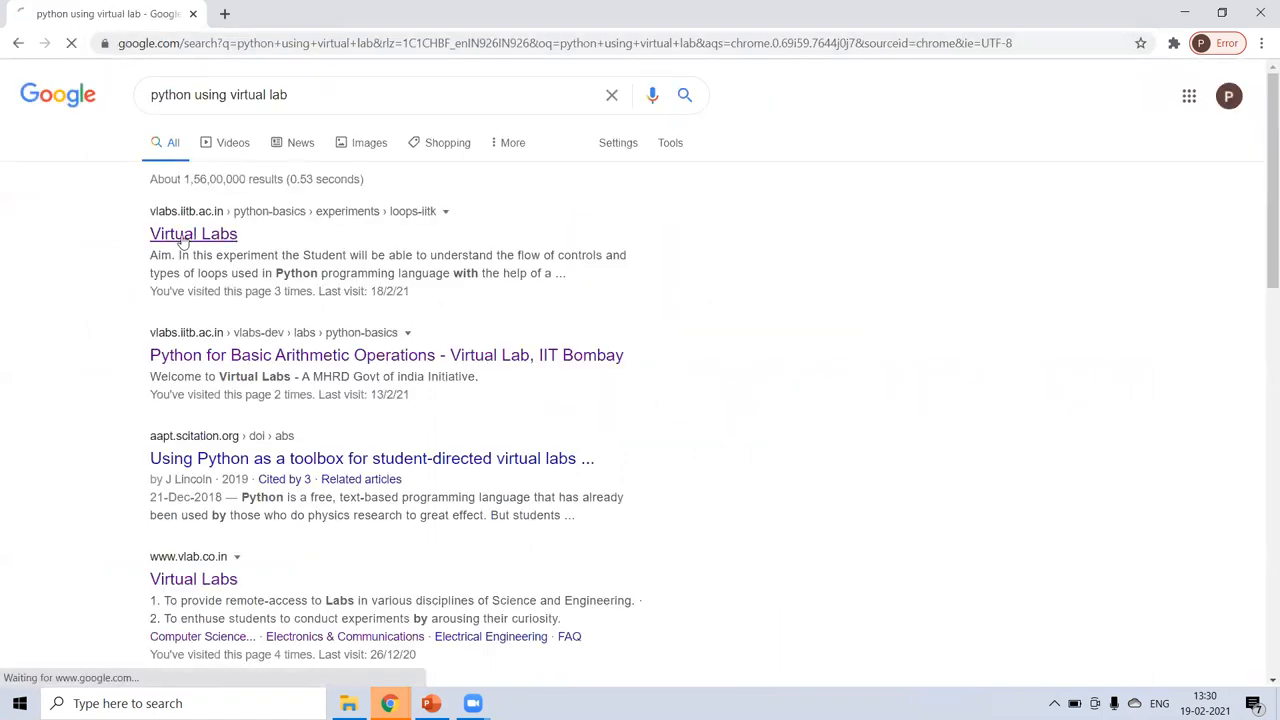
left_click(193, 233)
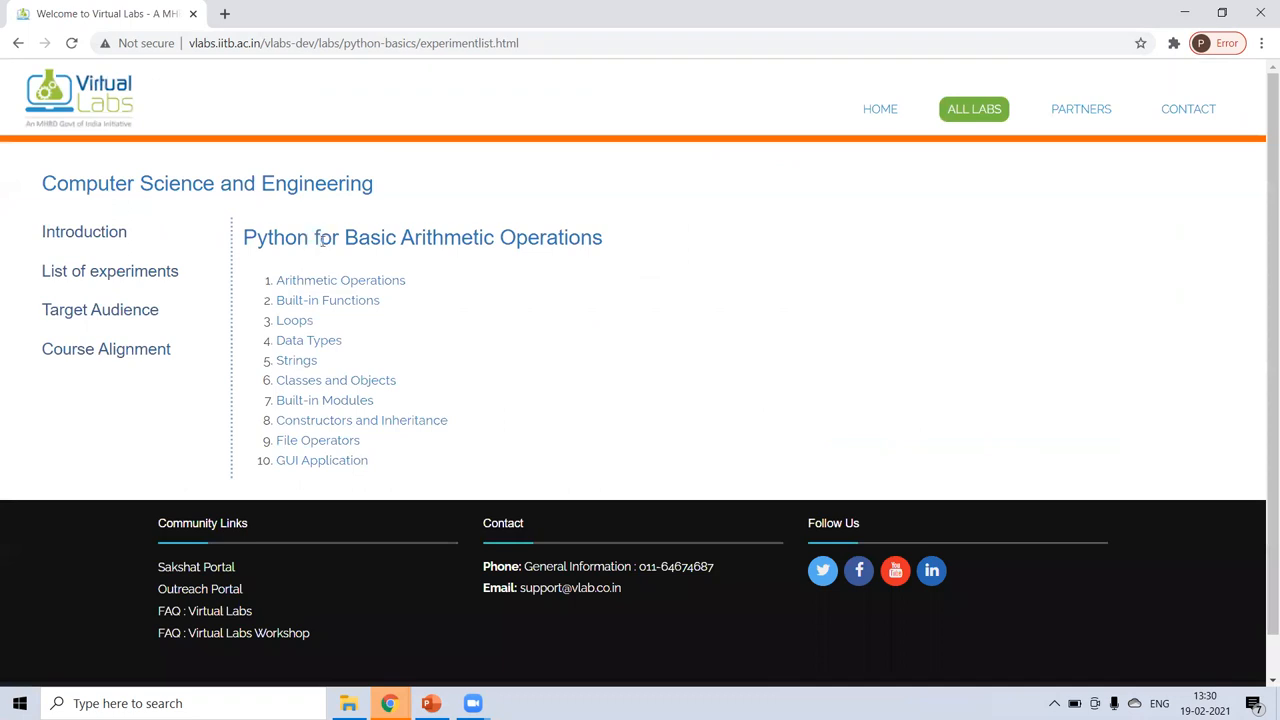
mouse_move(340, 280)
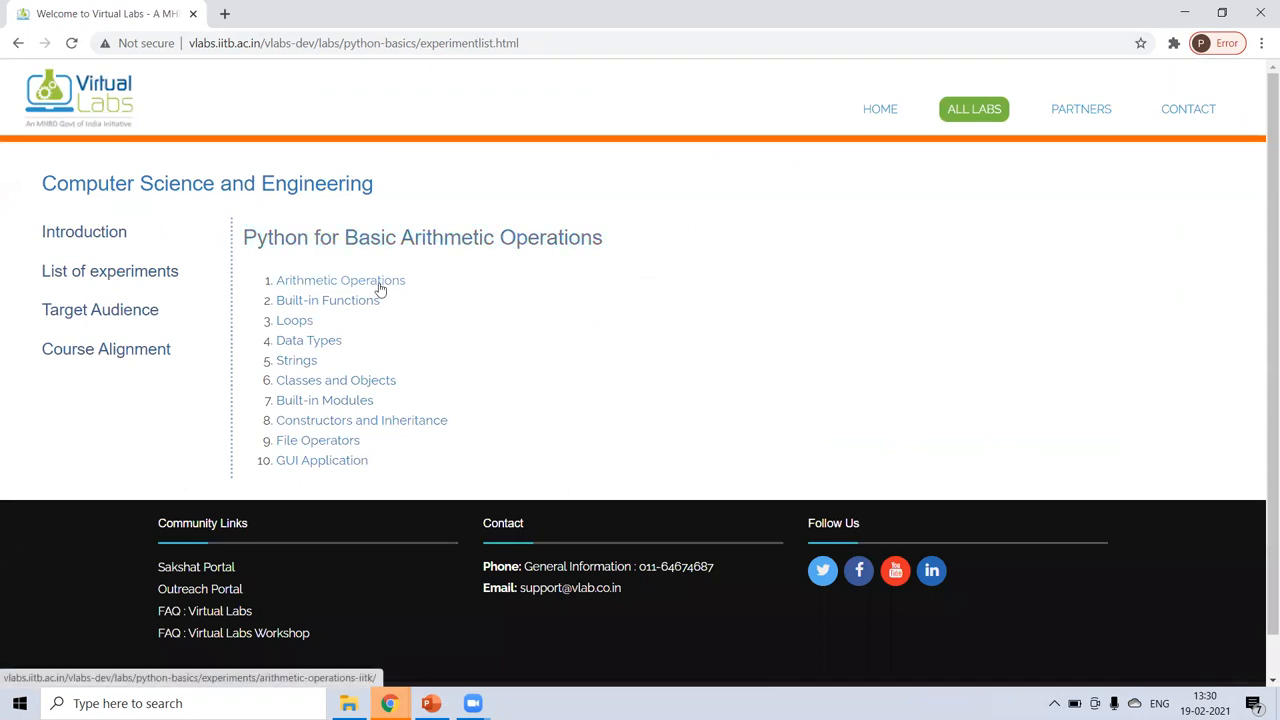
Open the Arithmetic Operations experiment, skim its theory and pre test, then show its simulation.
left_click(340, 280)
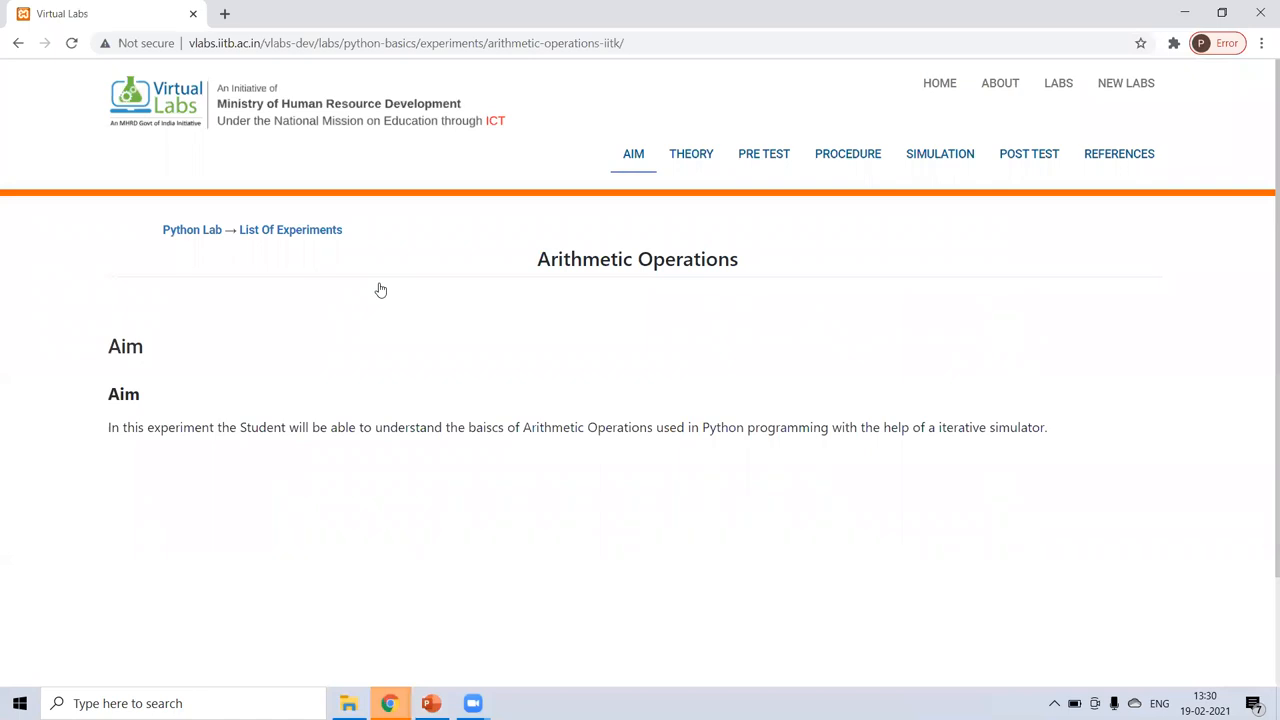
mouse_move(491, 395)
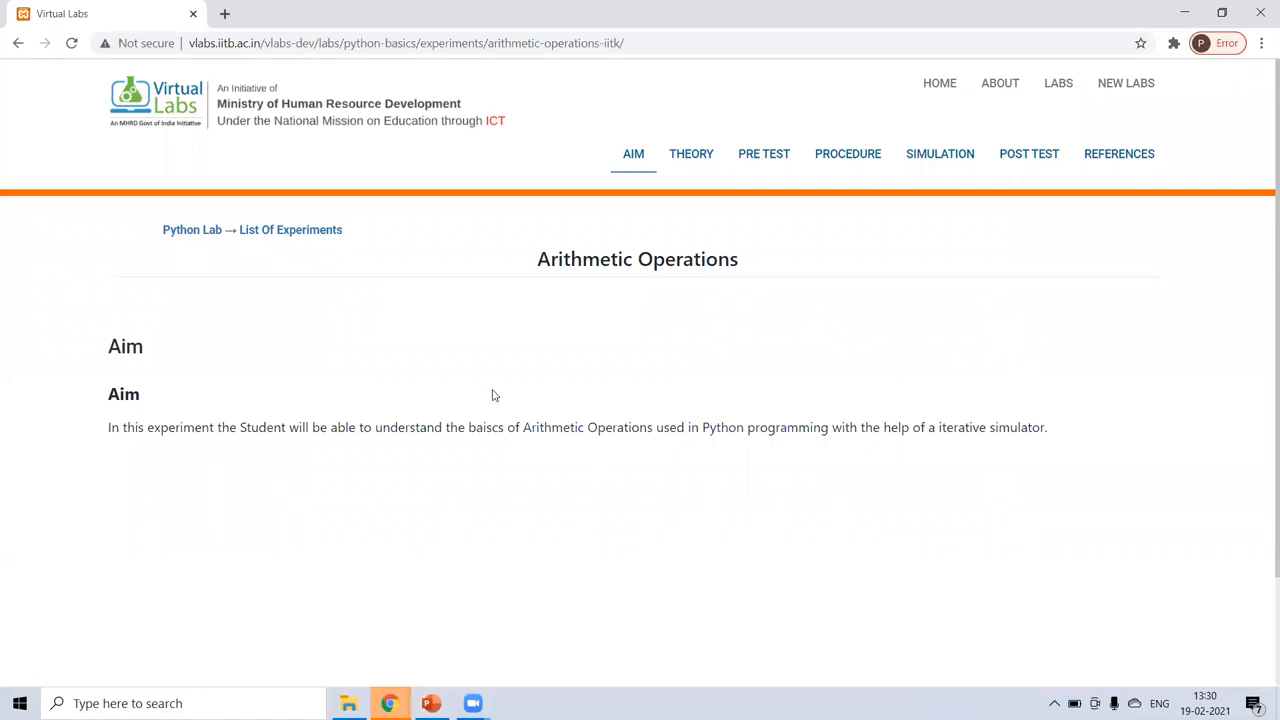
left_click(691, 154)
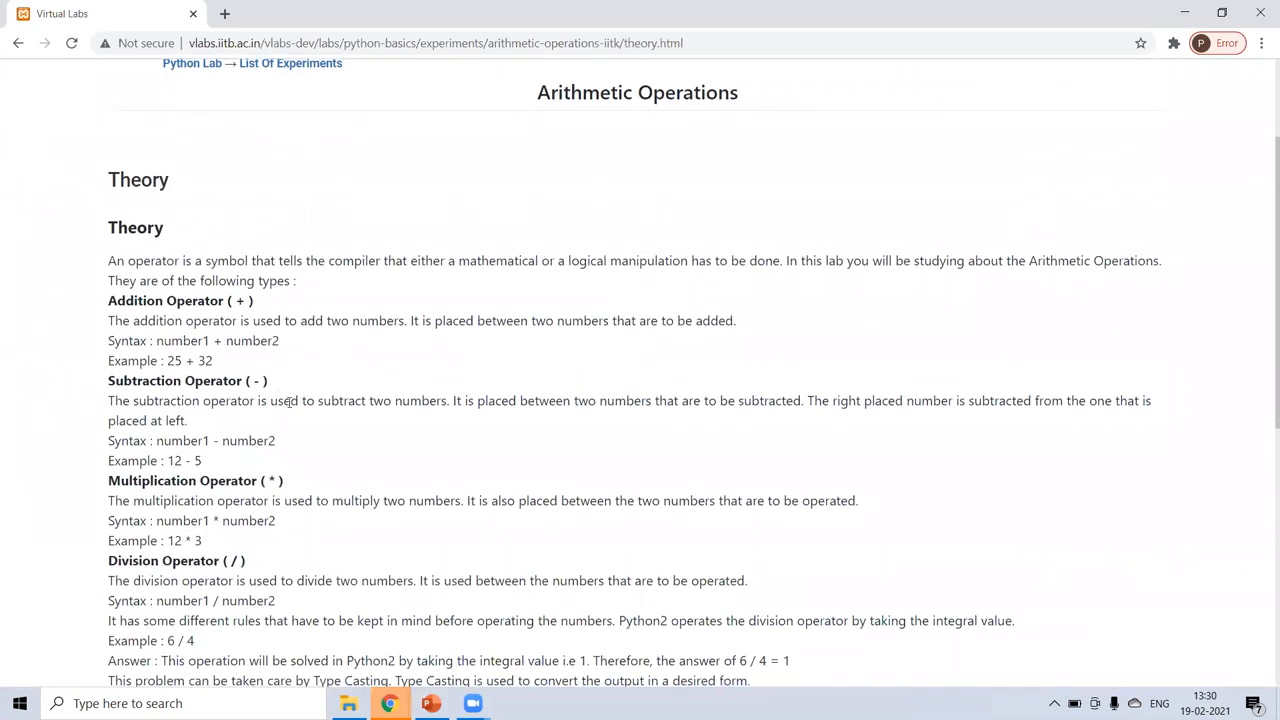
scroll("down", 3)
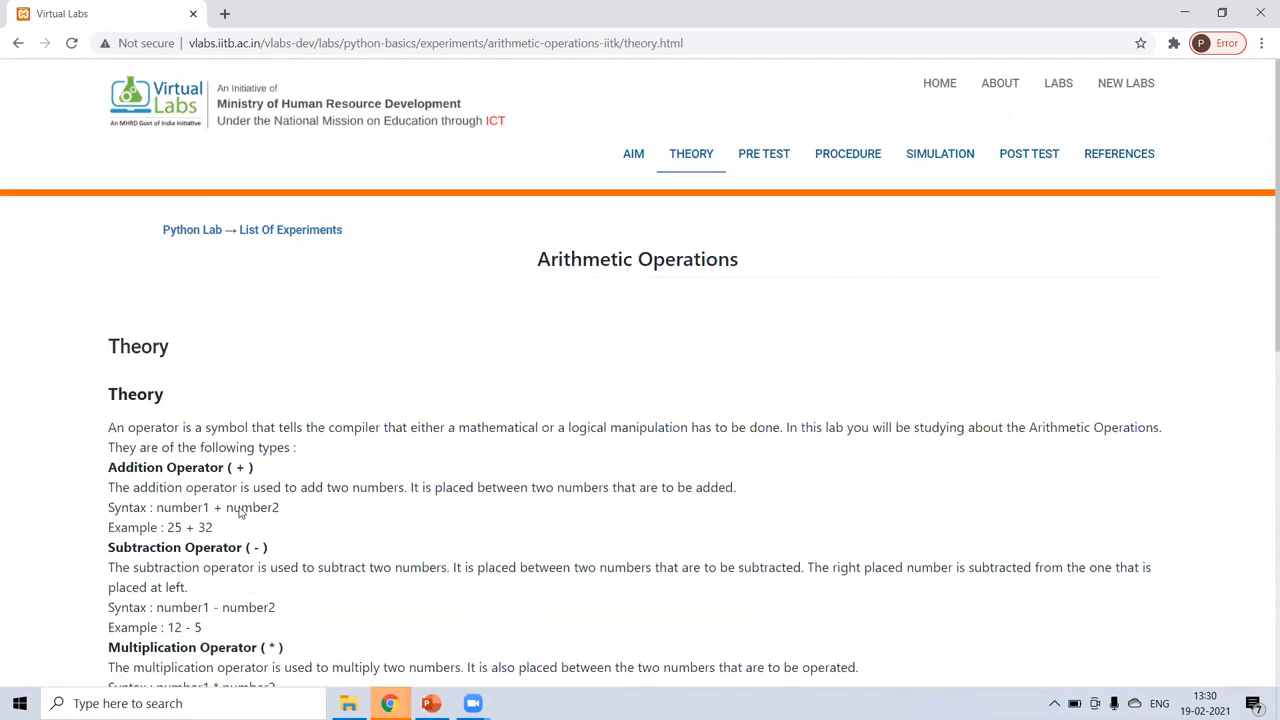
left_click(763, 153)
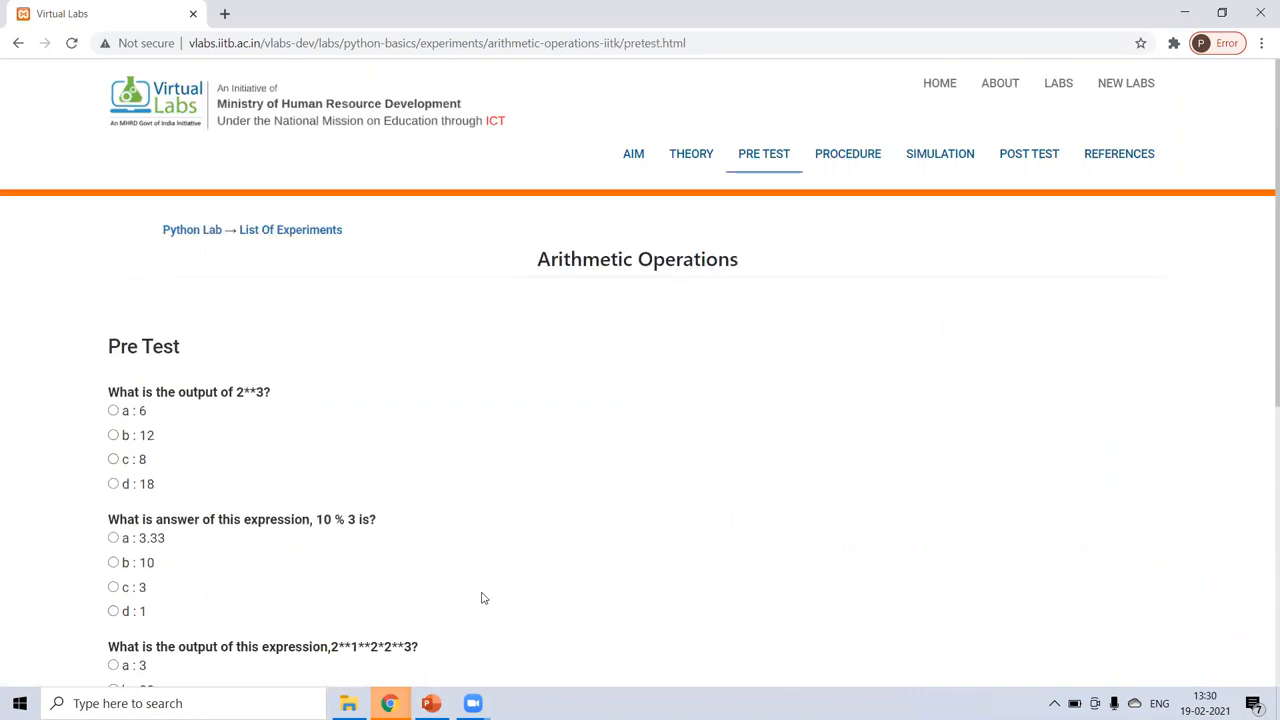
mouse_move(270, 392)
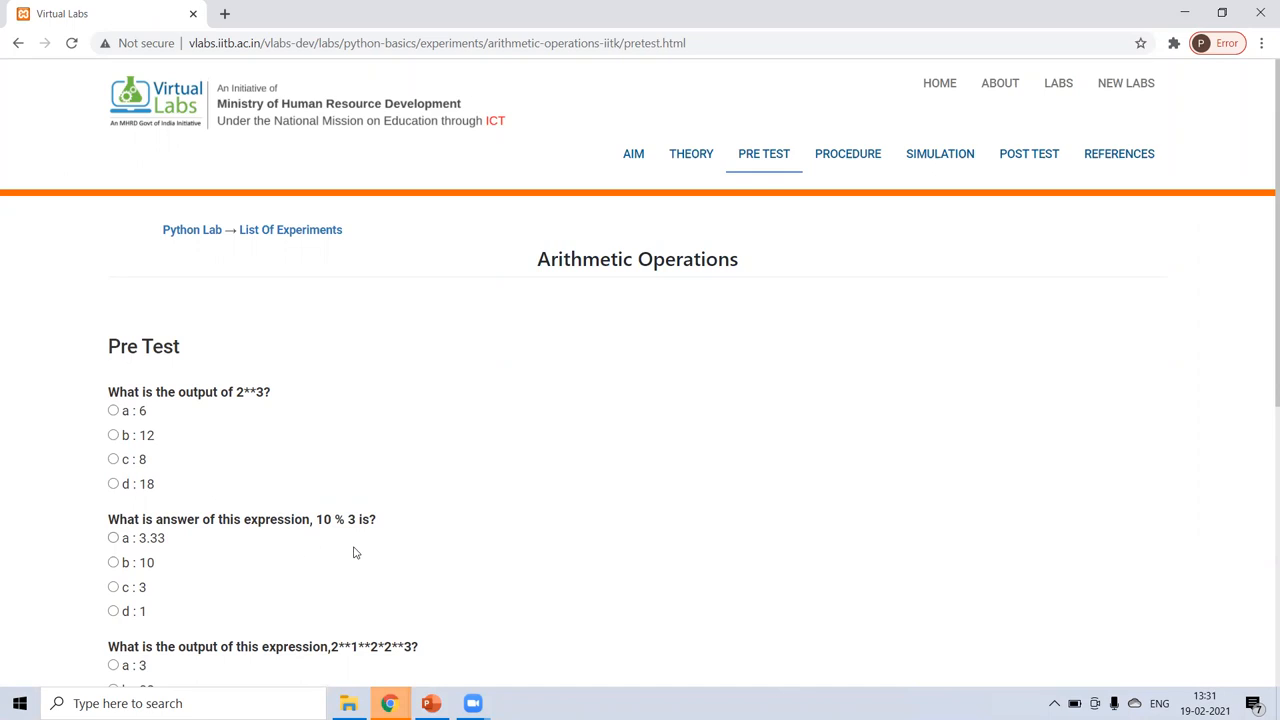
mouse_move(721, 351)
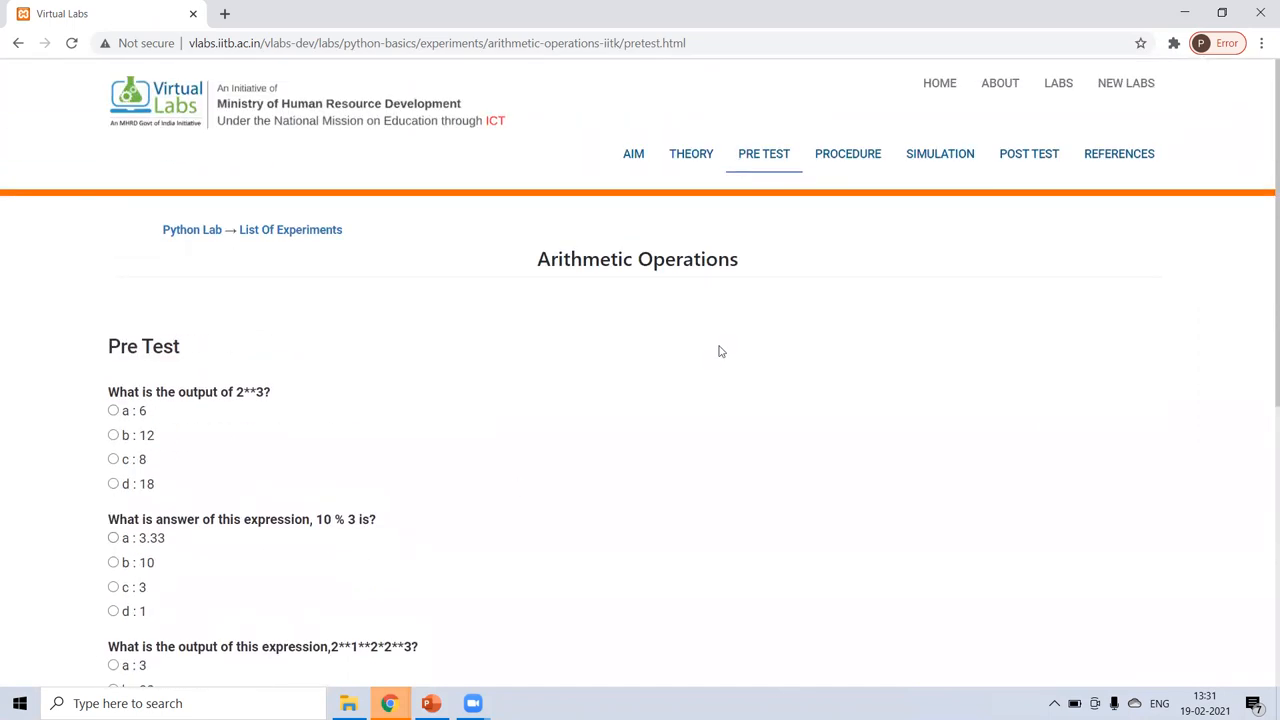
left_click(847, 153)
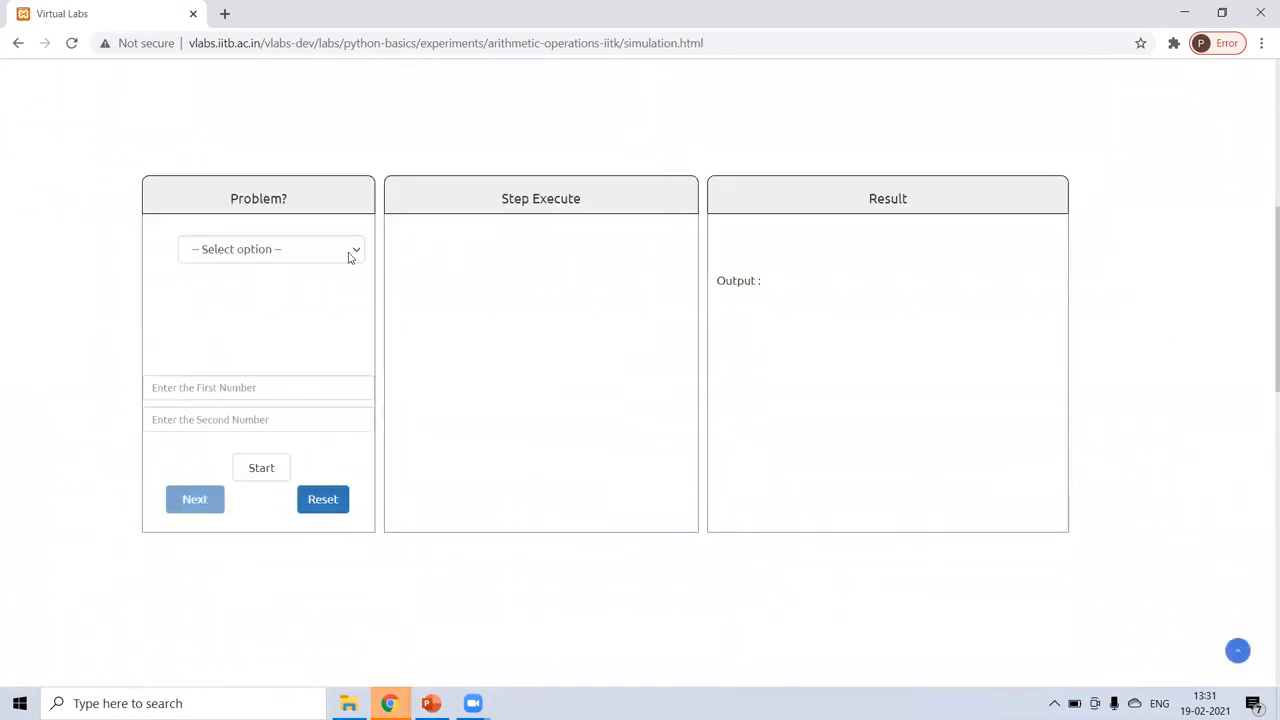
Simulate Addition of 3 and 6 step by step until c = 9 is printed.
left_click(270, 249)
type("3")
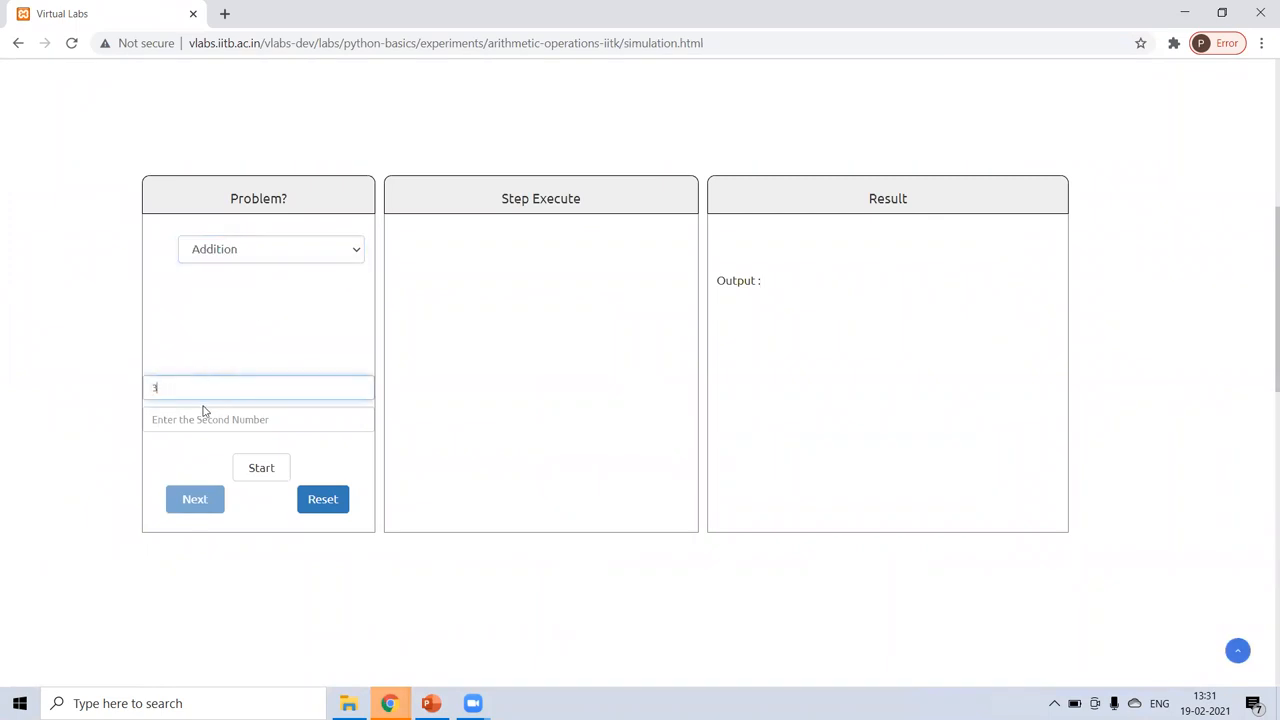
type("6")
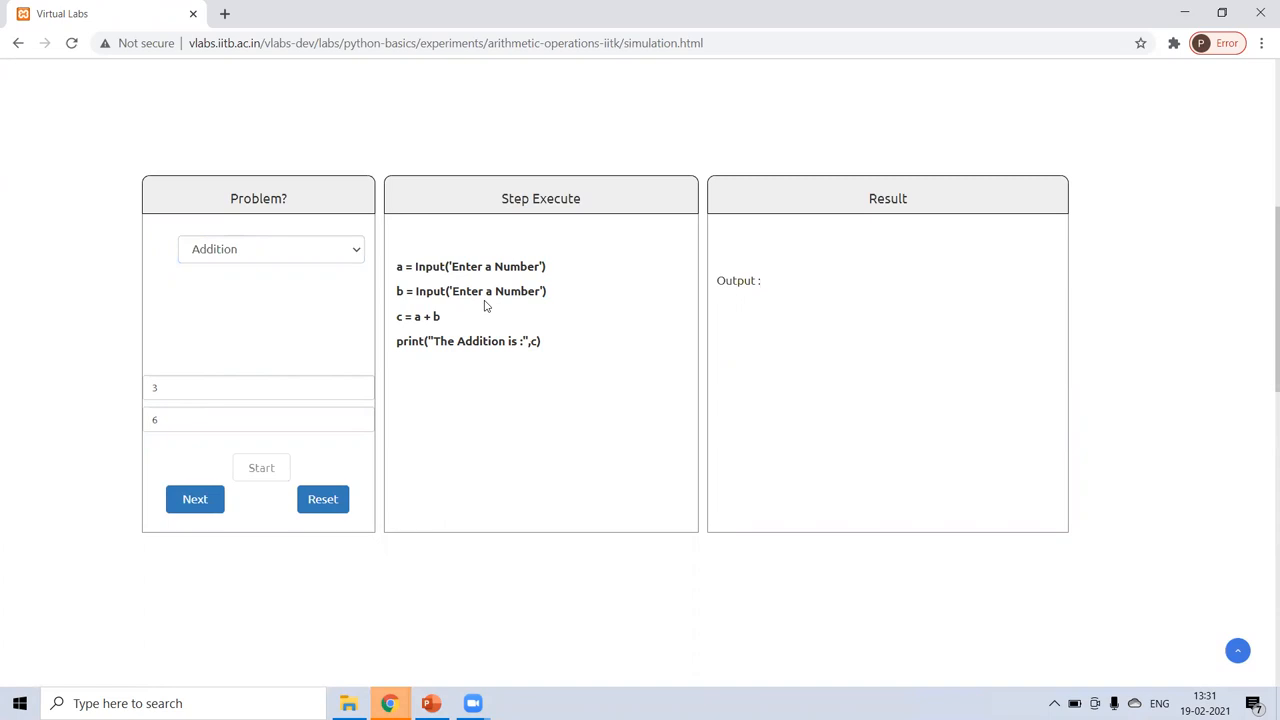
mouse_move(392, 386)
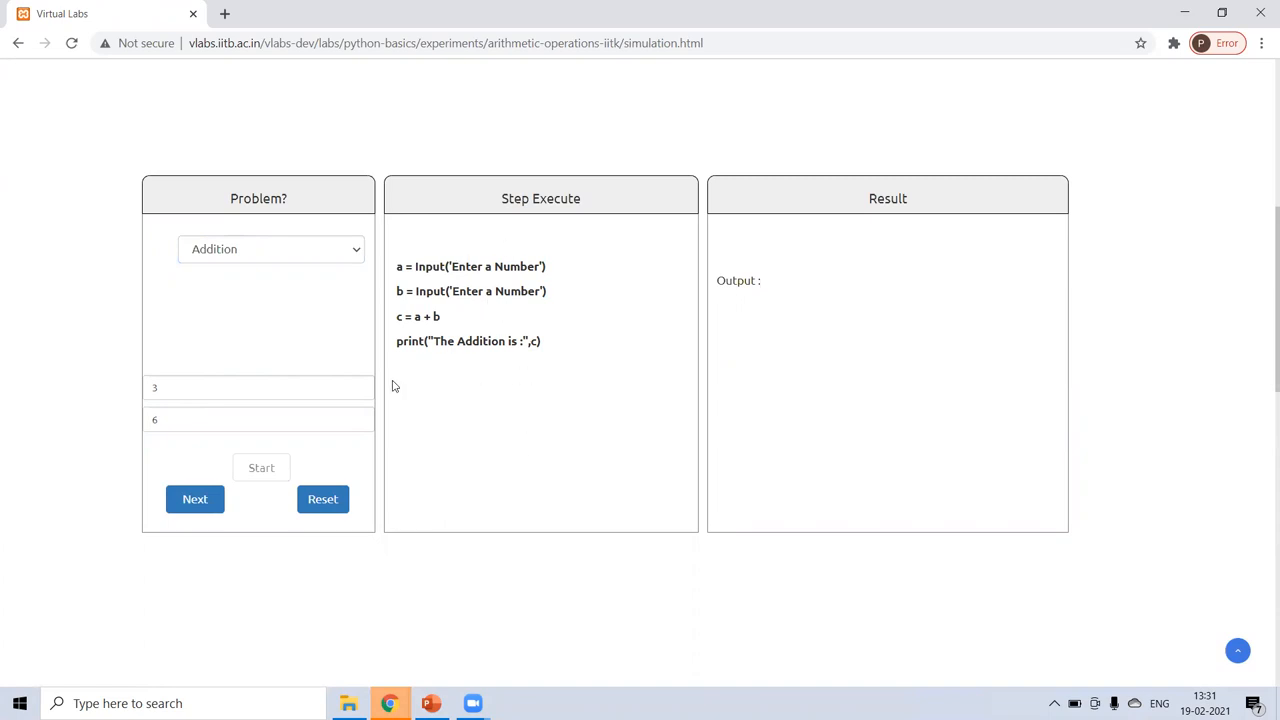
mouse_move(404, 302)
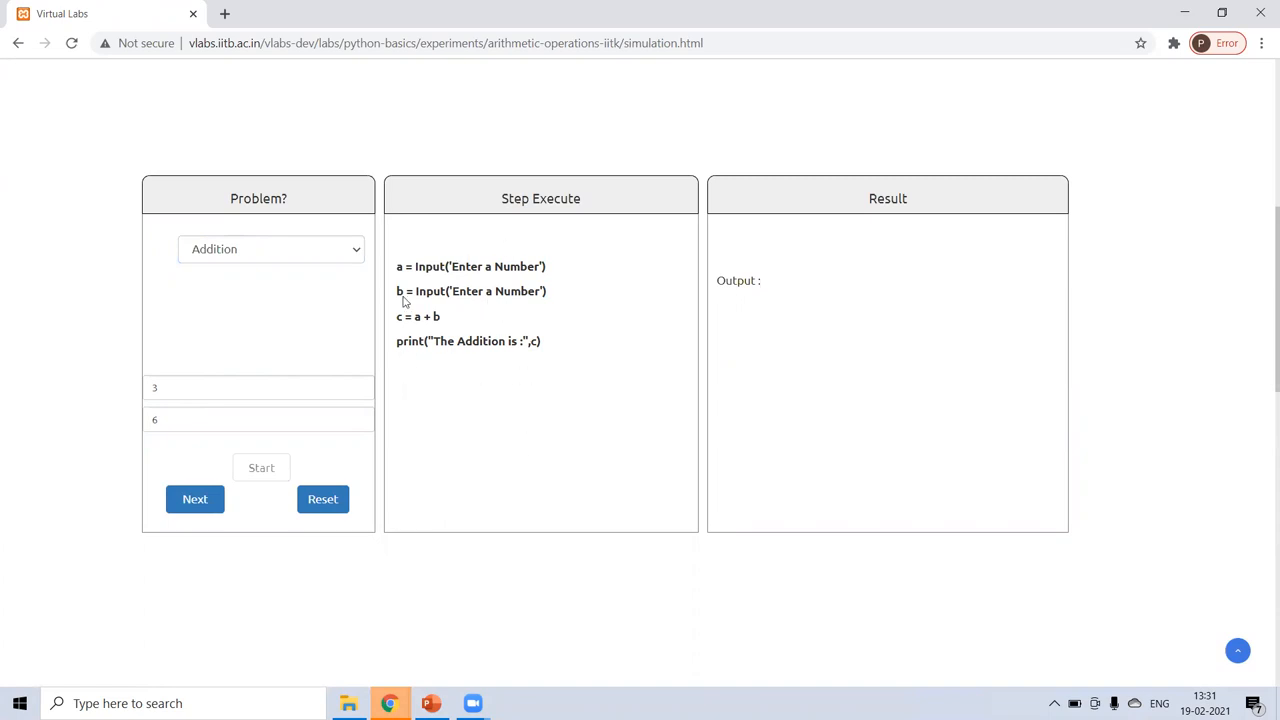
left_click(195, 499)
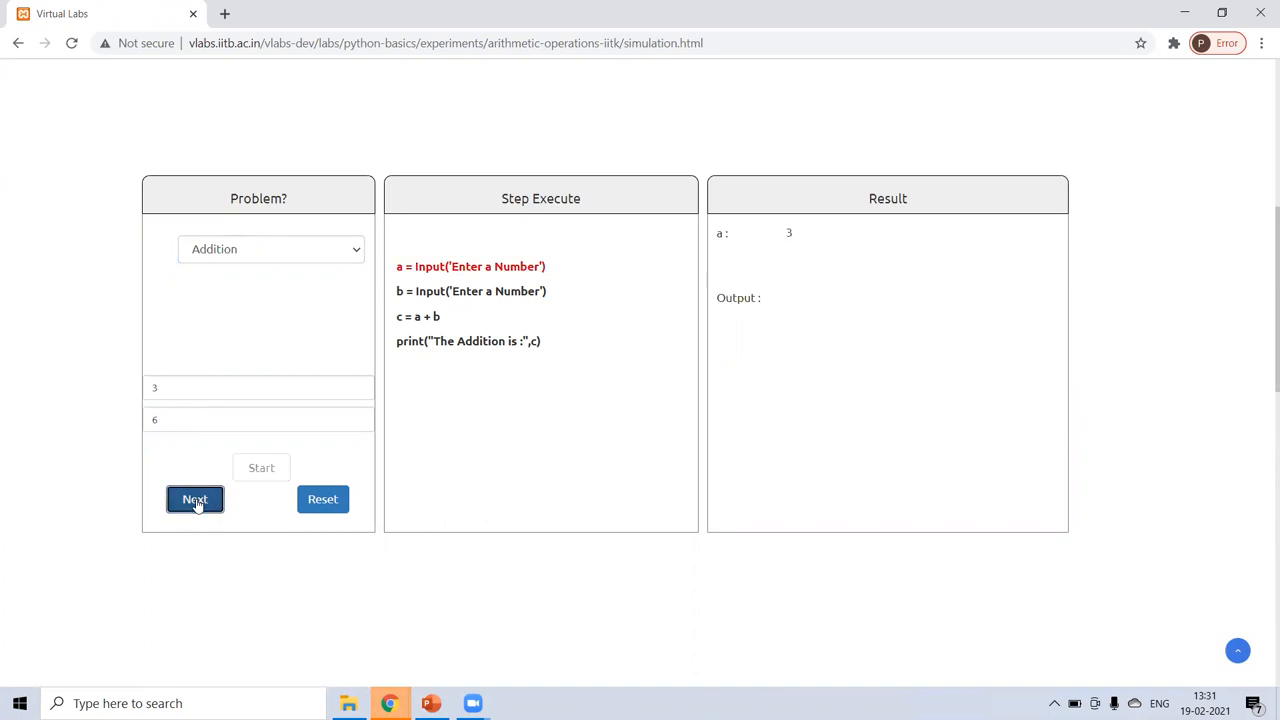
left_click(195, 499)
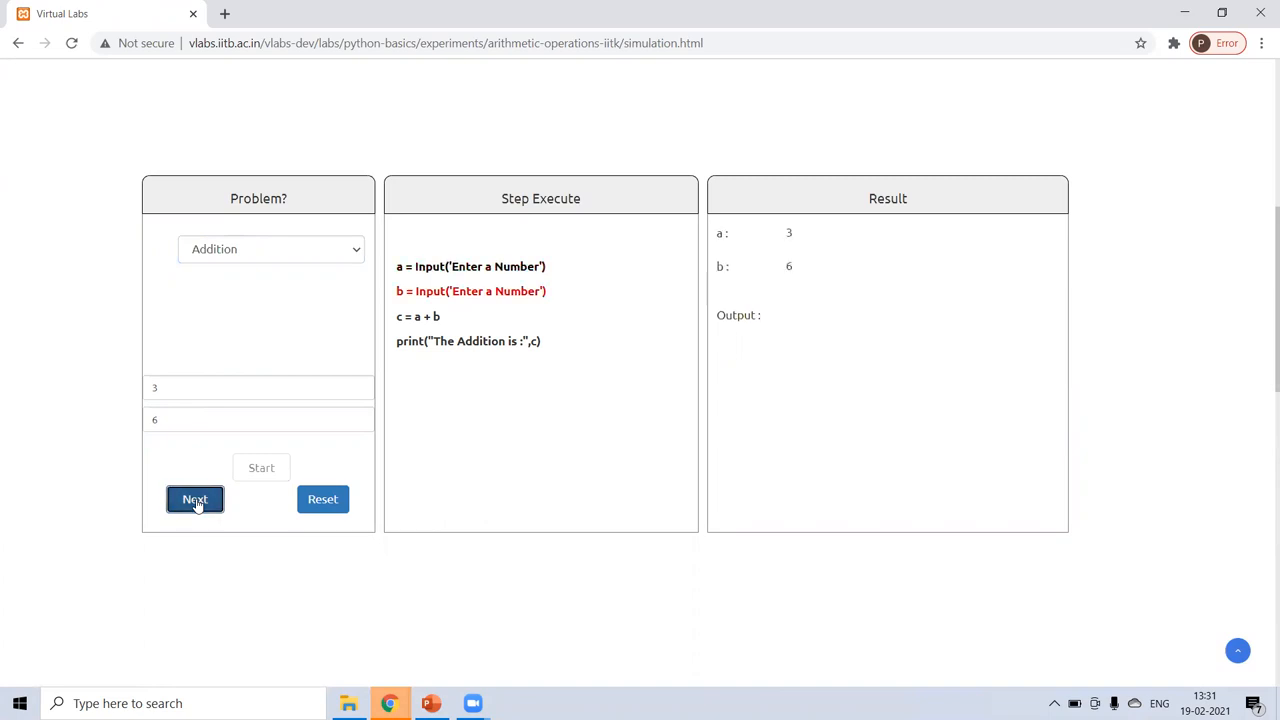
left_click(195, 499)
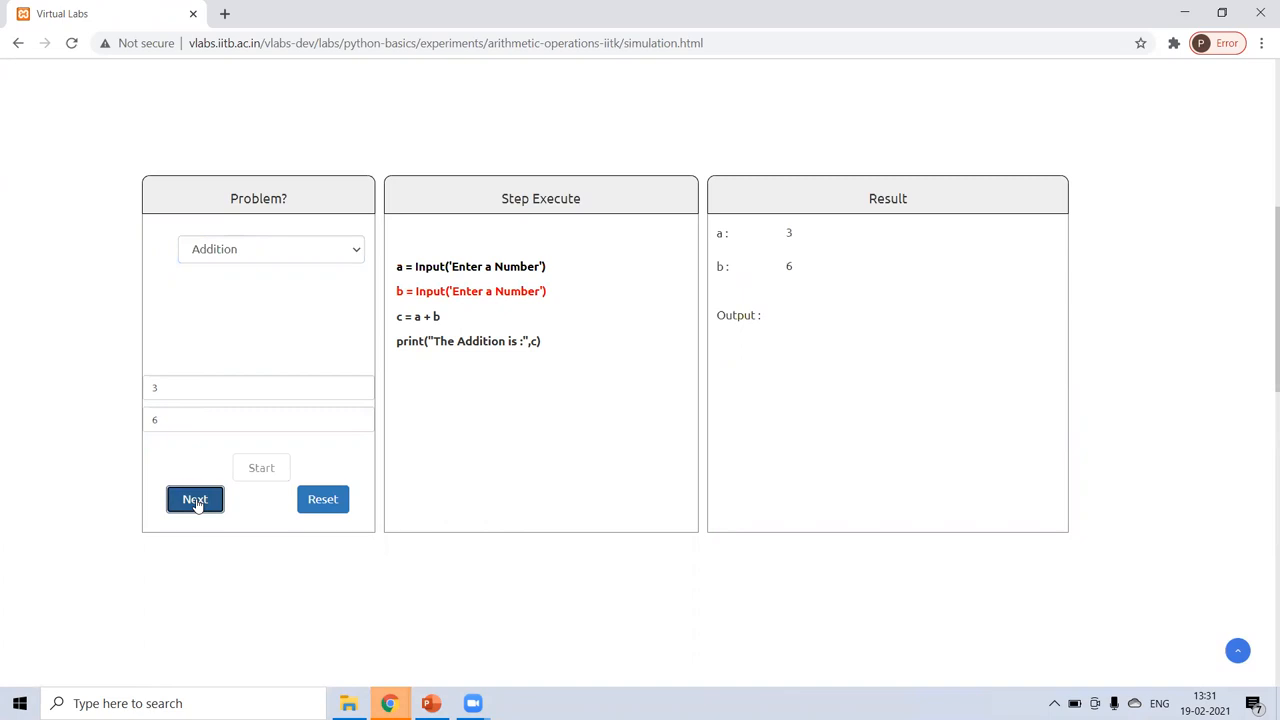
left_click(194, 499)
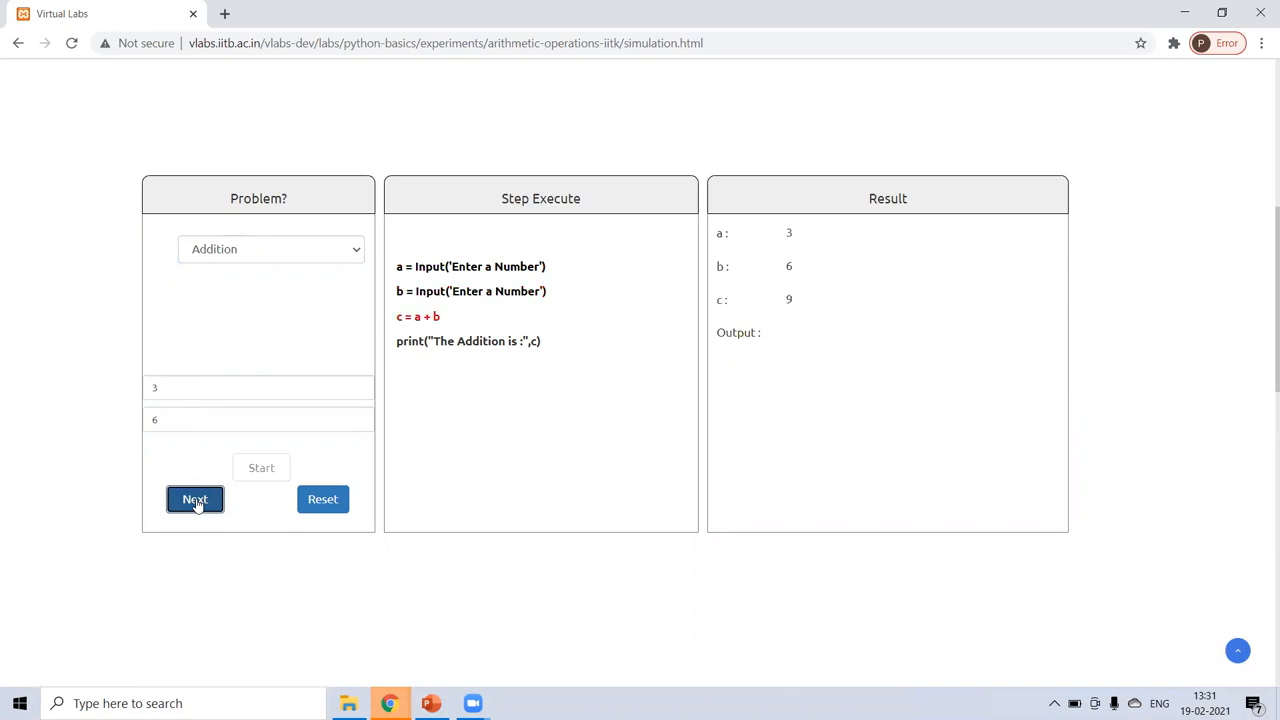
left_click(194, 499)
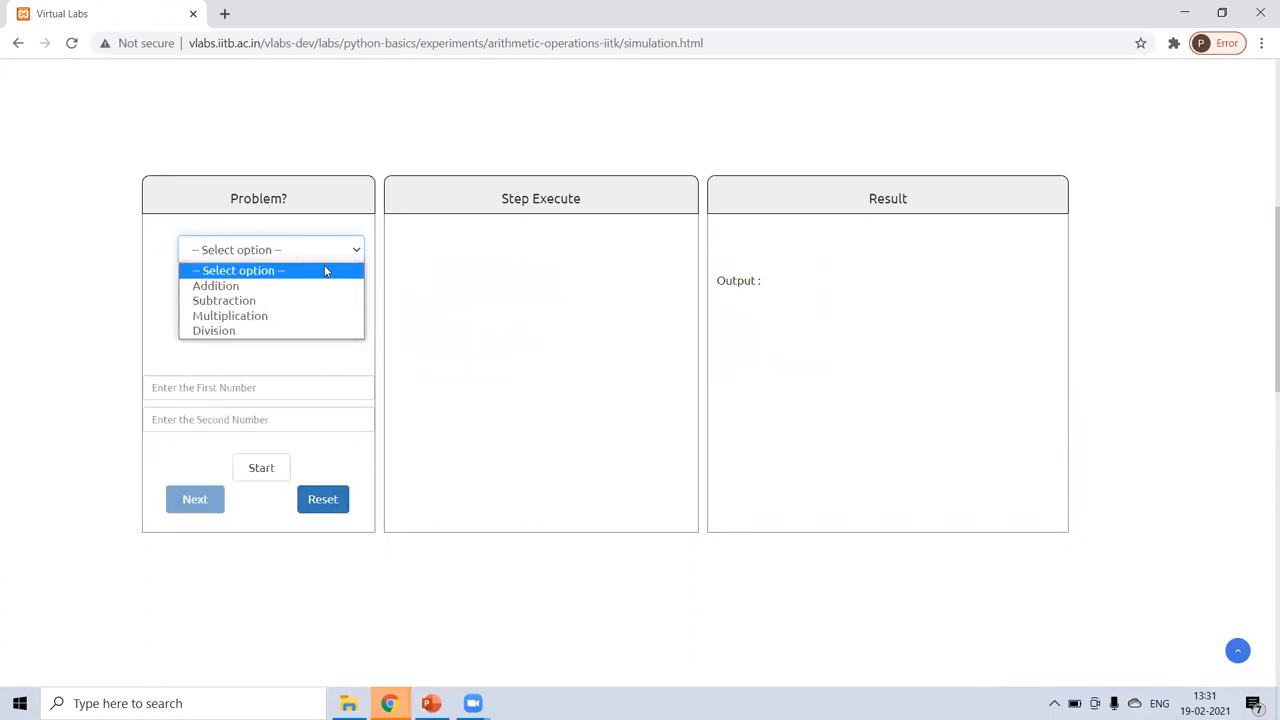
Browse the other arithmetic problem types in the problem dropdown.
left_click(224, 300)
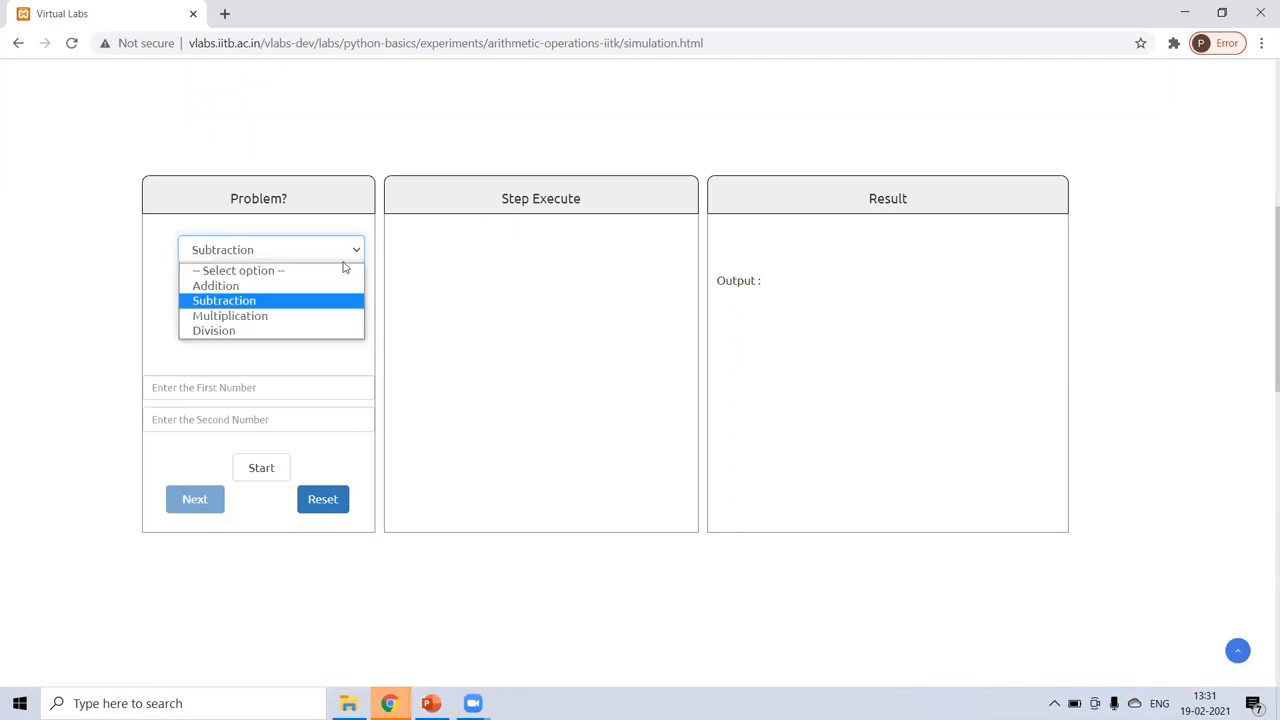
left_click(230, 315)
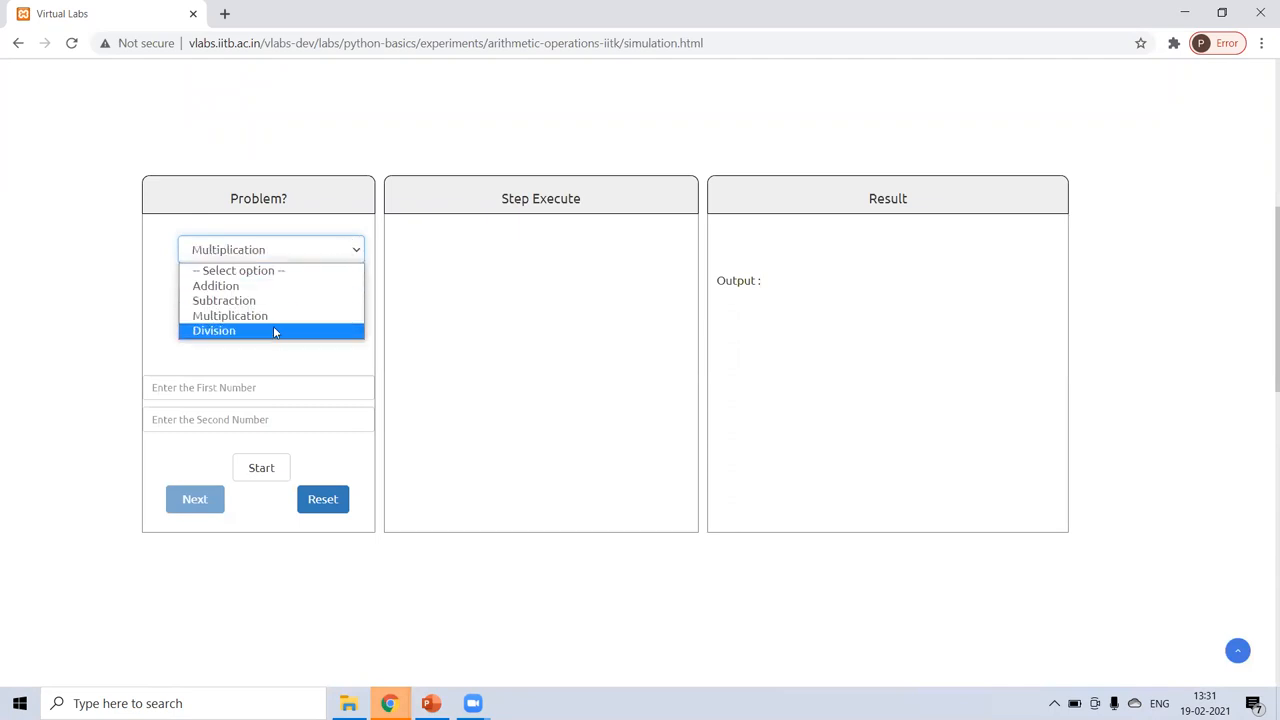
left_click(214, 331)
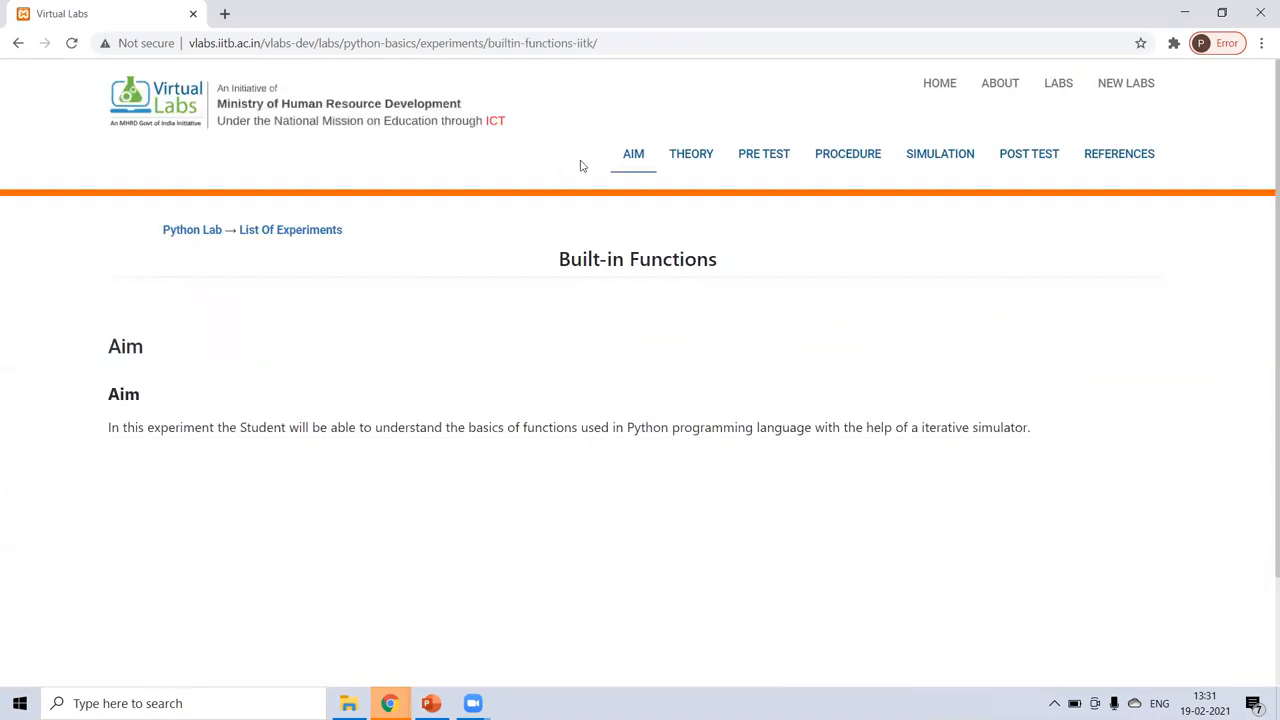
Read the Built-in Functions theory, then show its Analysis of Function by ID simulation.
left_click(691, 153)
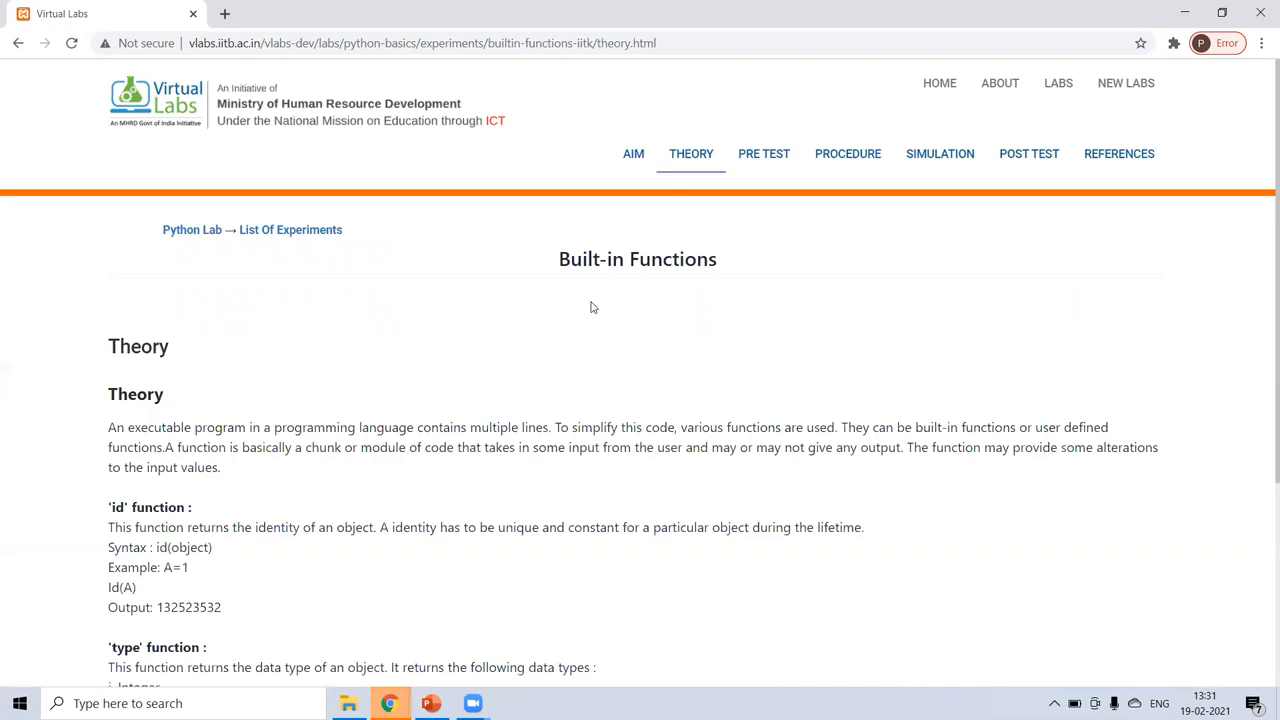
scroll("down", 3)
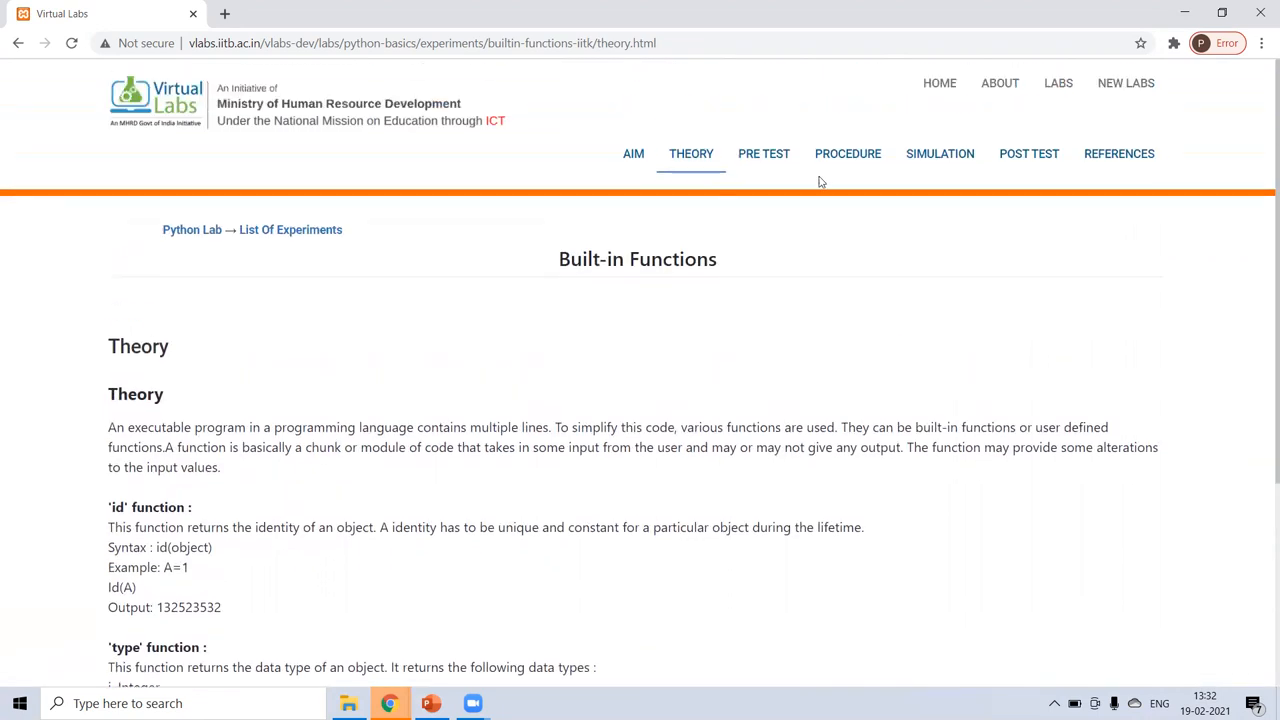
left_click(939, 153)
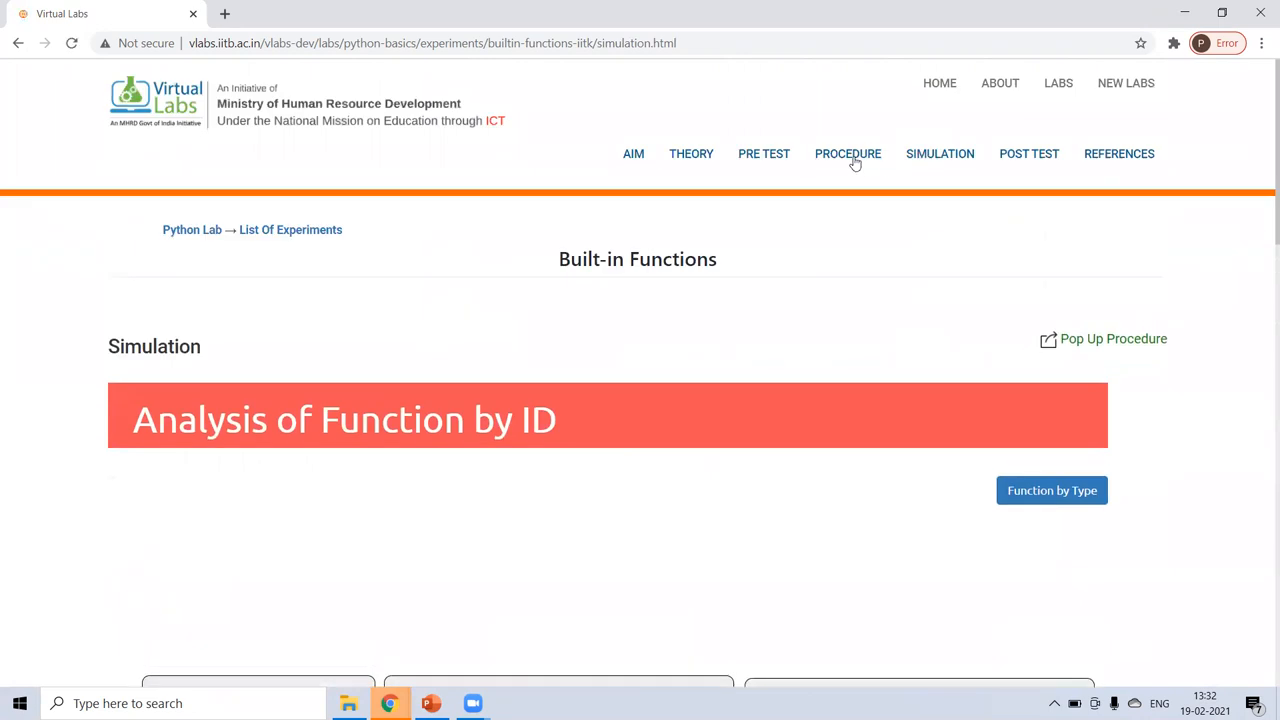
Run the id demo for Integer 5, revealing id 32505061.
scroll("down", 3)
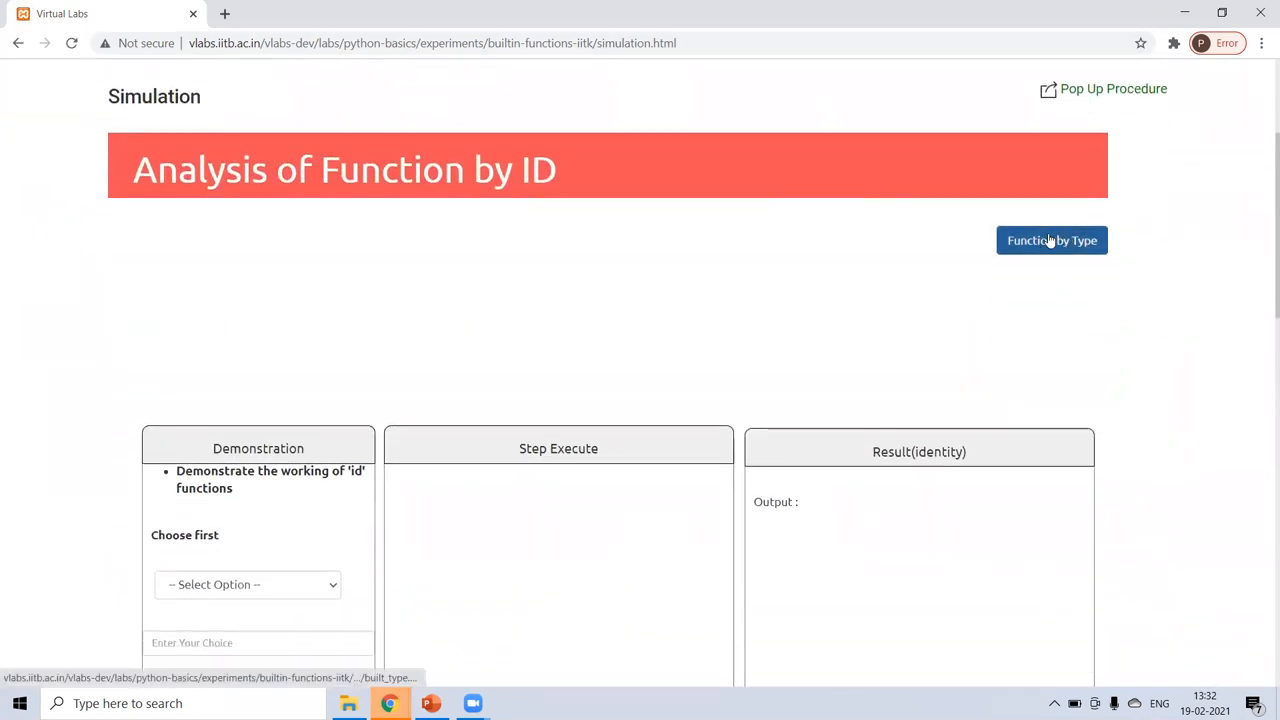
scroll("down", 3)
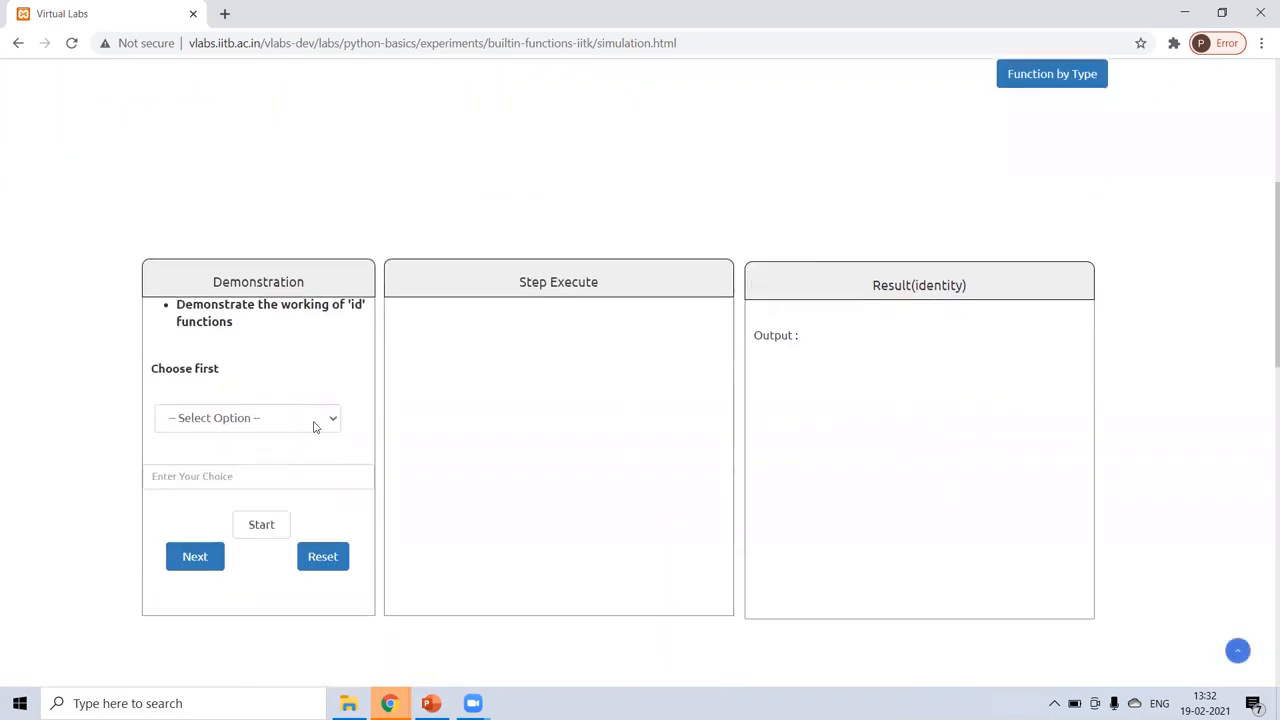
left_click(247, 417)
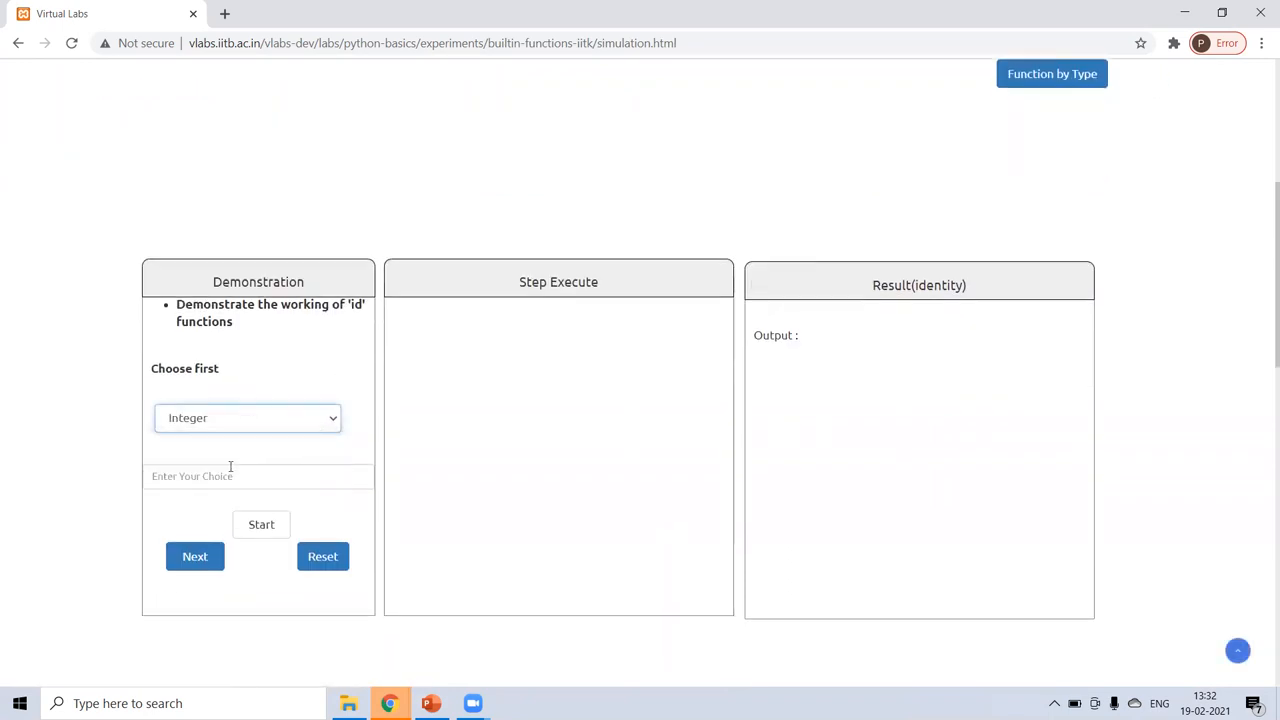
type("5")
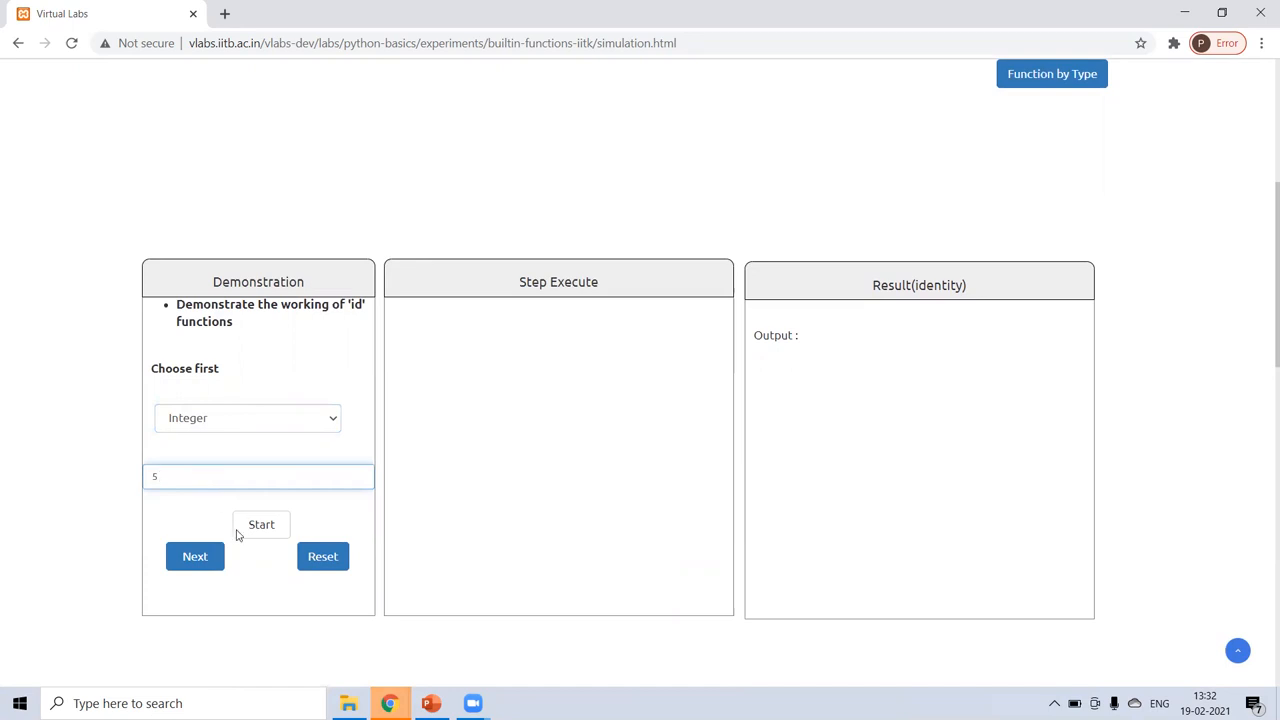
left_click(261, 524)
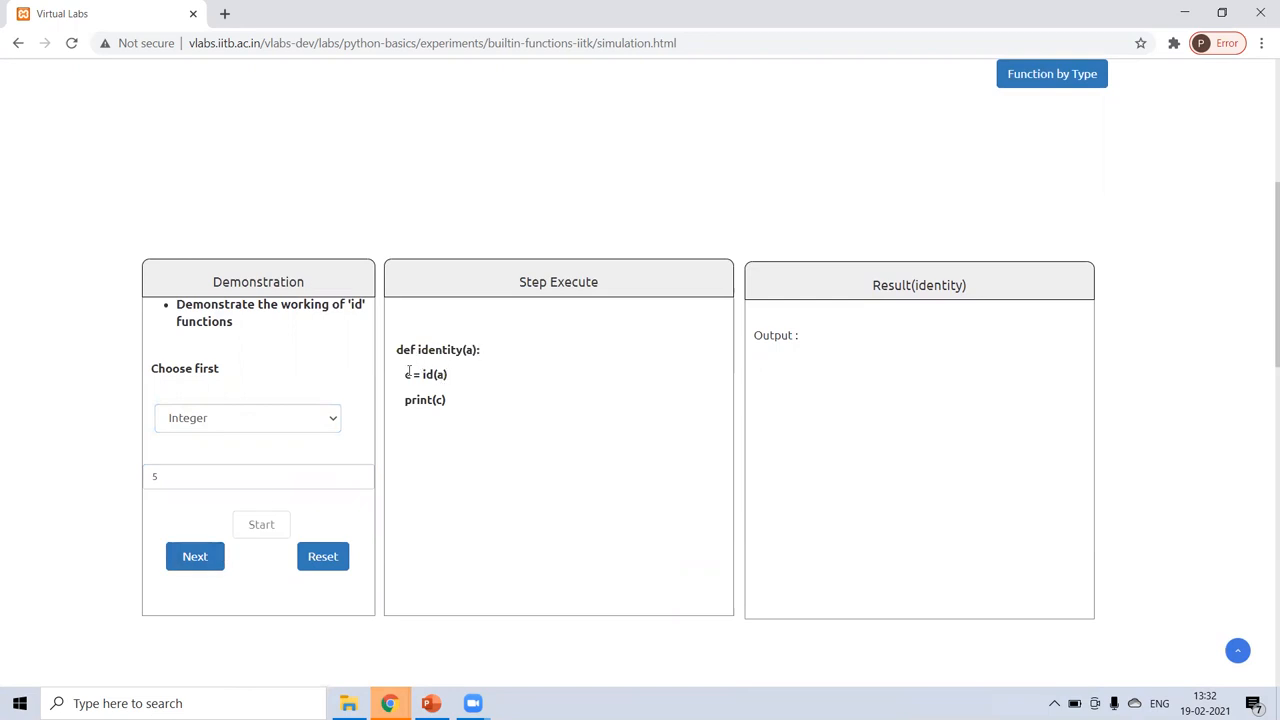
left_click(194, 556)
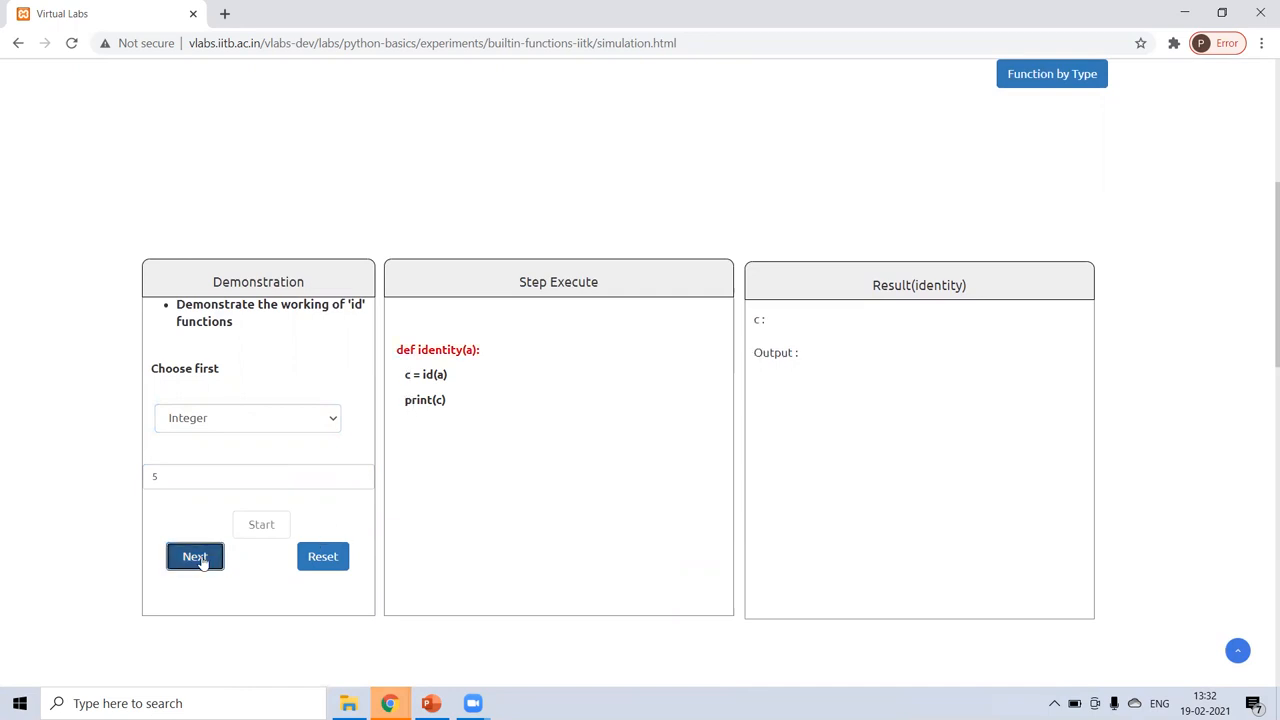
left_click(195, 556)
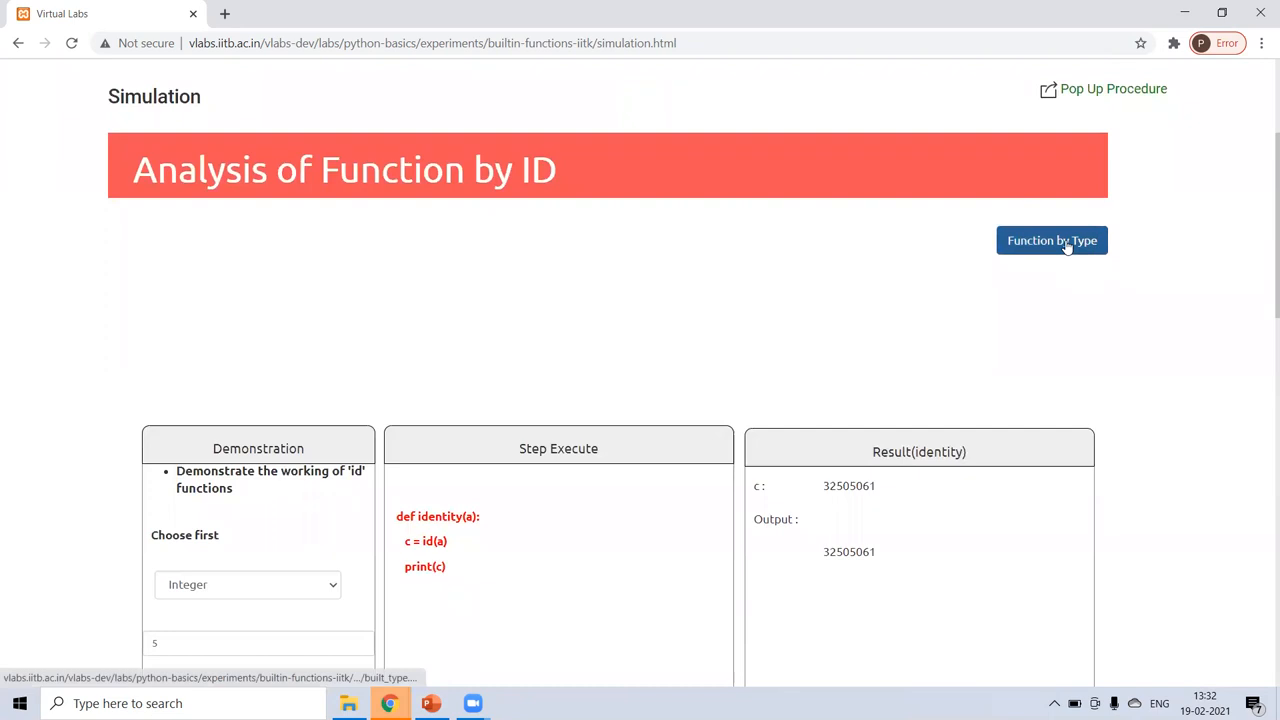
Run the type-function demo on 'welcome', showing c: String.
left_click(1051, 240)
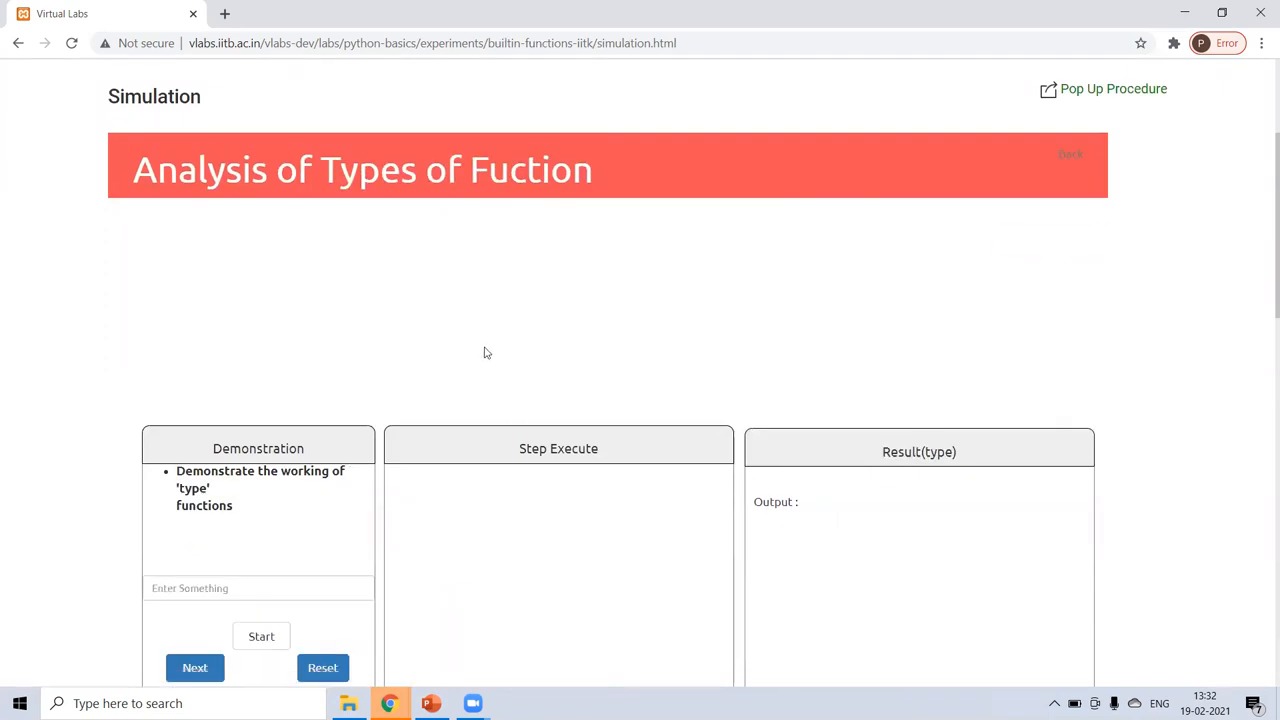
scroll("down", 3)
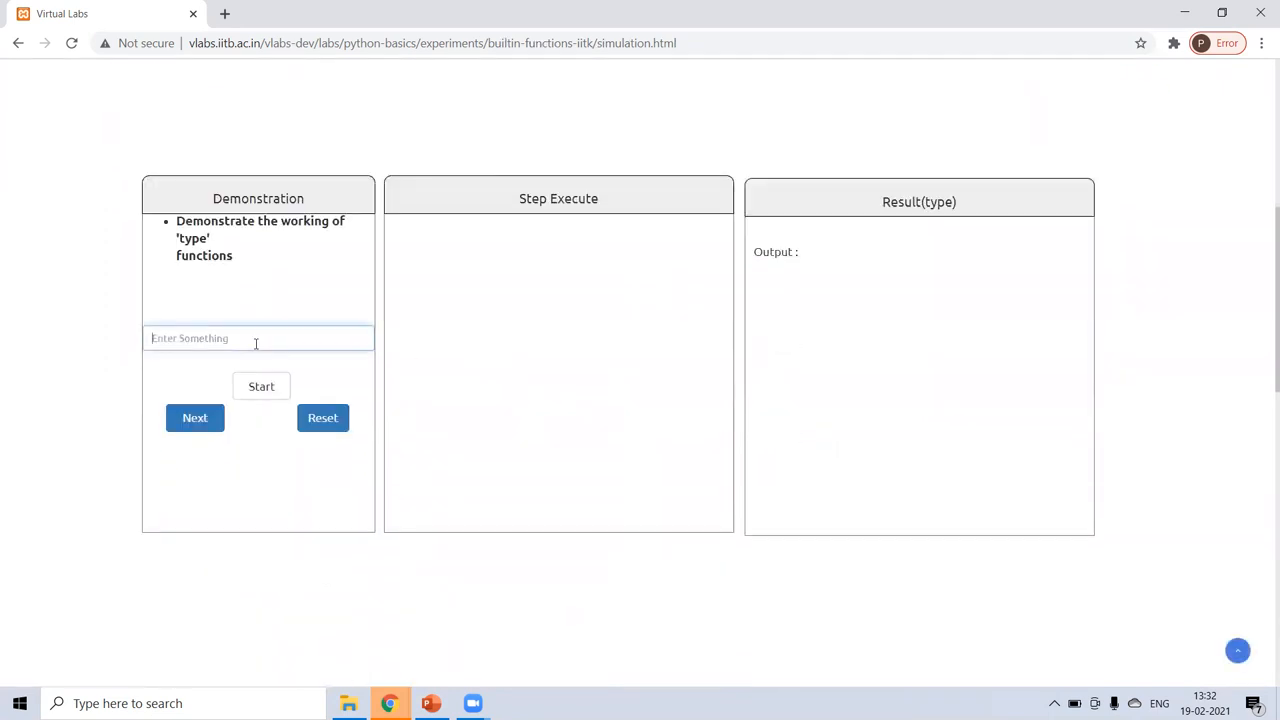
type("w")
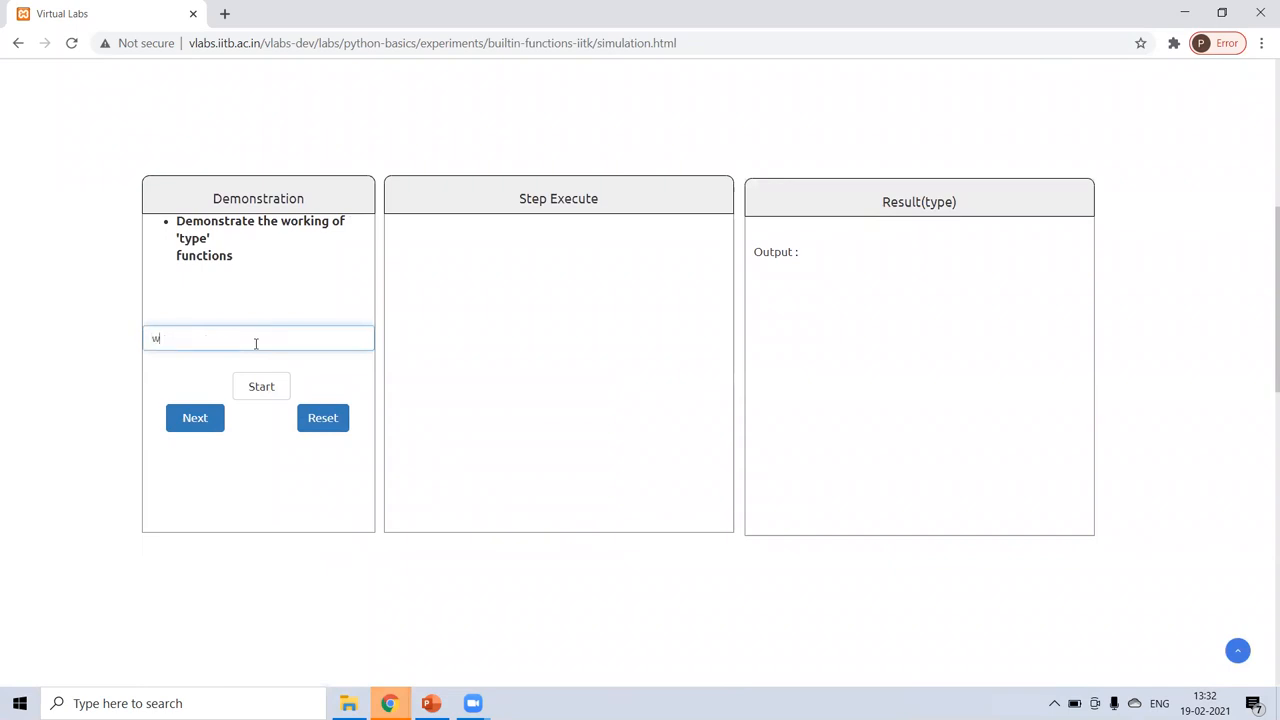
type("elcome")
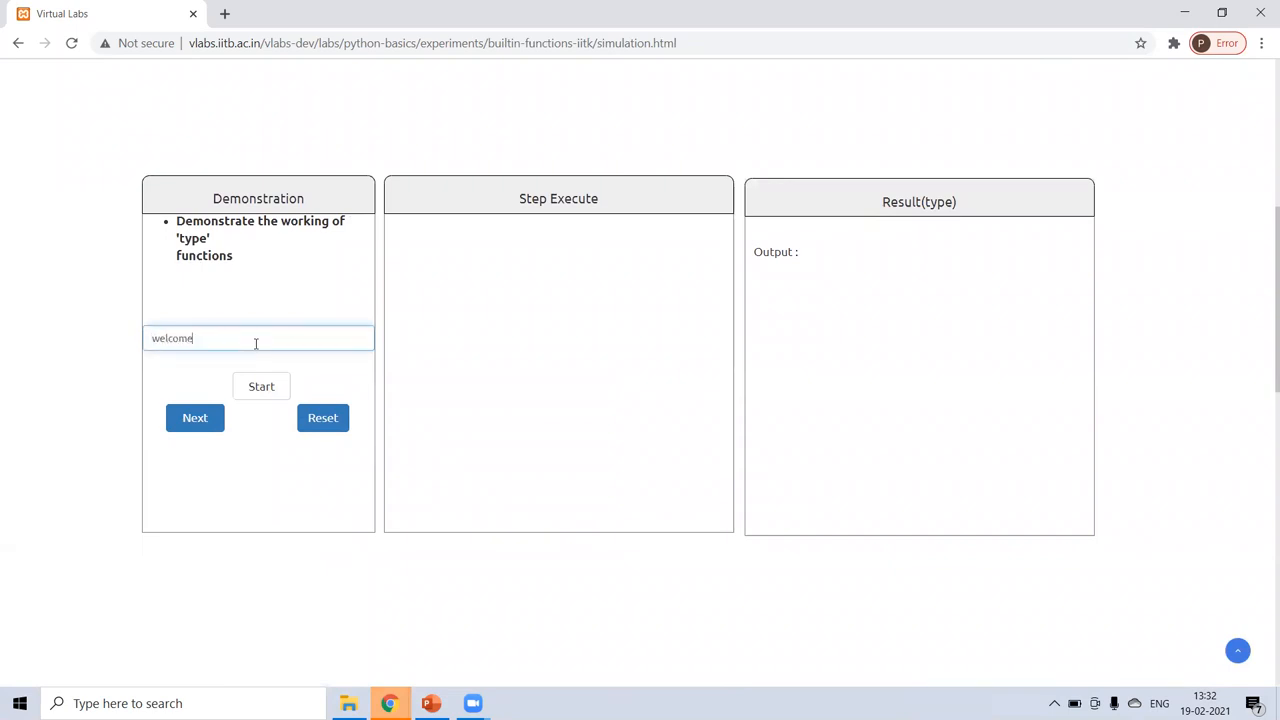
left_click(194, 417)
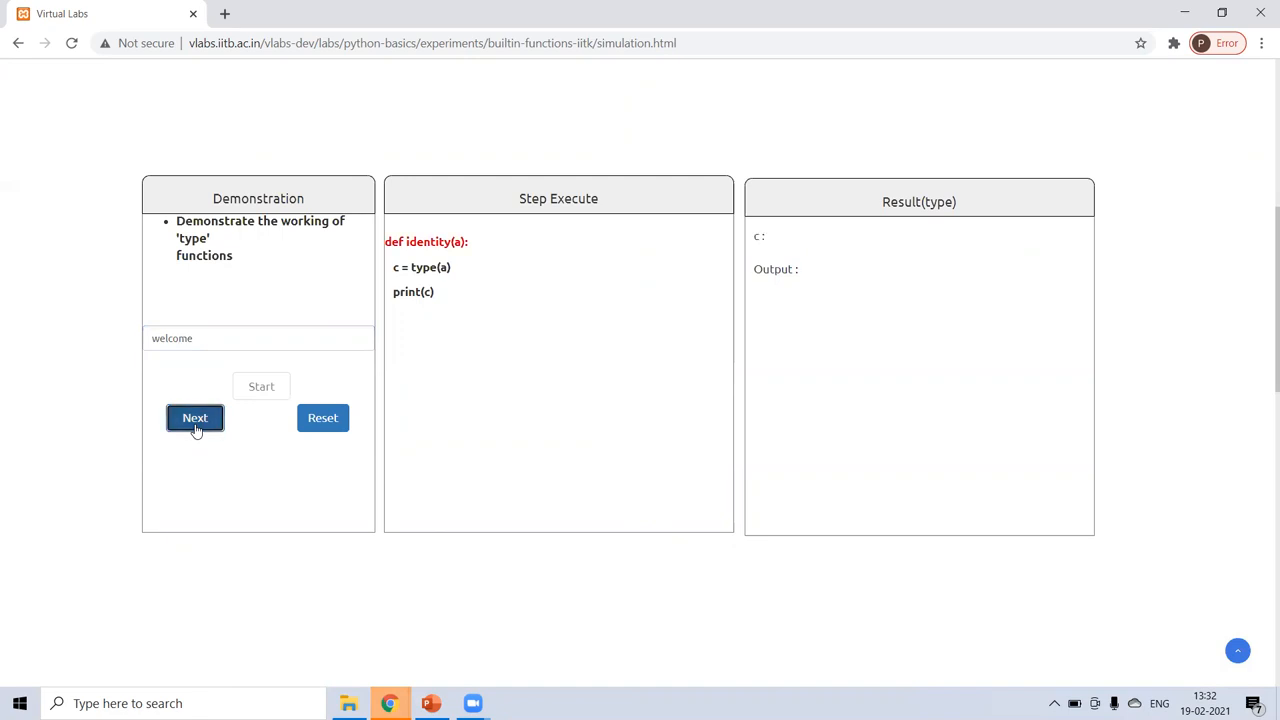
left_click(194, 417)
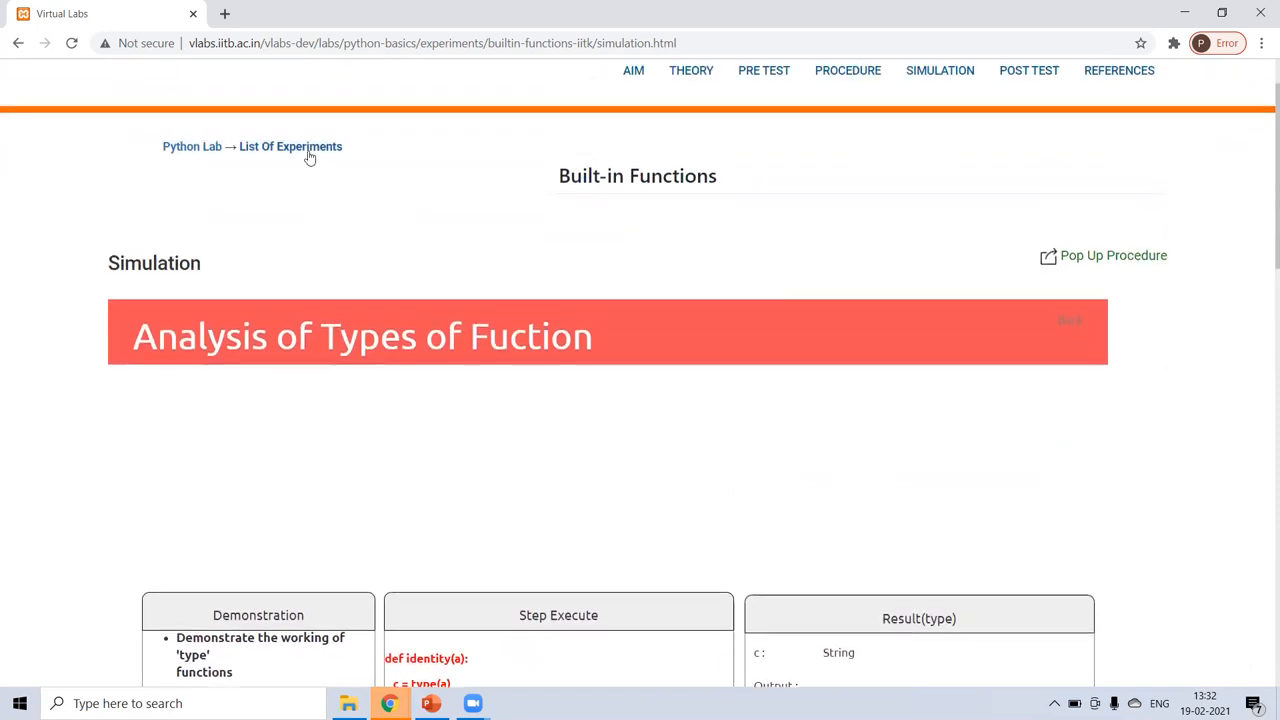
Return to the experiment list, open Loops, and read its for/while loop theory.
left_click(290, 146)
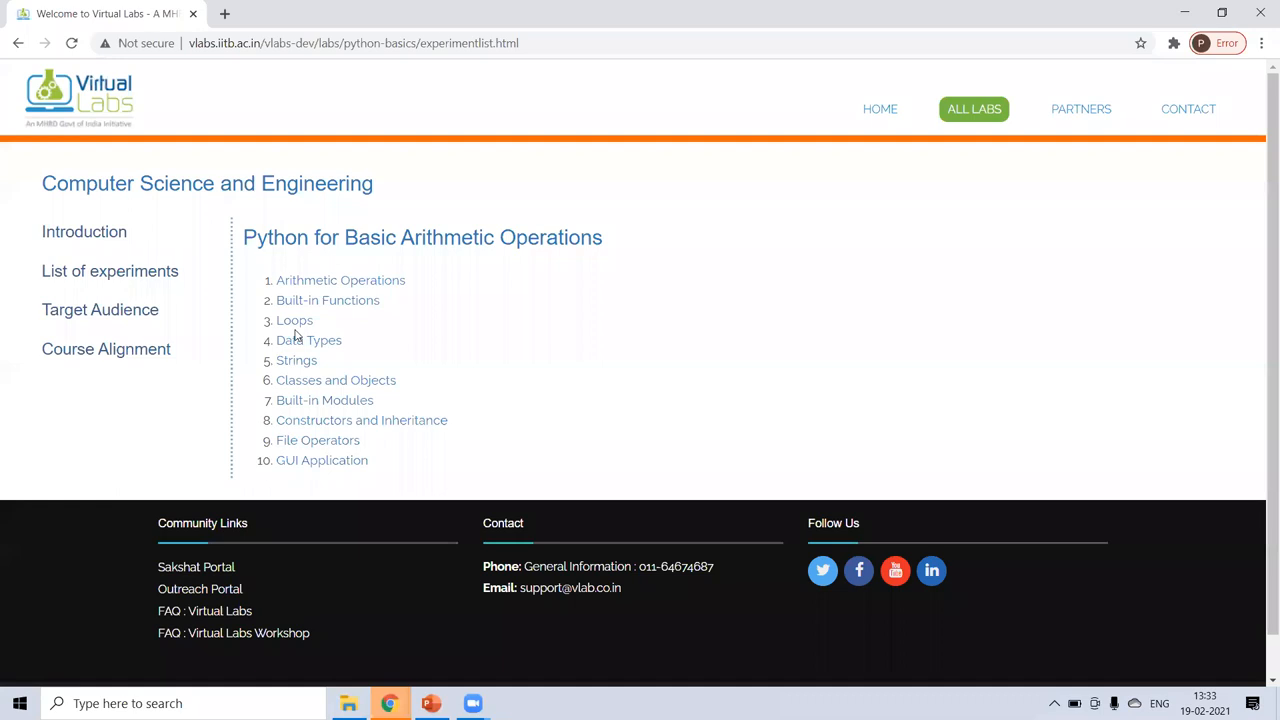
left_click(294, 320)
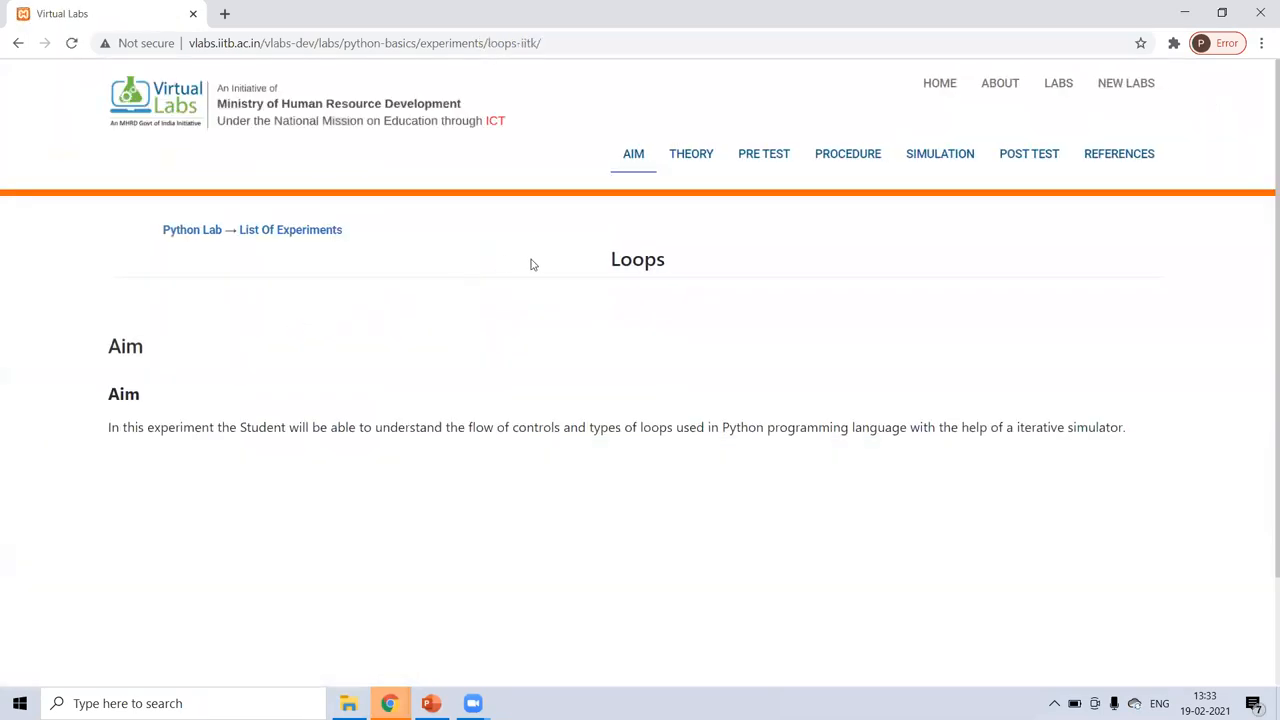
mouse_move(476, 131)
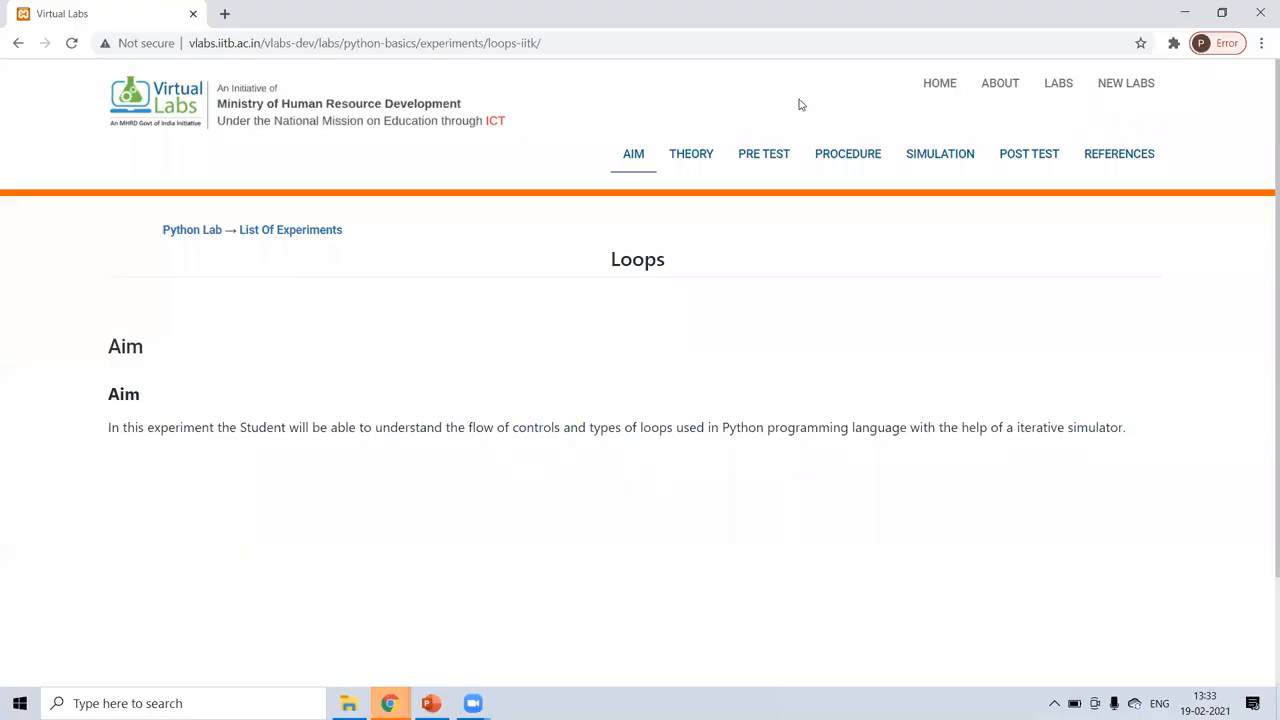
mouse_move(691, 153)
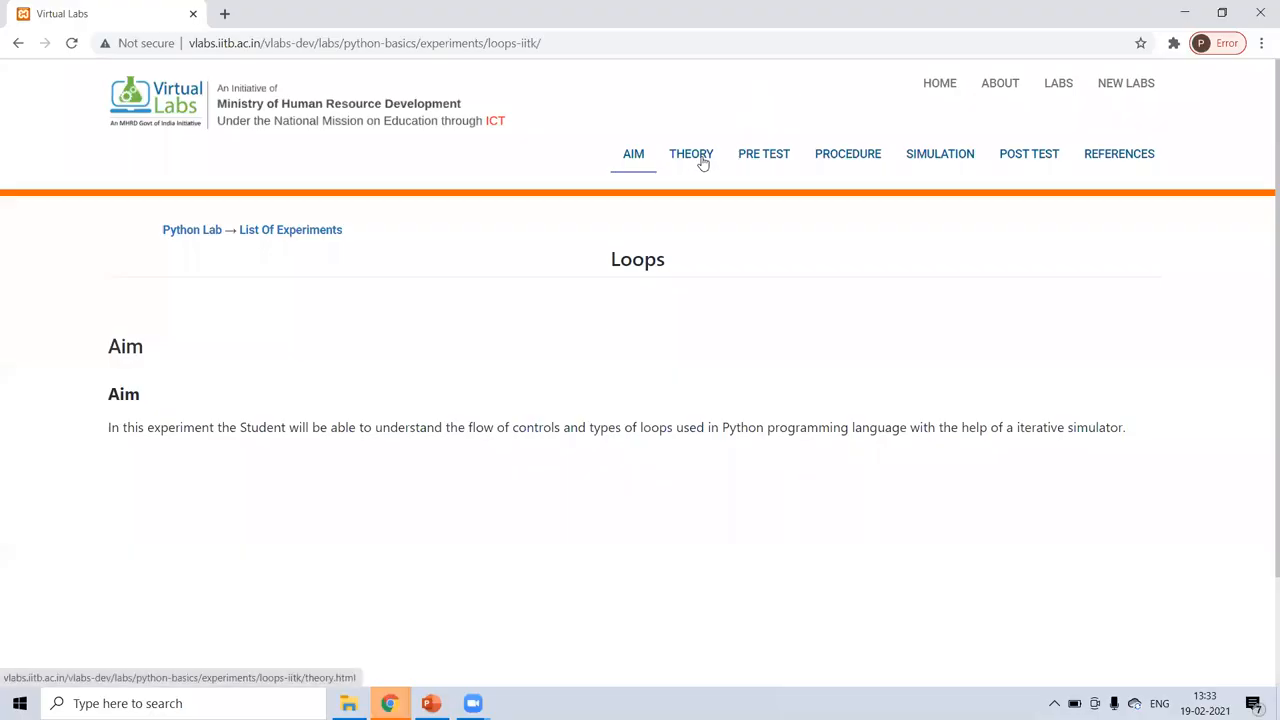
left_click(691, 153)
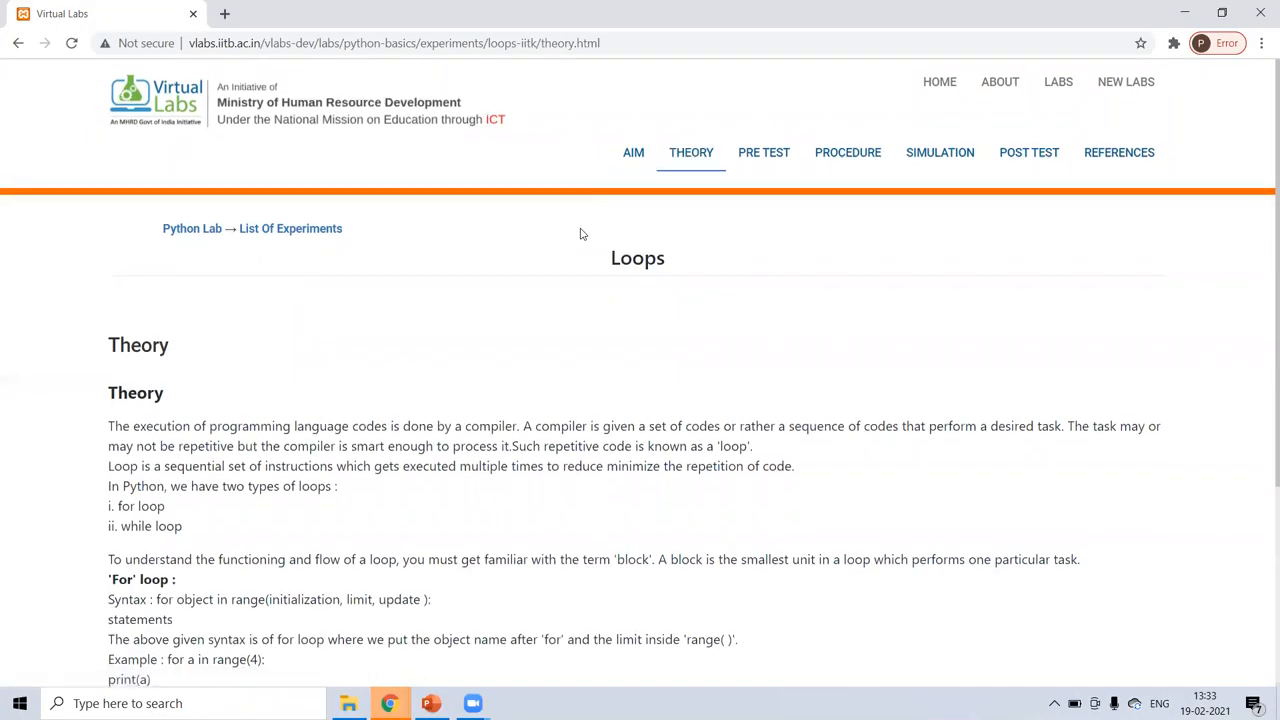
scroll("down", 3)
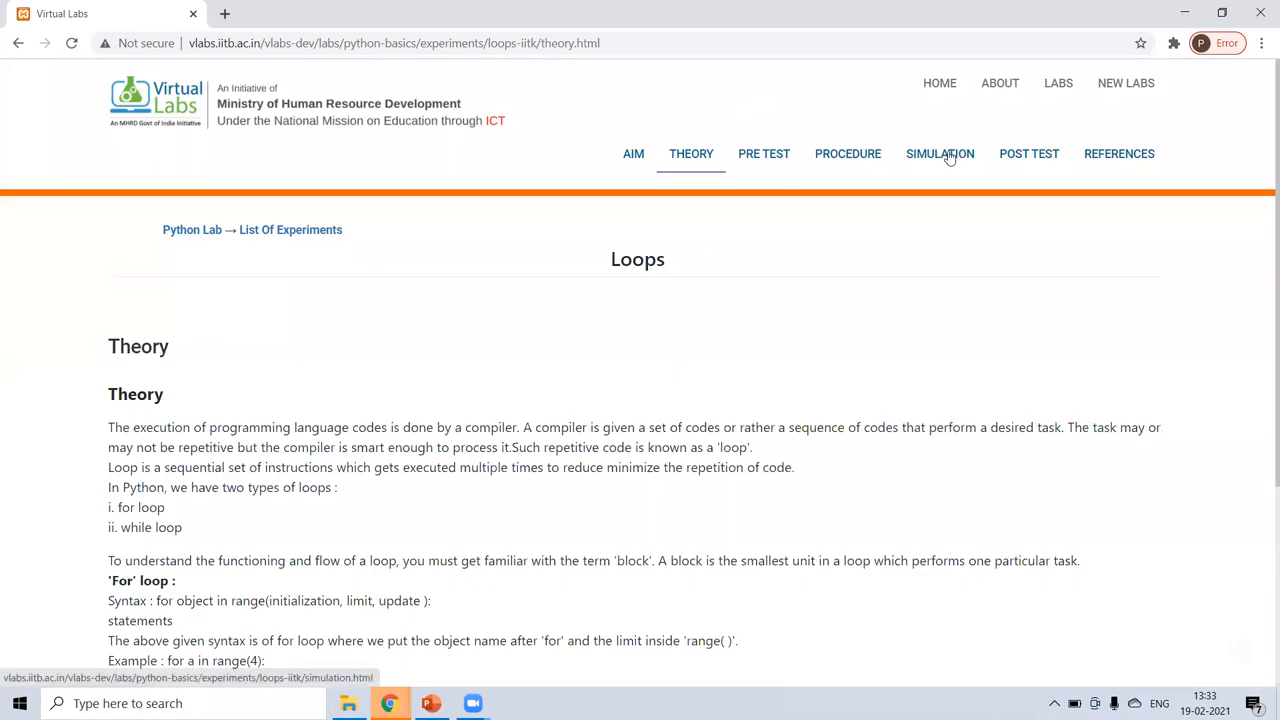
Open the Loops factorial simulation and enter 6 to load the factorial code.
left_click(939, 153)
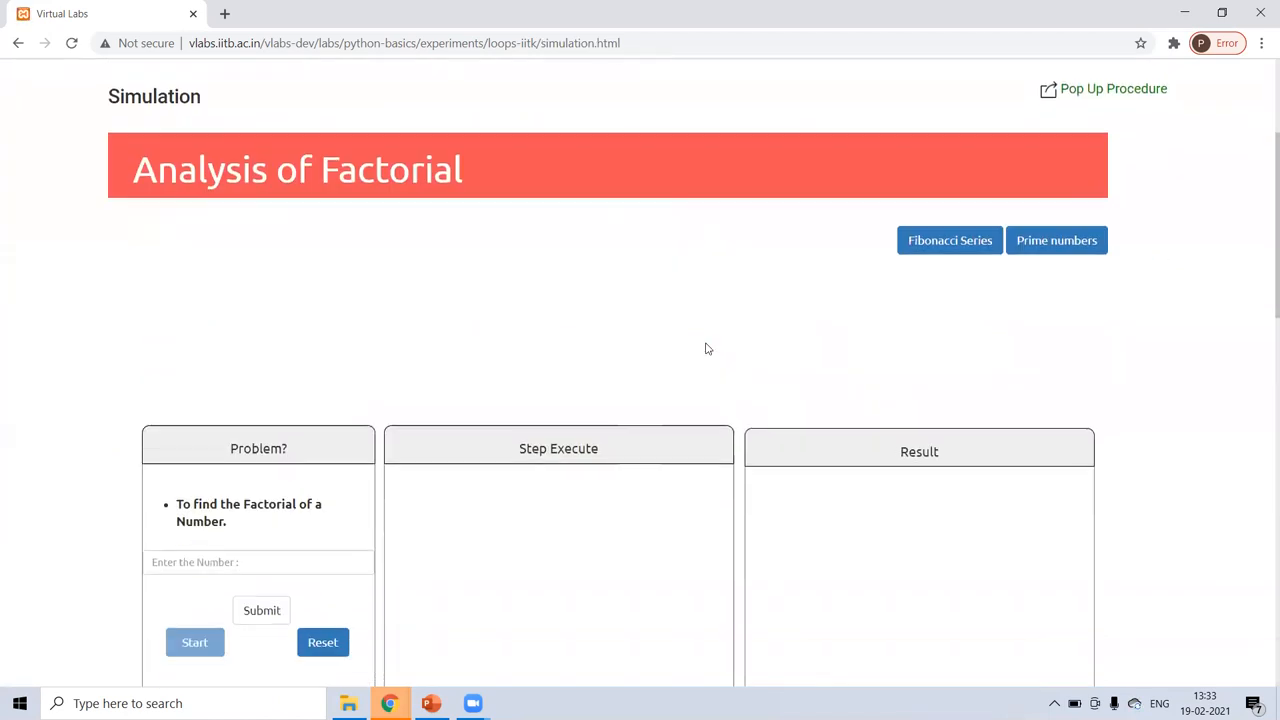
scroll("down", 3)
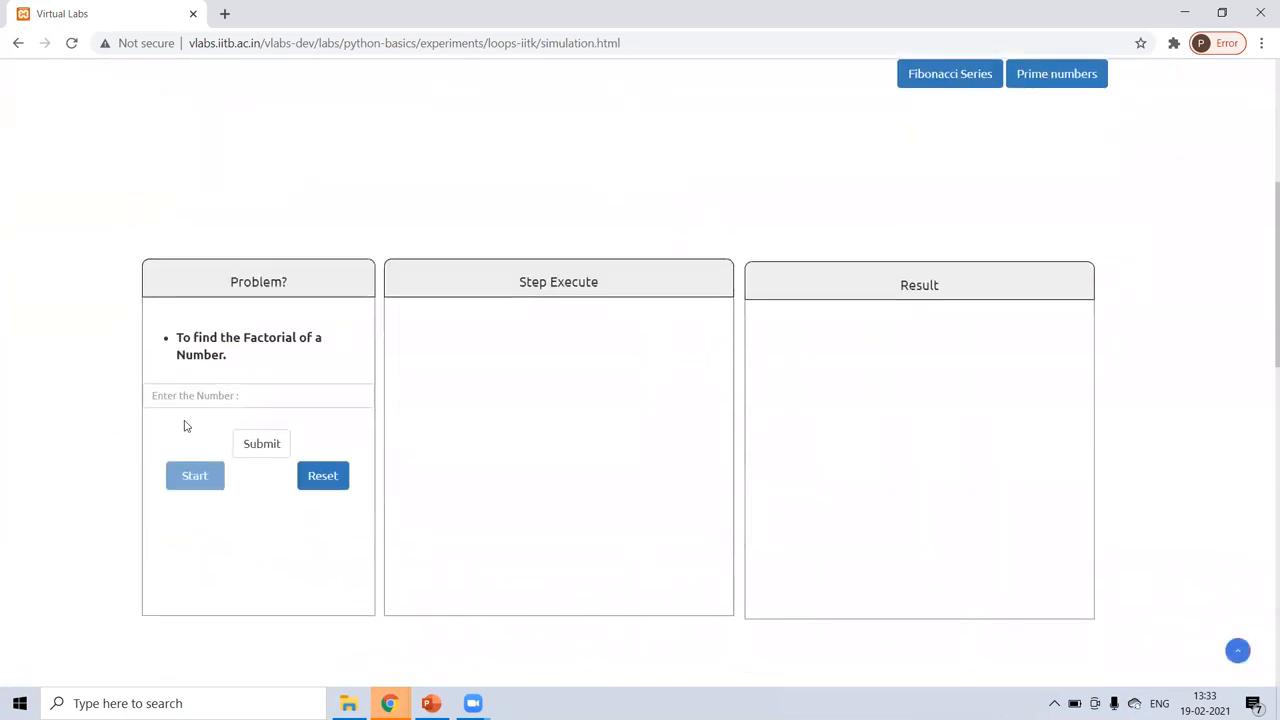
left_click(258, 395)
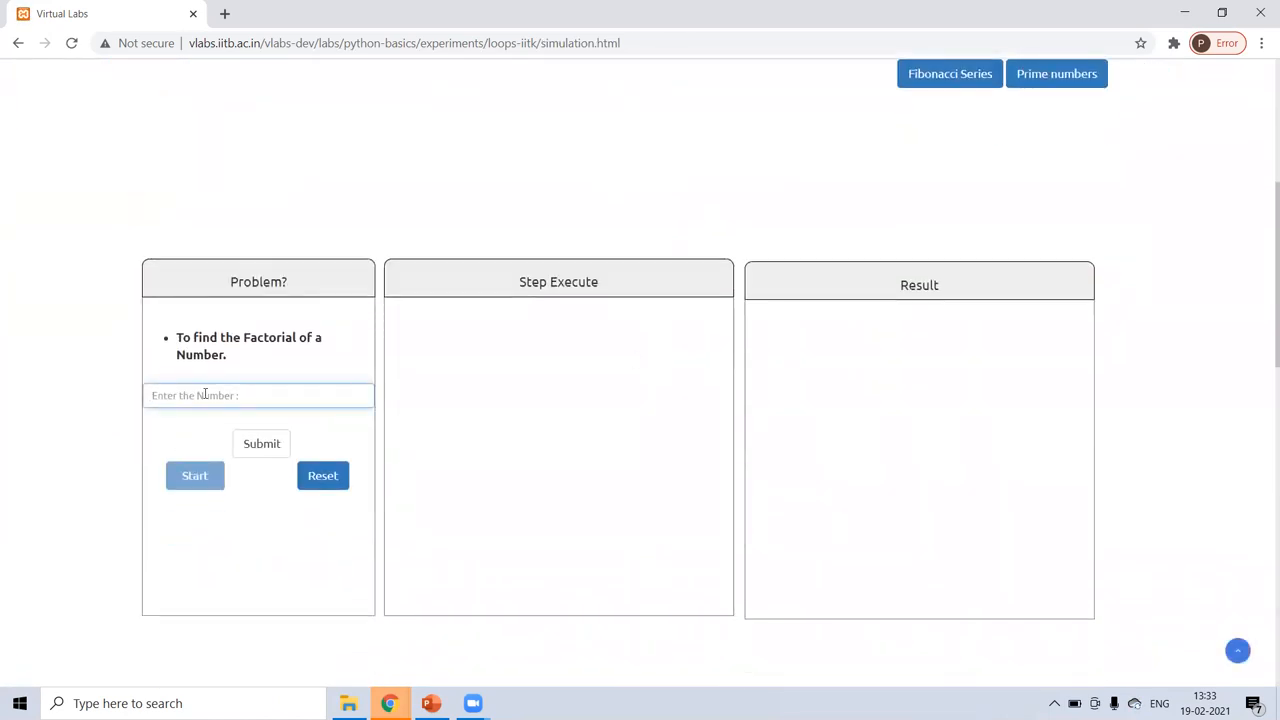
type("6")
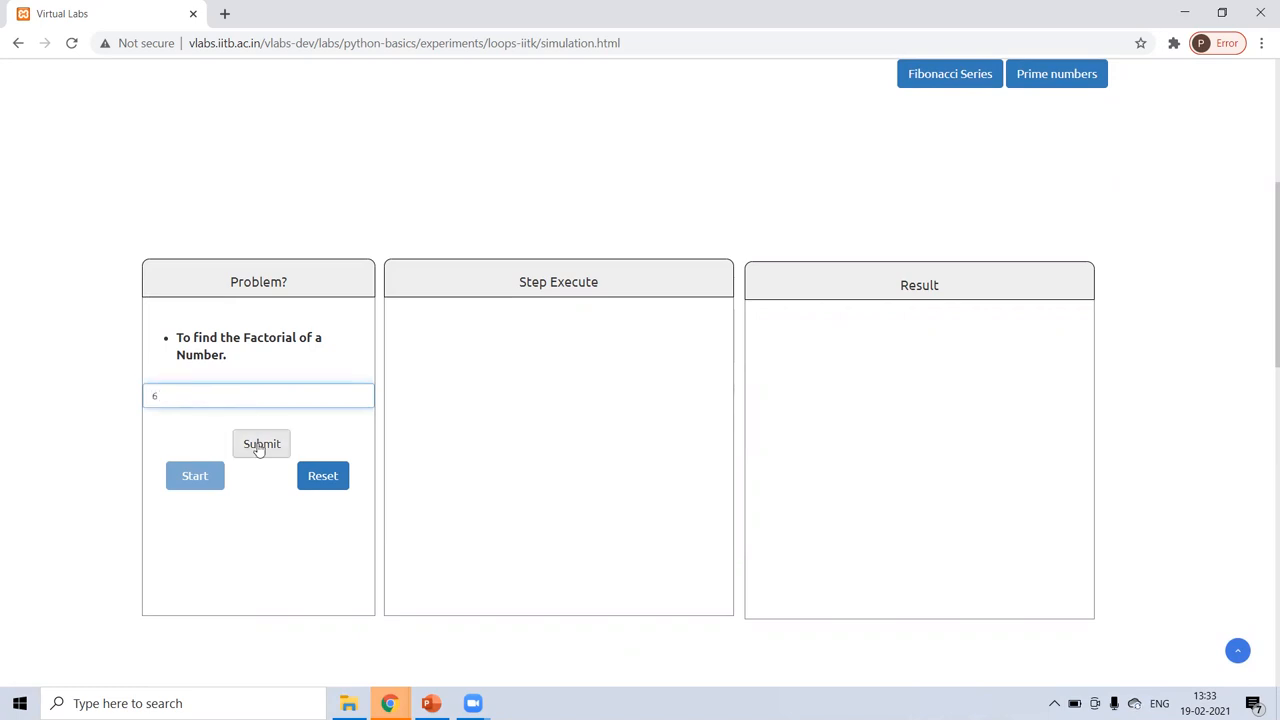
left_click(261, 444)
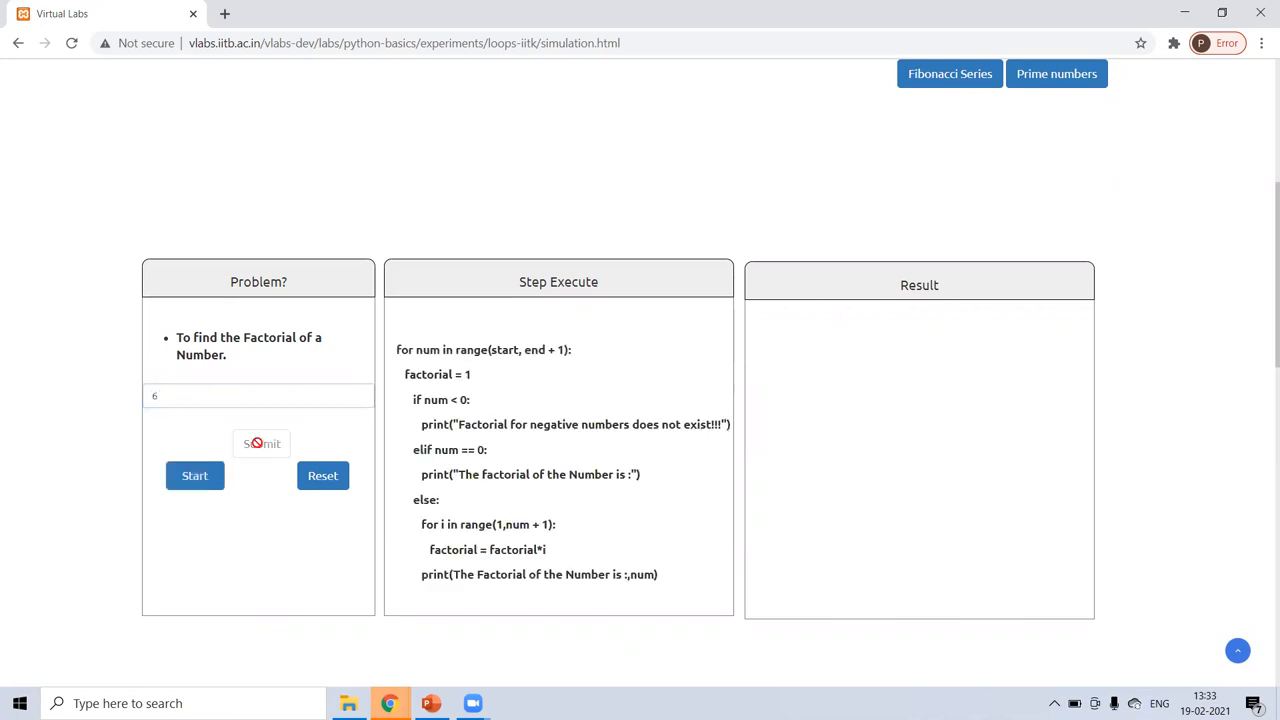
scroll("down", 3)
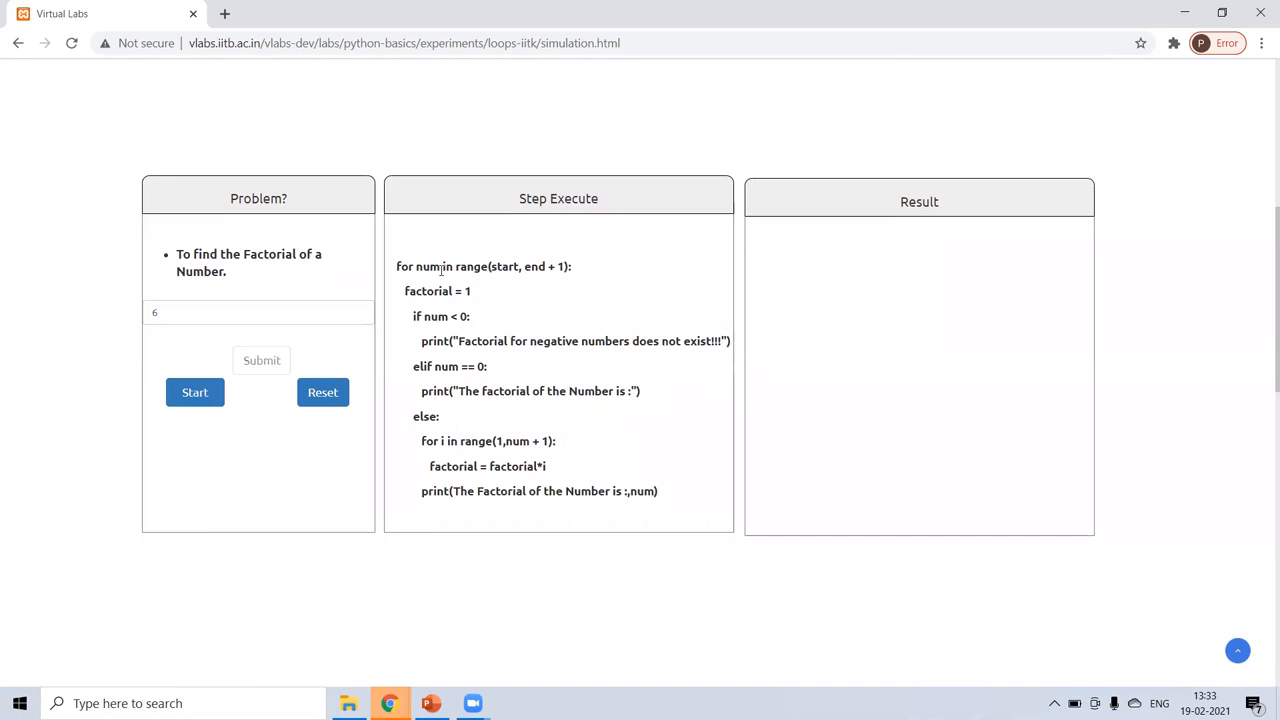
mouse_move(477, 280)
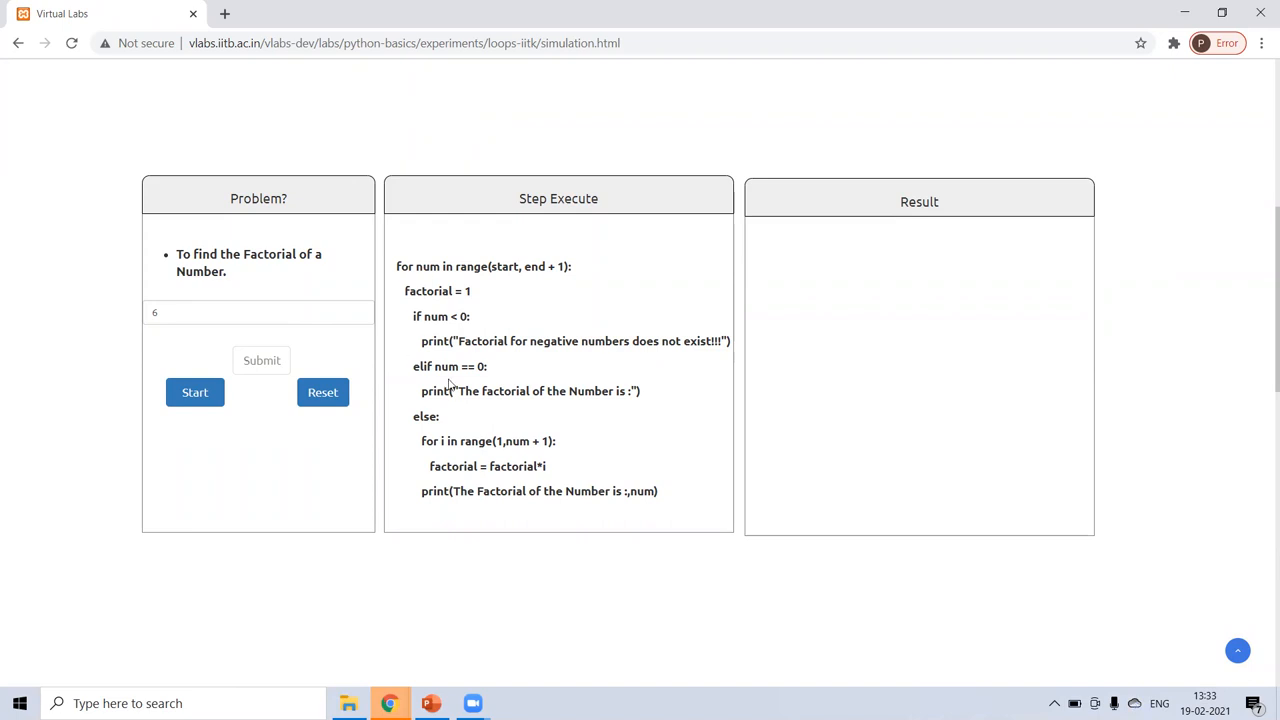
mouse_move(368, 367)
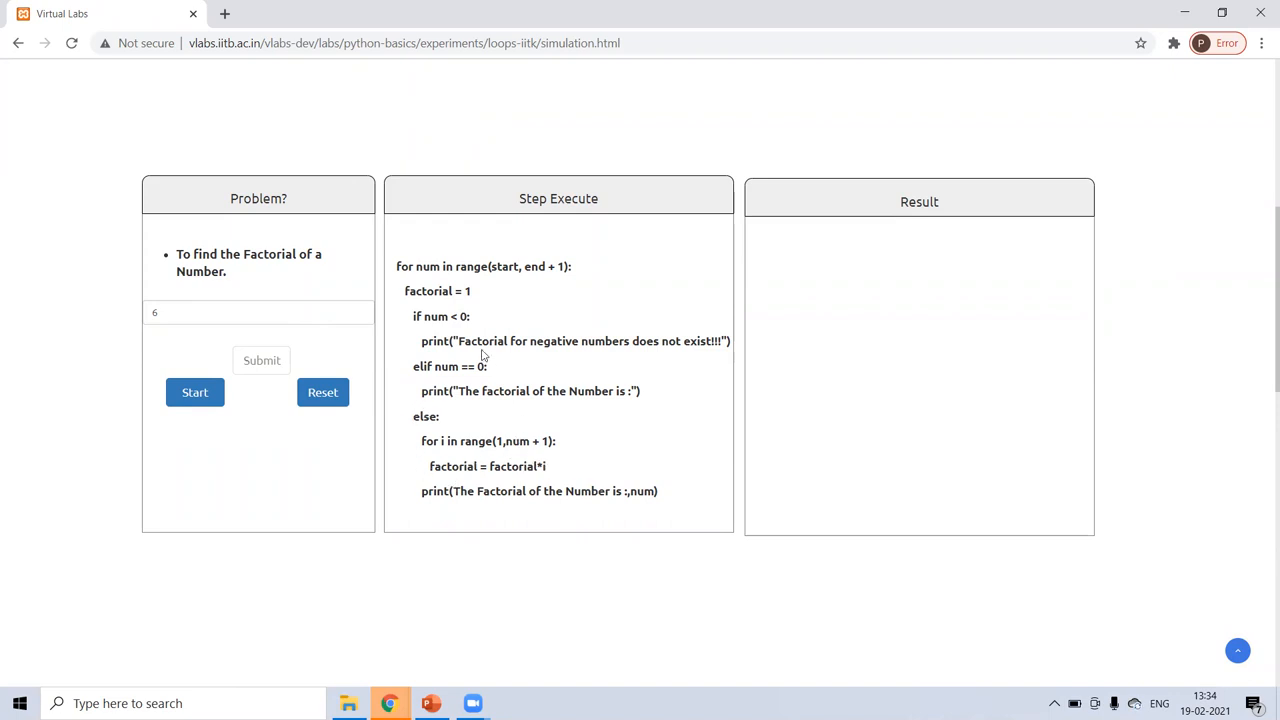
mouse_move(517, 439)
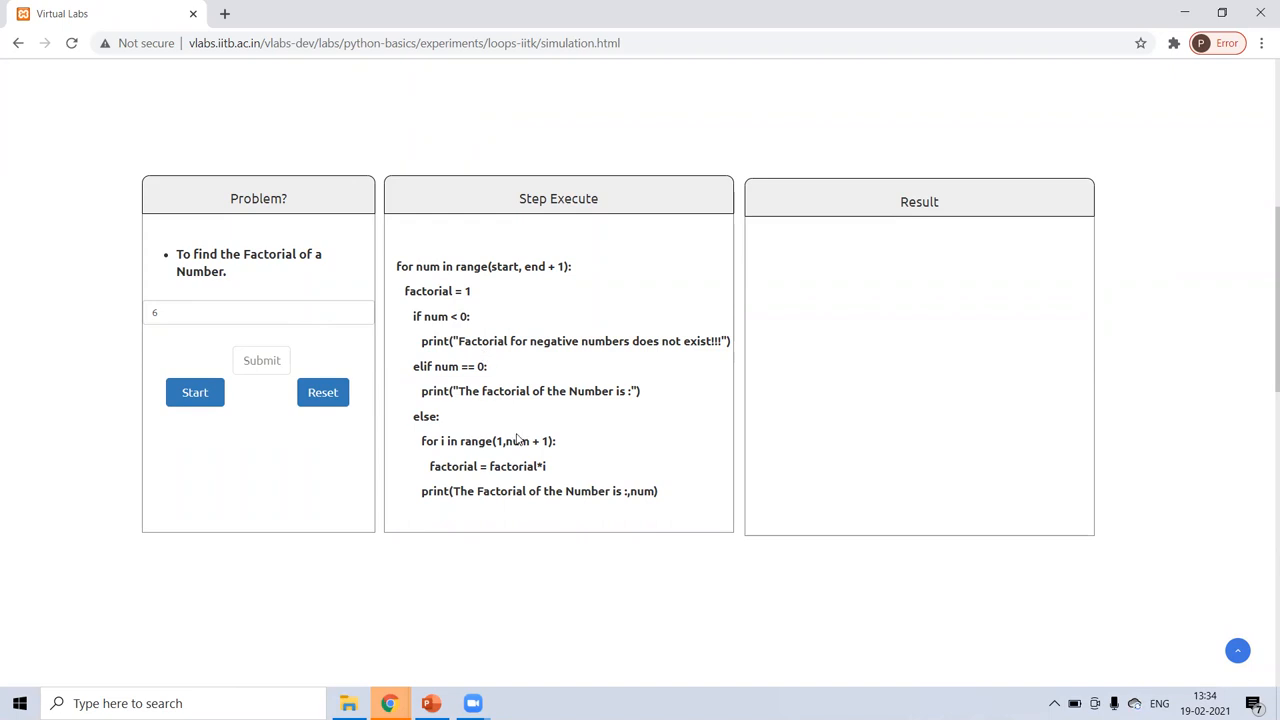
mouse_move(548, 453)
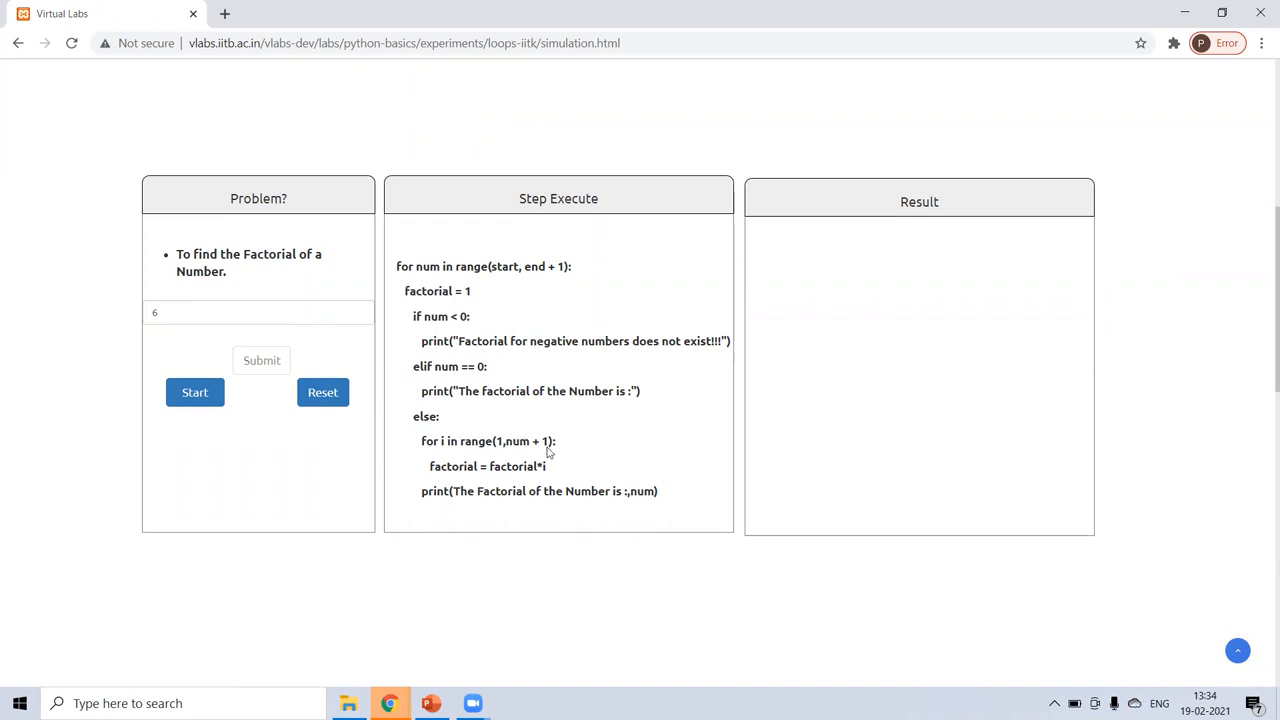
mouse_move(510, 478)
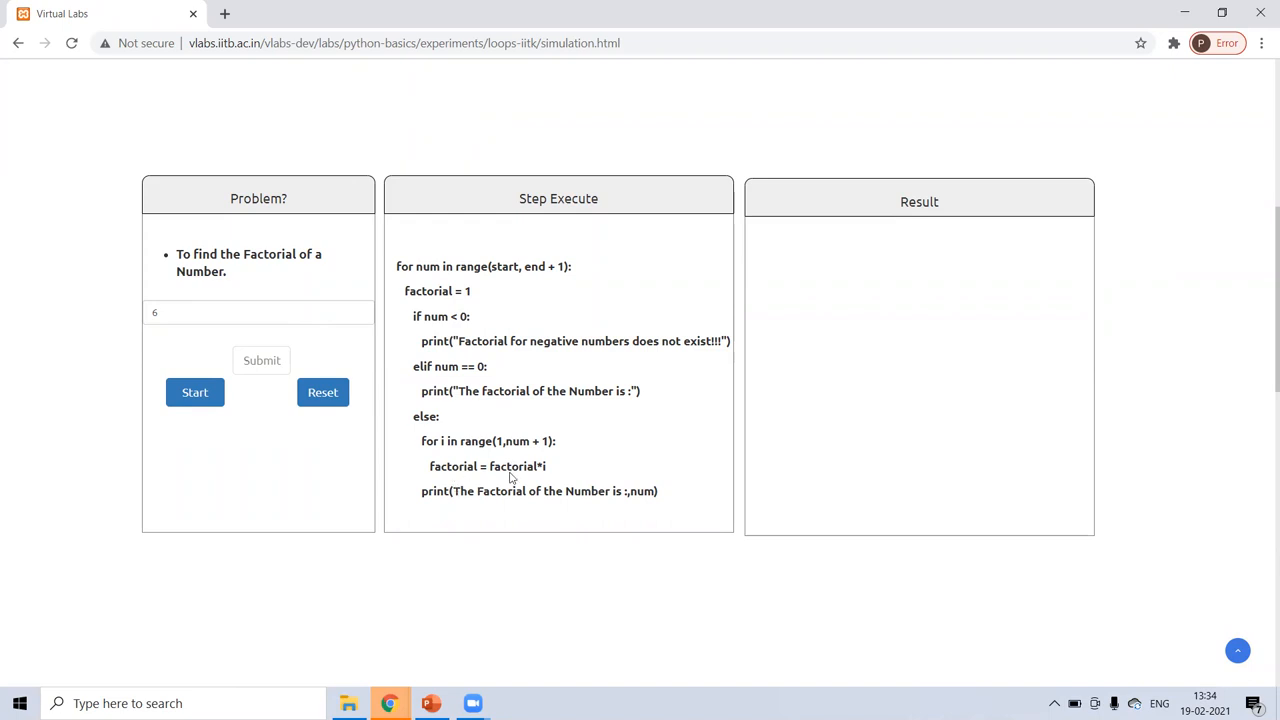
mouse_move(548, 472)
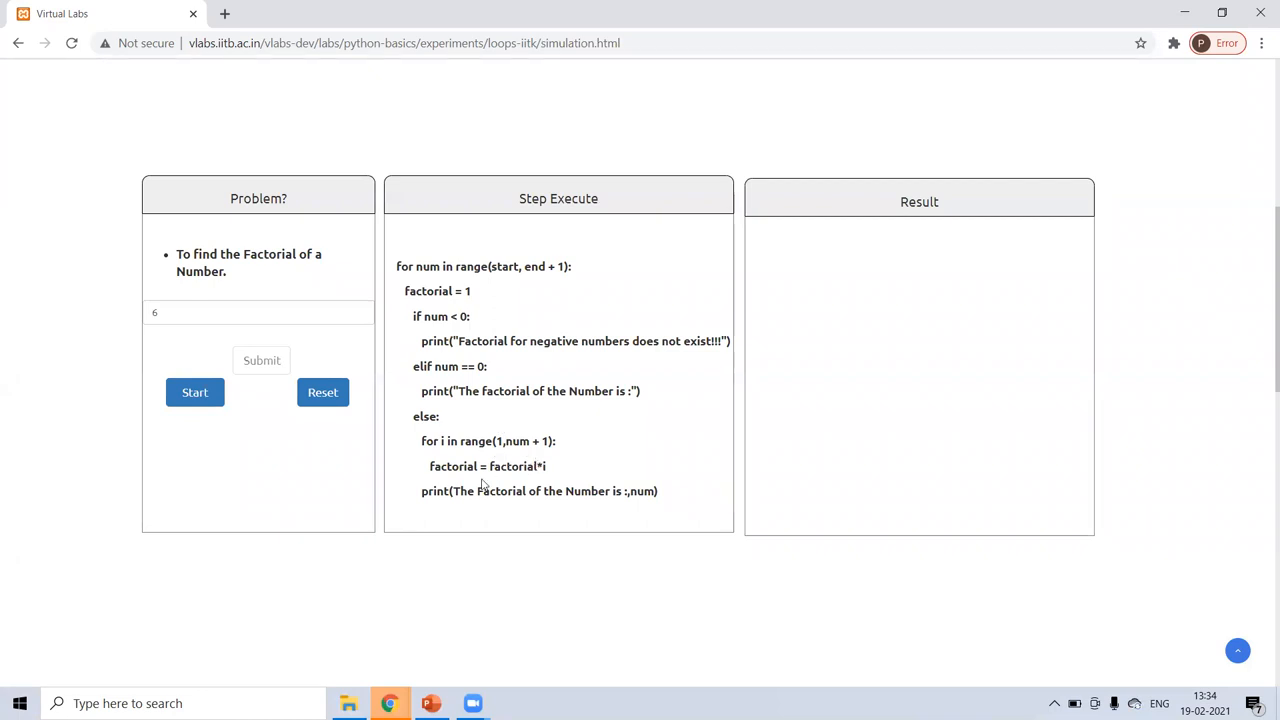
mouse_move(547, 418)
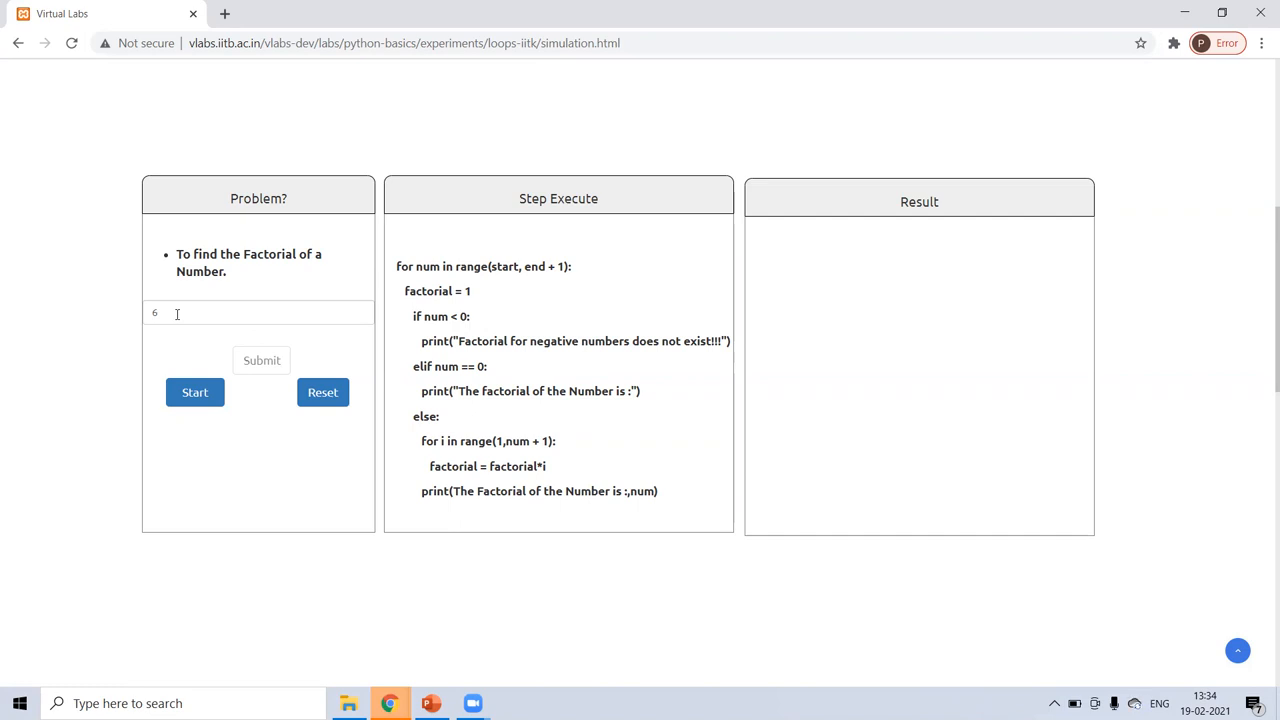
Step through the factorial code for 6 until 720 appears, then switch to prime number analysis.
left_click(194, 392)
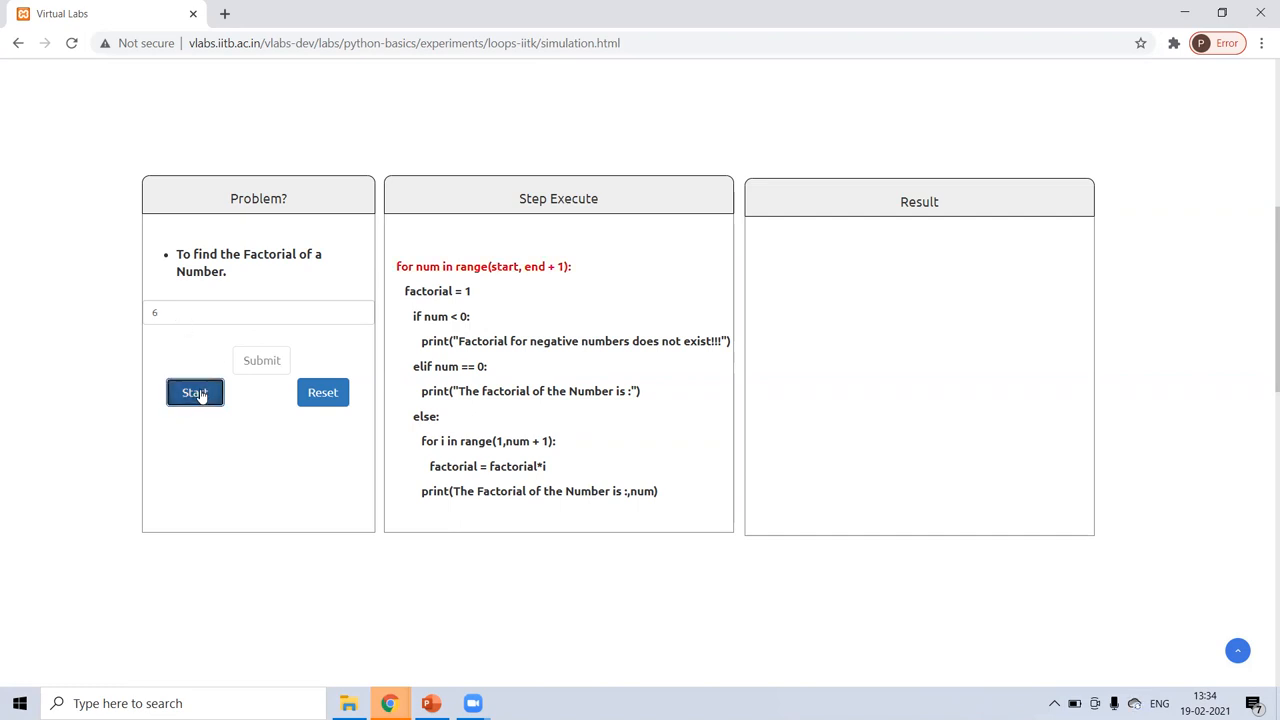
left_click(194, 391)
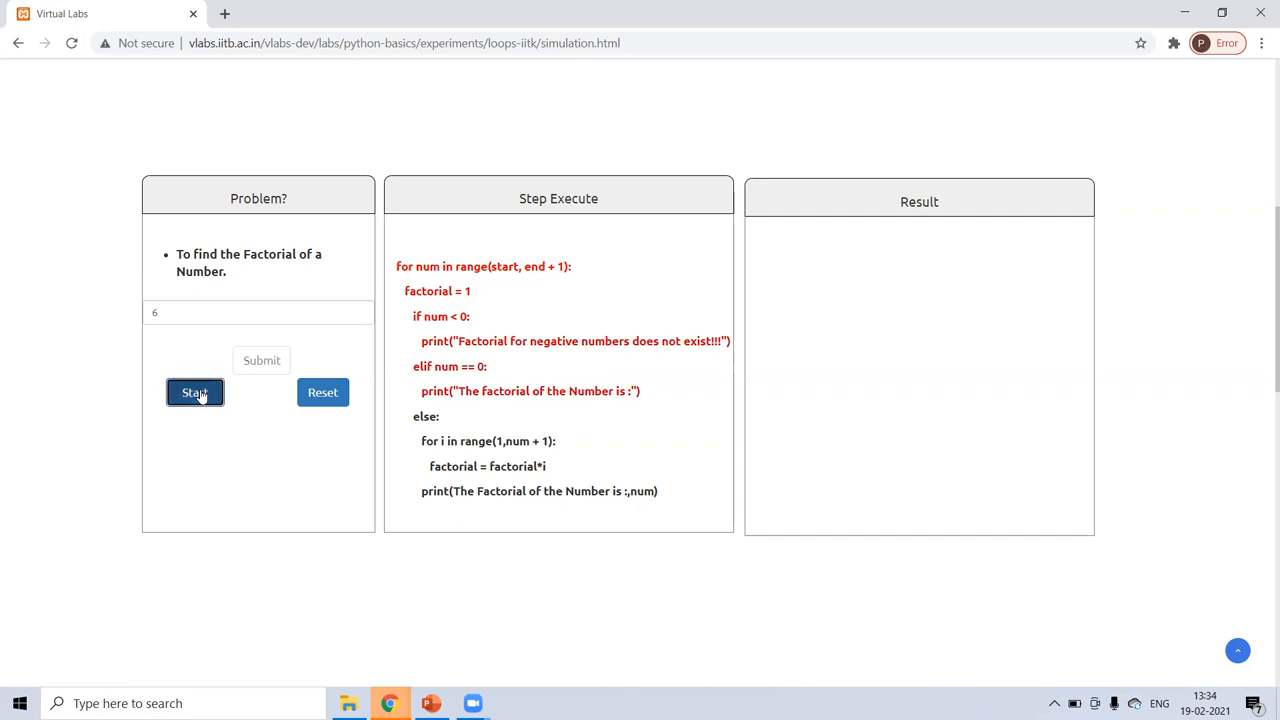
left_click(194, 392)
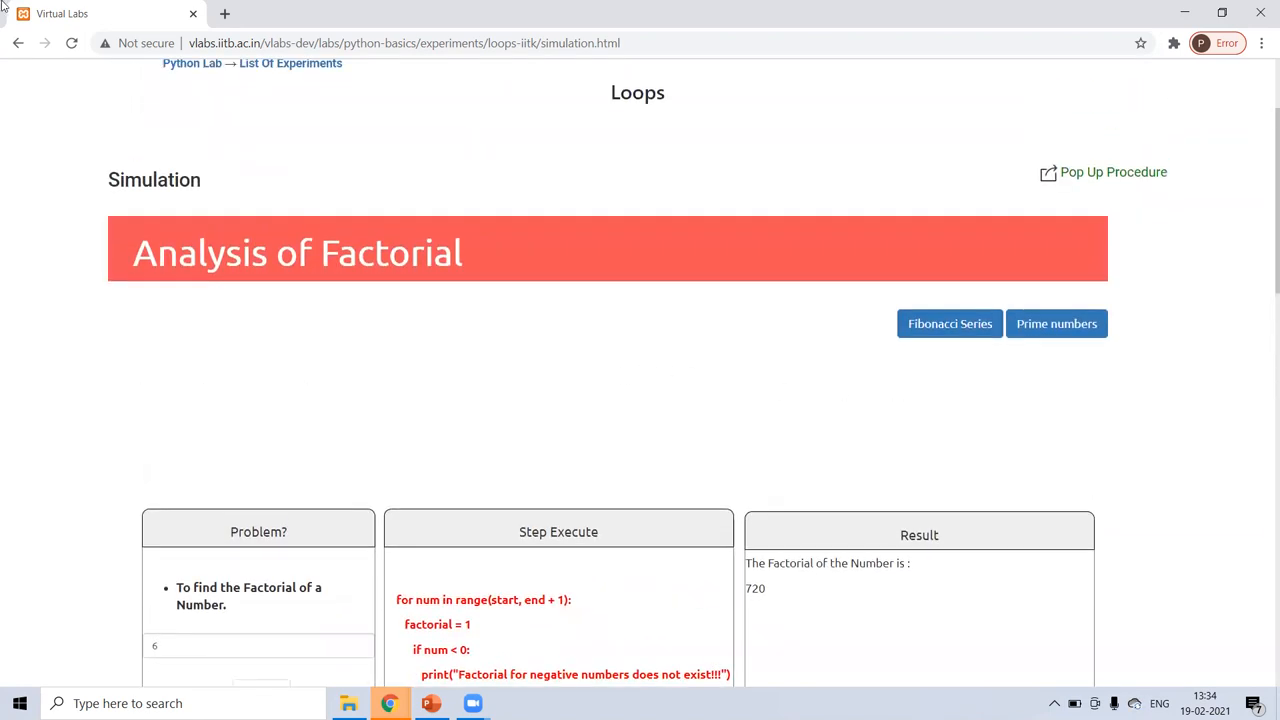
left_click(1056, 323)
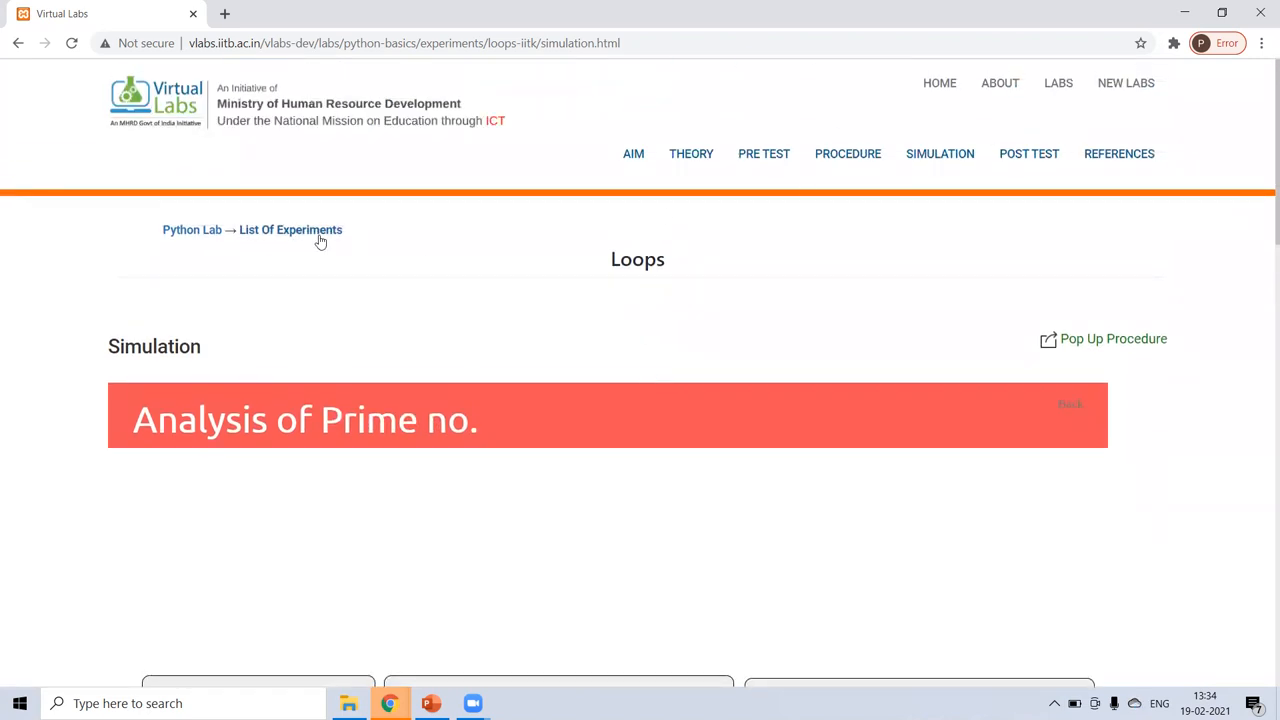
Open the Data Types experiment, read its mutable/immutable theory, then show its simulation.
left_click(290, 229)
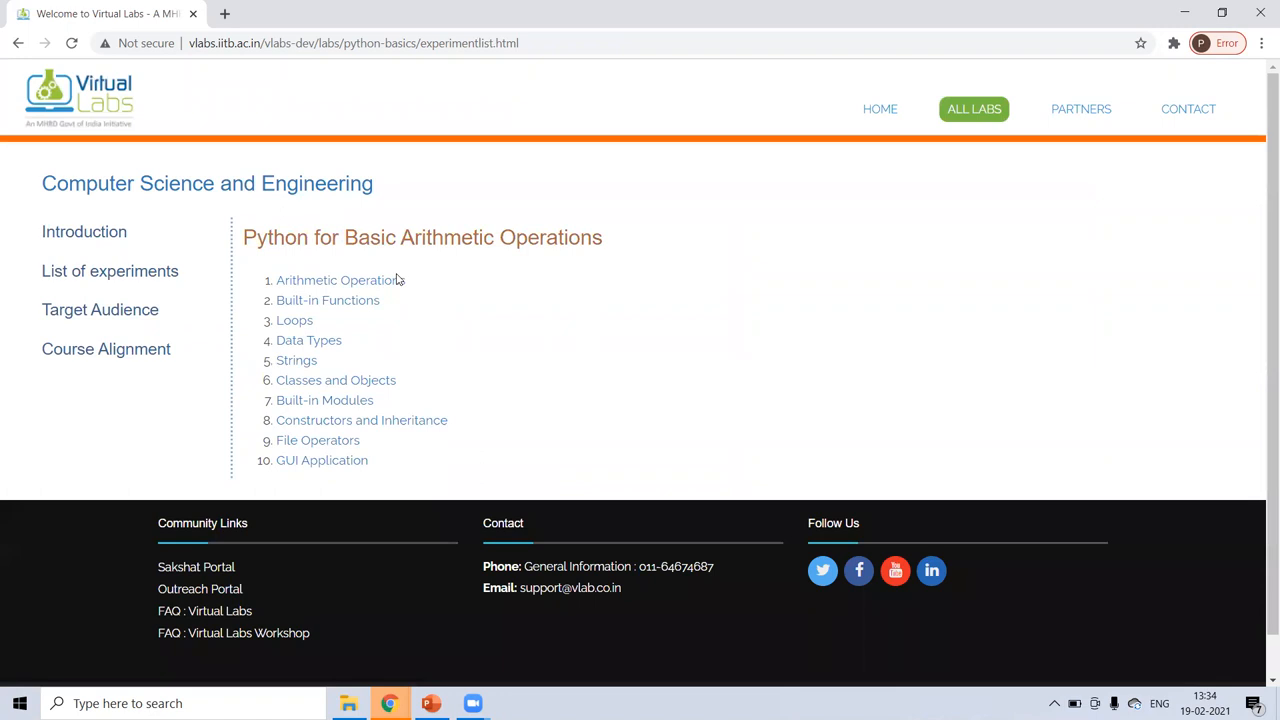
scroll("down", 3)
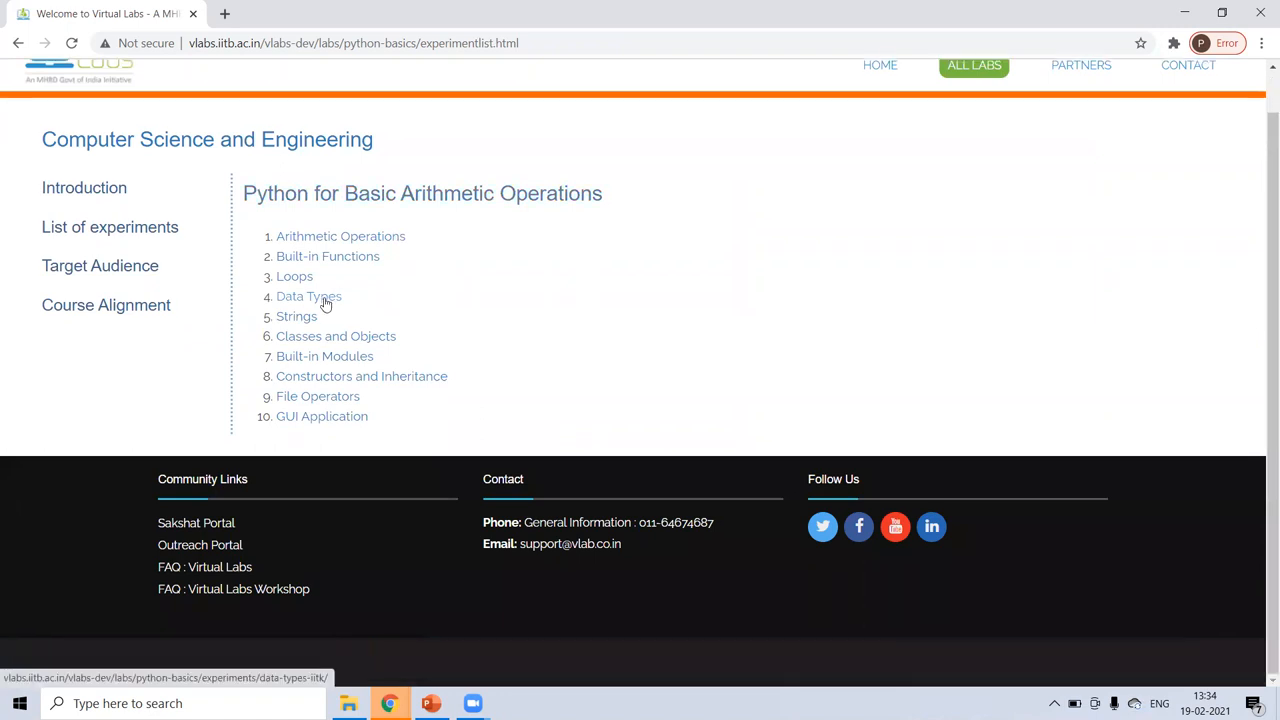
left_click(308, 296)
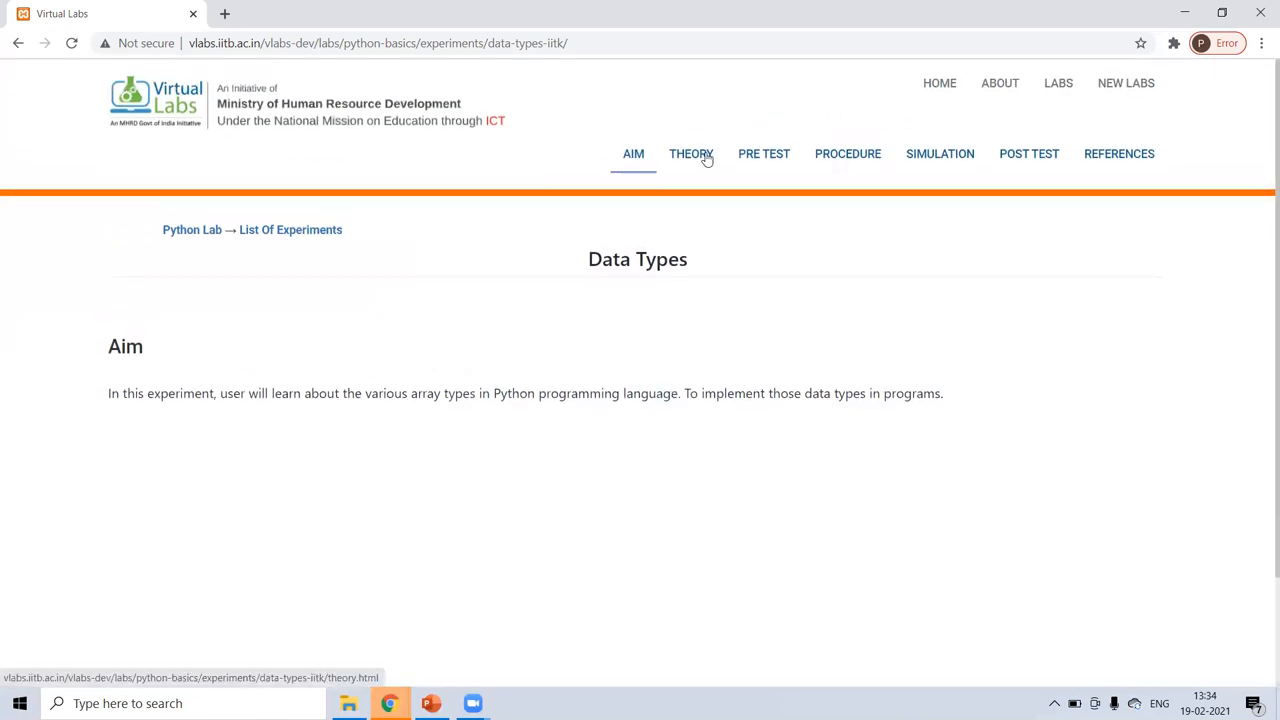
left_click(690, 153)
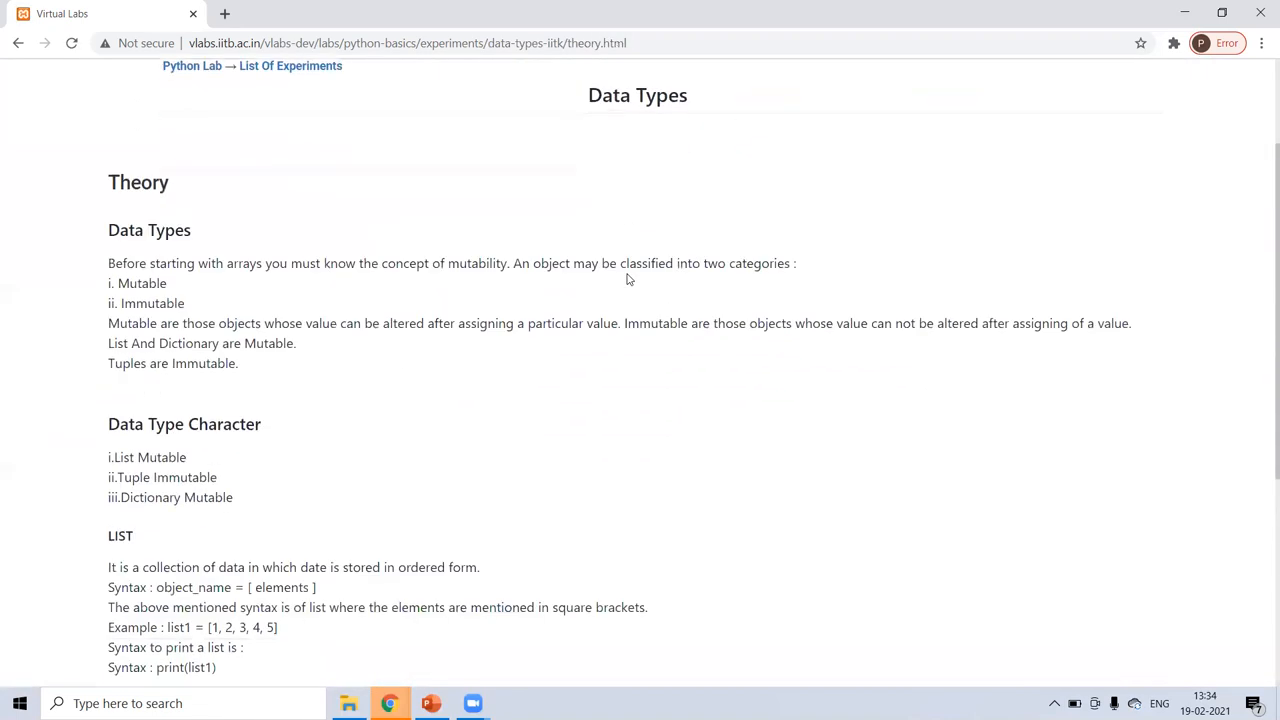
scroll("down", 3)
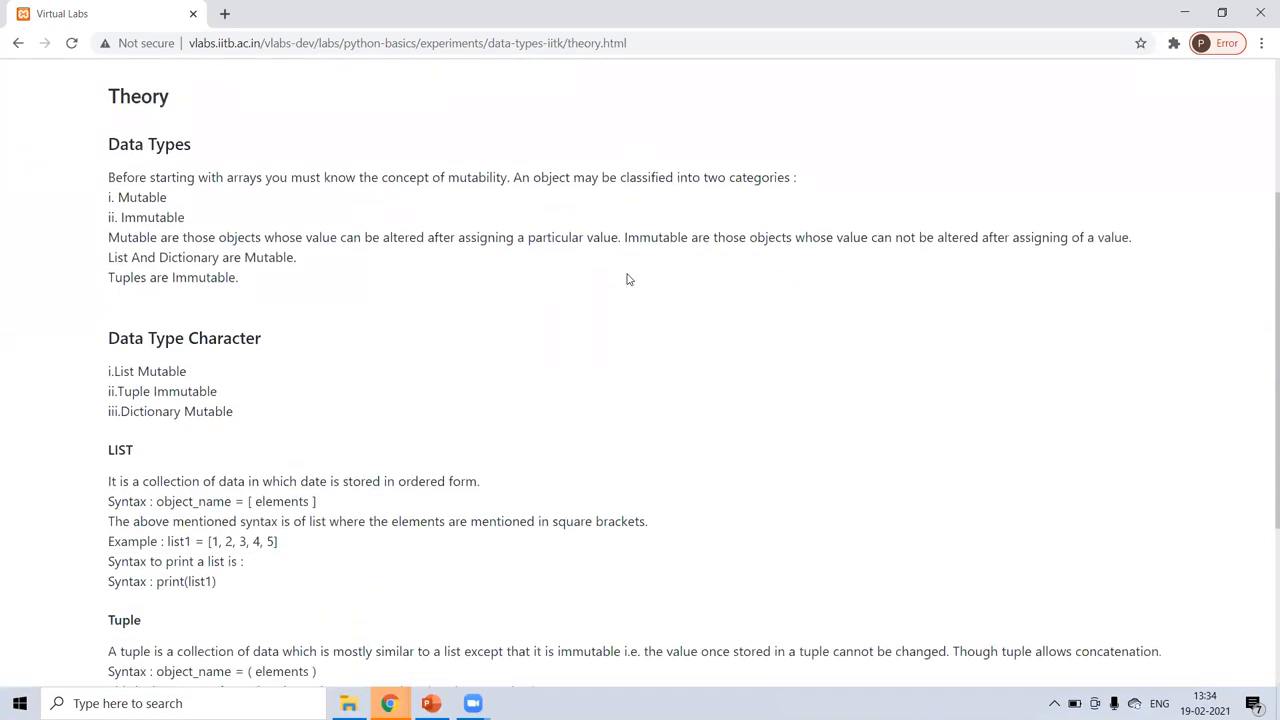
scroll("down", 3)
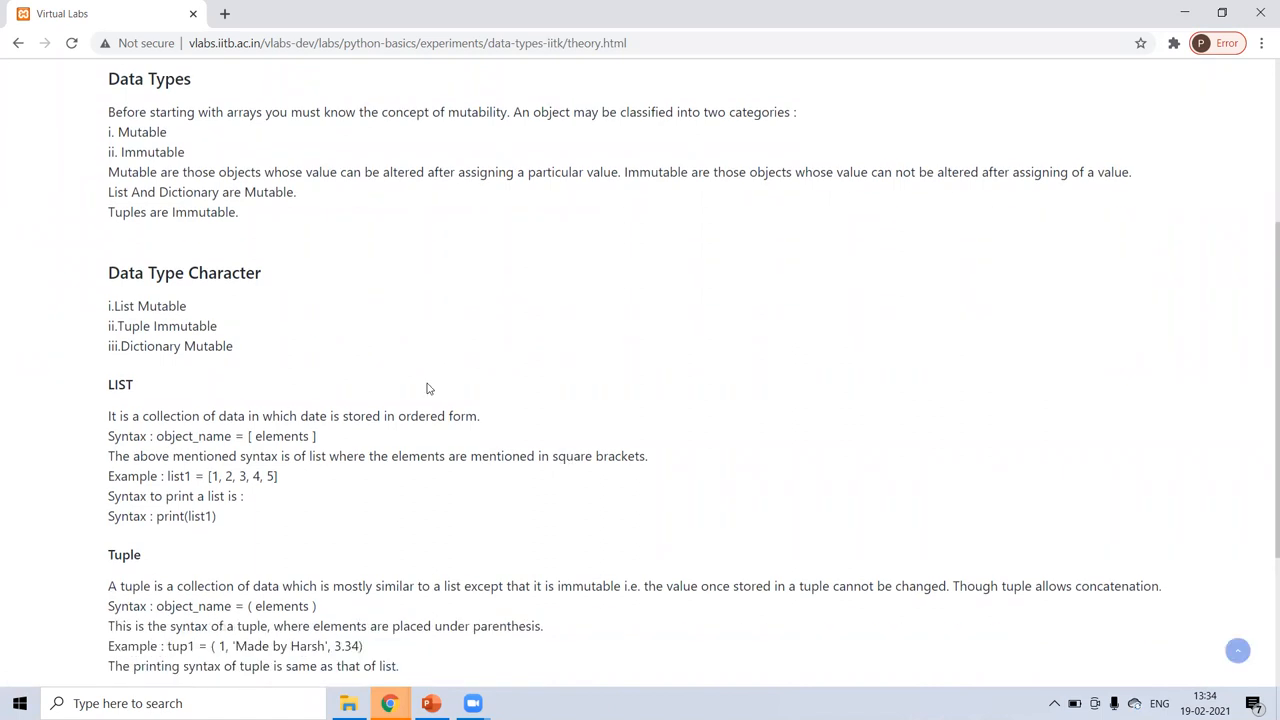
scroll("up", 3)
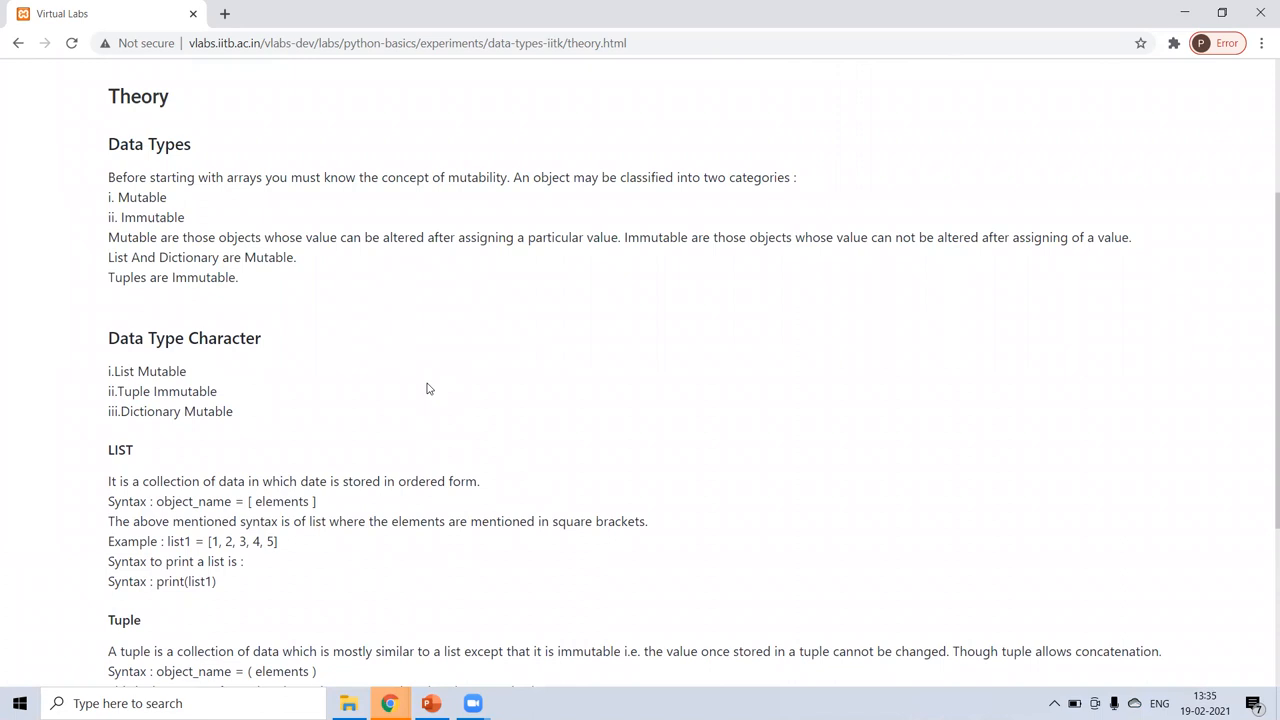
scroll("down", 3)
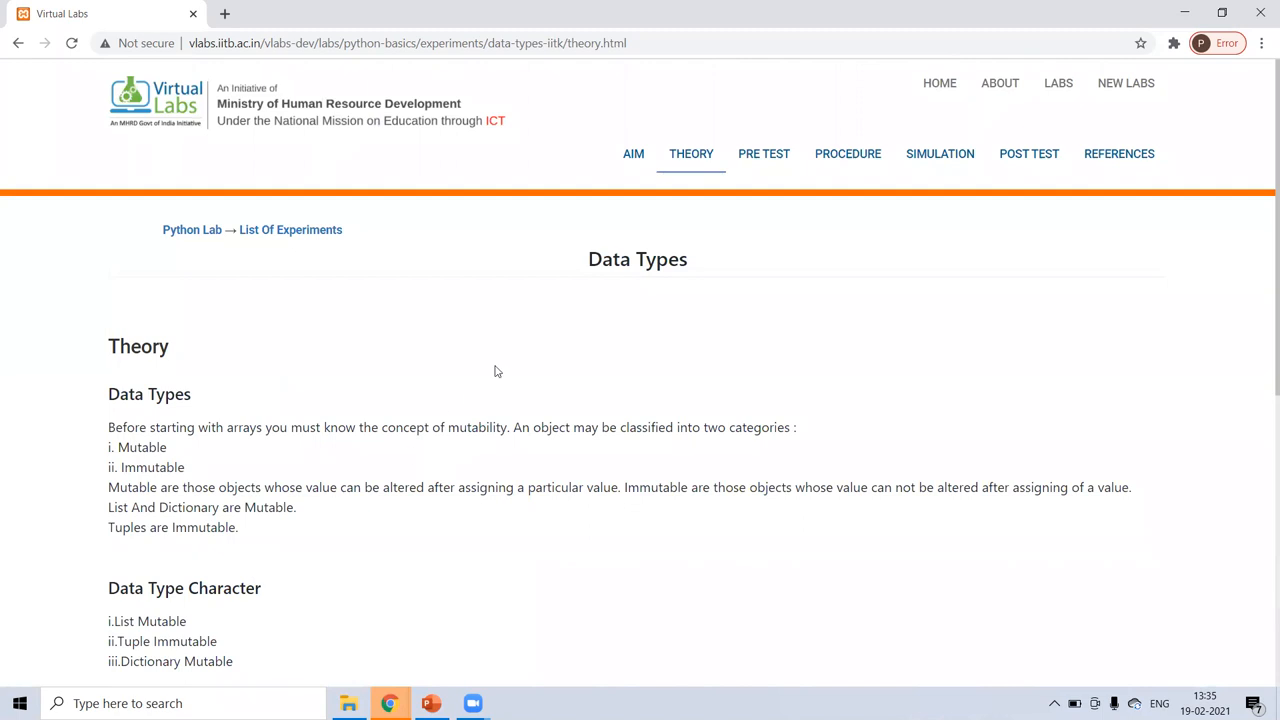
mouse_move(808, 205)
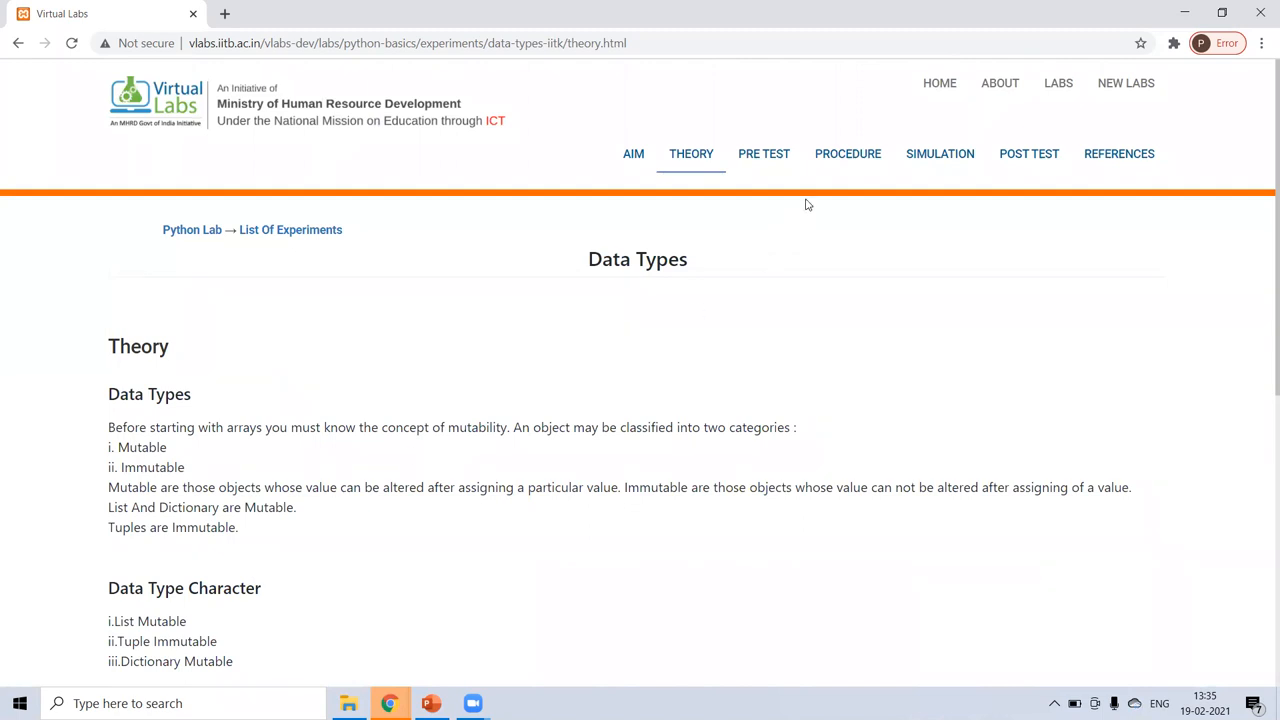
left_click(939, 153)
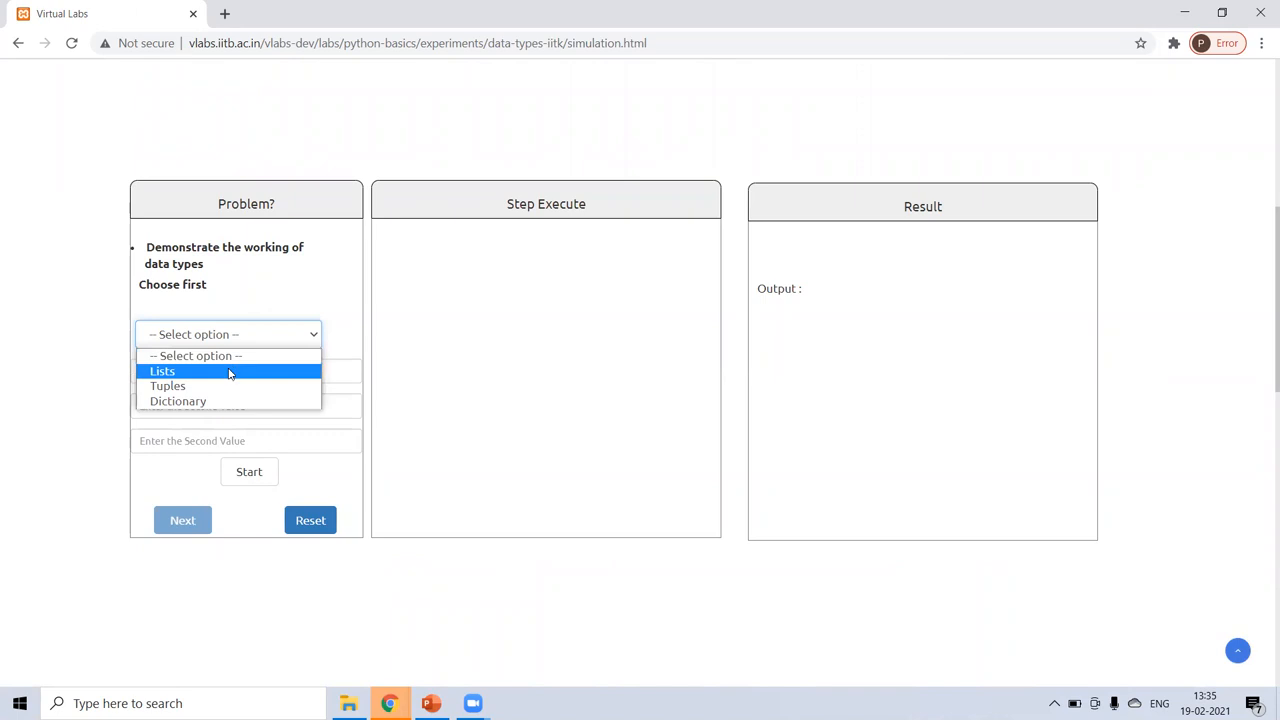
Select Lists, enter values abd and qdefrgt, then start and step the list simulation.
left_click(162, 371)
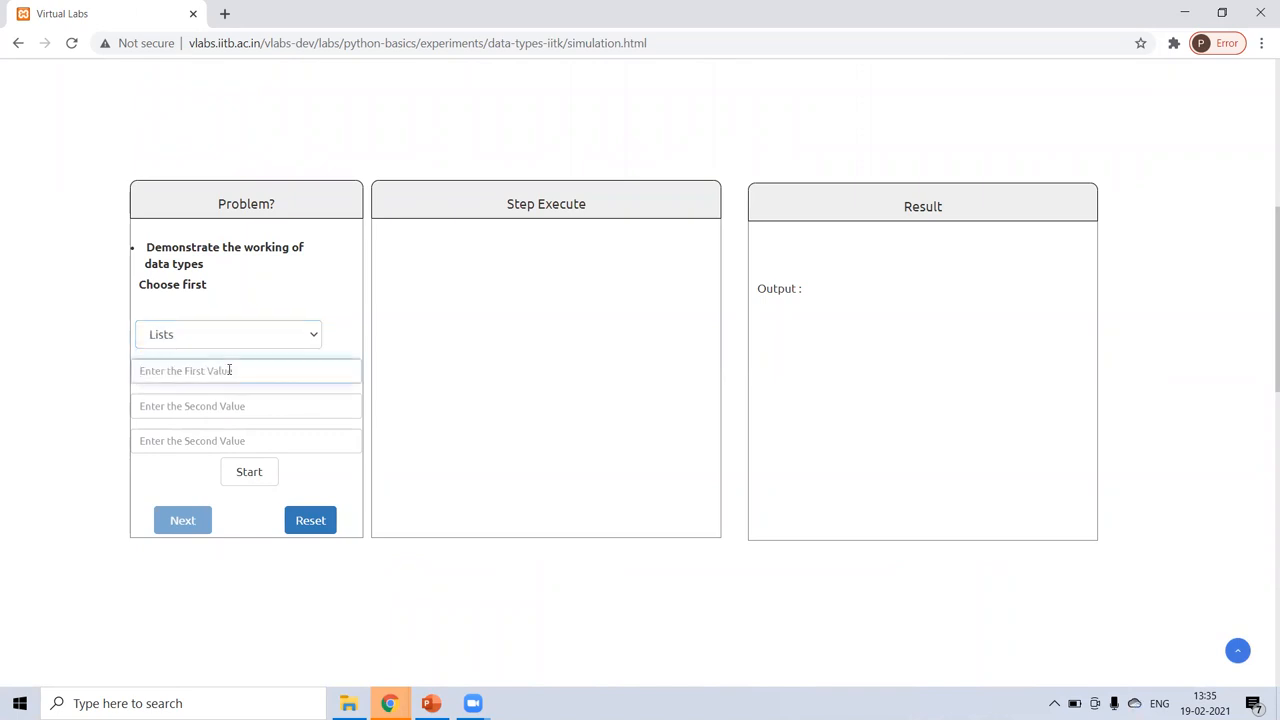
type("abd")
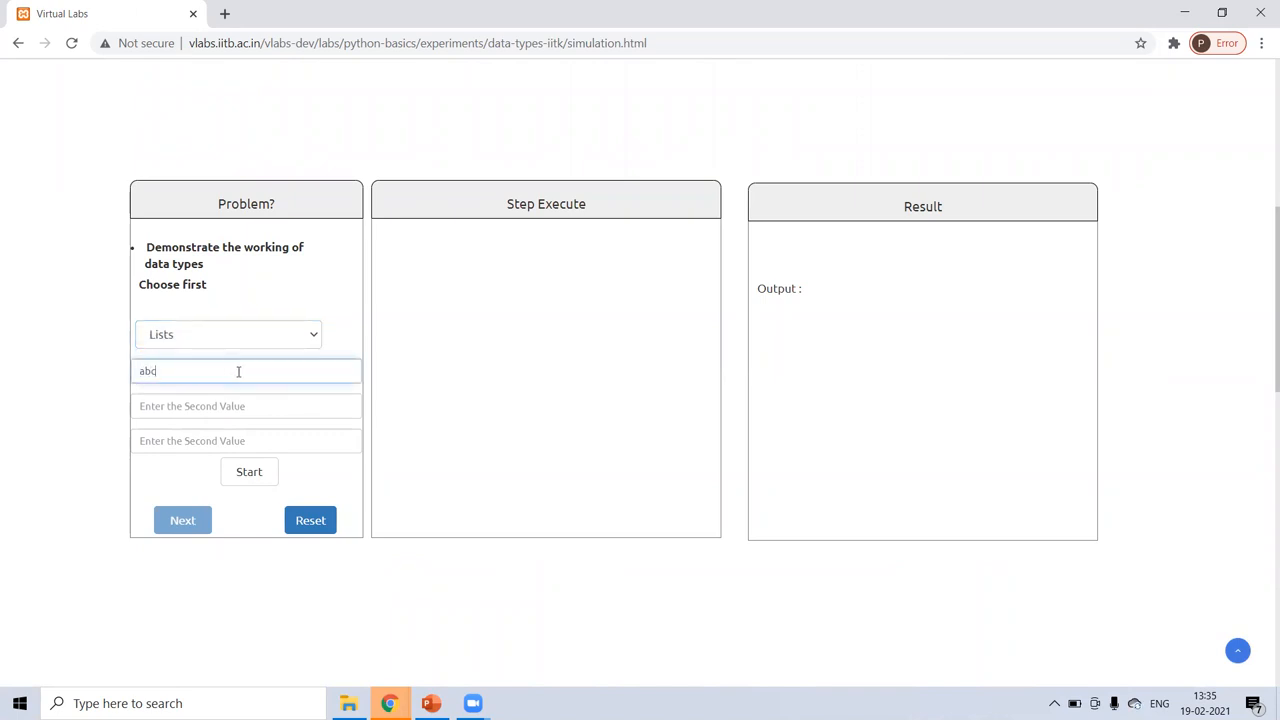
type("qdefrgt")
left_click(246, 441)
type("dfghmj")
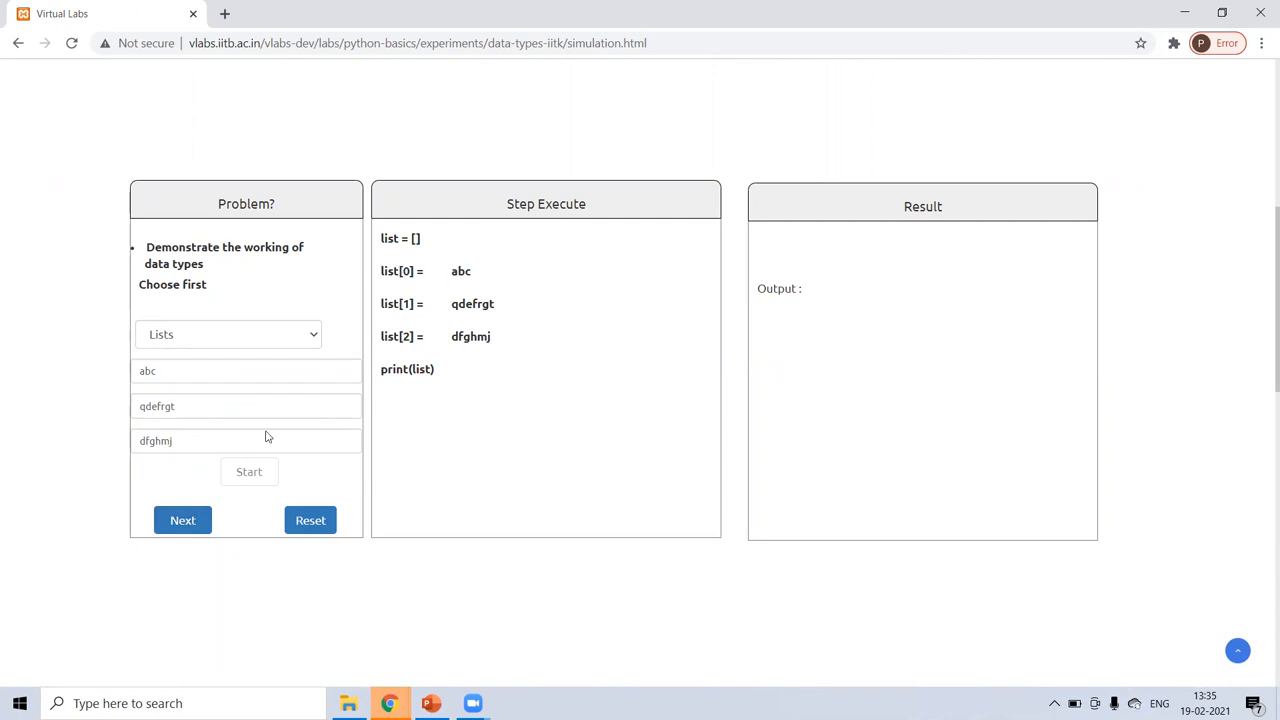
left_click(182, 520)
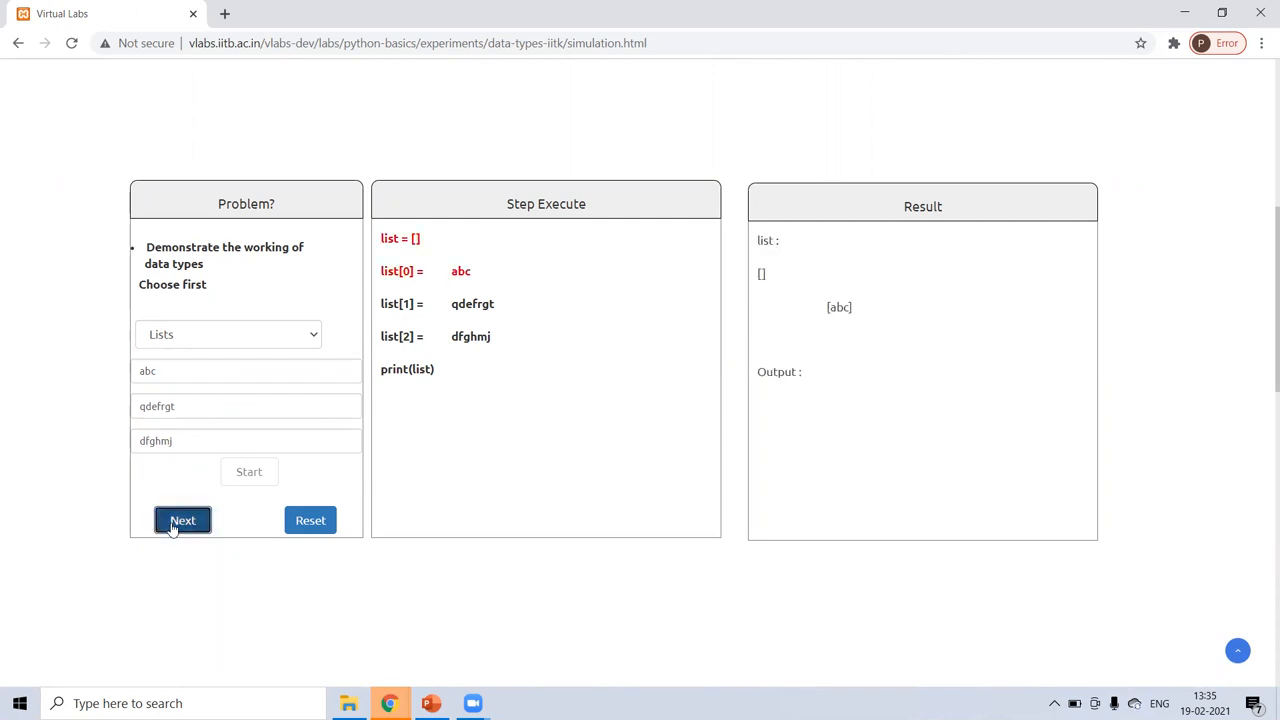
left_click(182, 520)
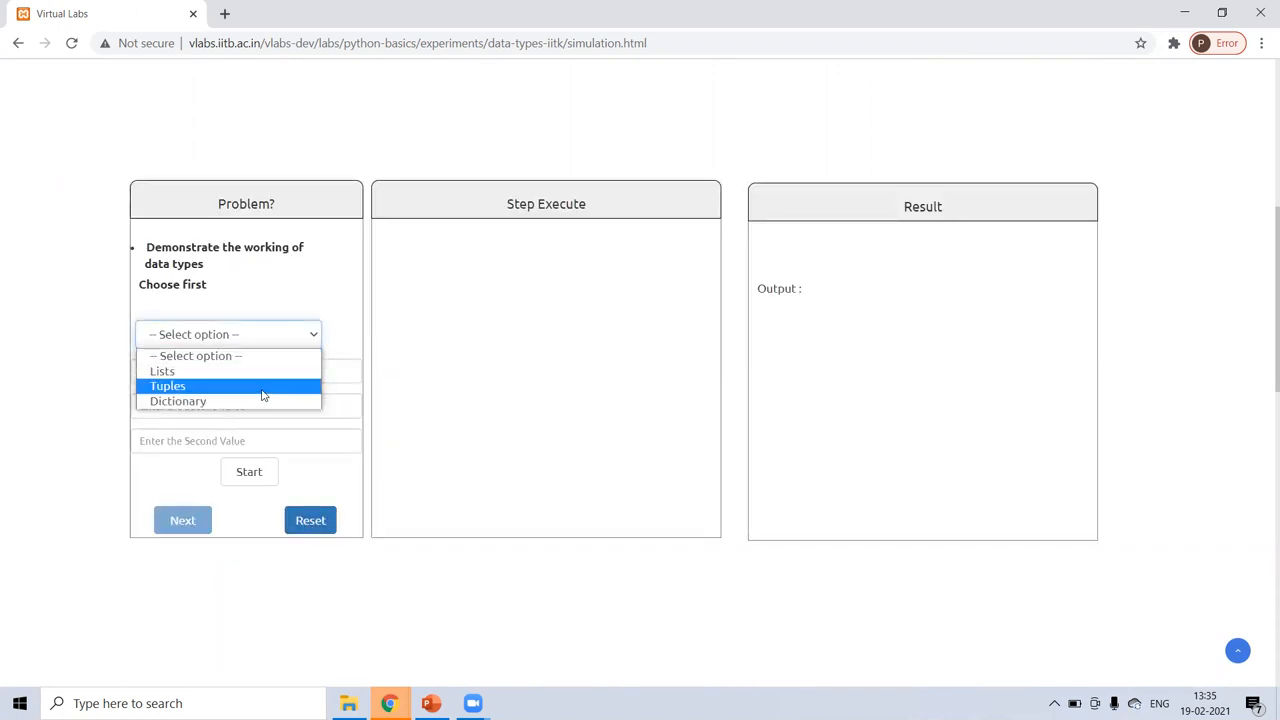
Build a three-item tuple in the Tuples demo, step to its printed output, then reset.
left_click(167, 386)
type("sfjmk,blnm;/',")
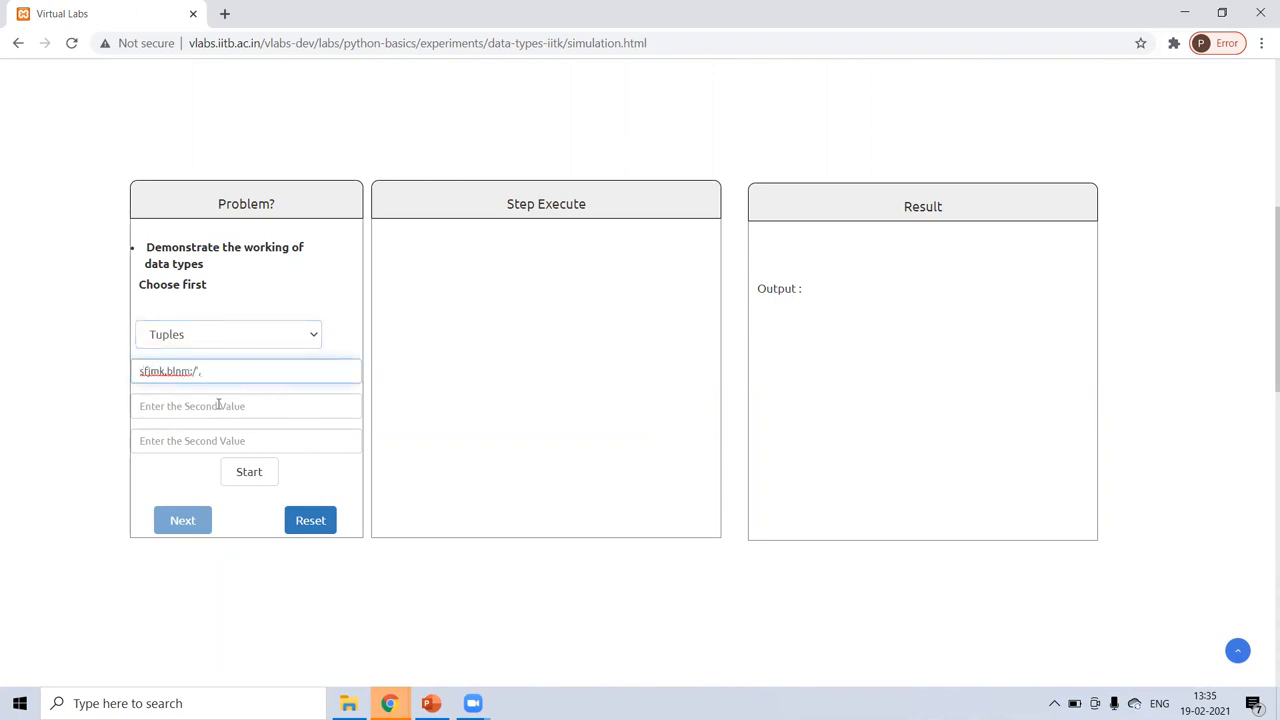
left_click(246, 405)
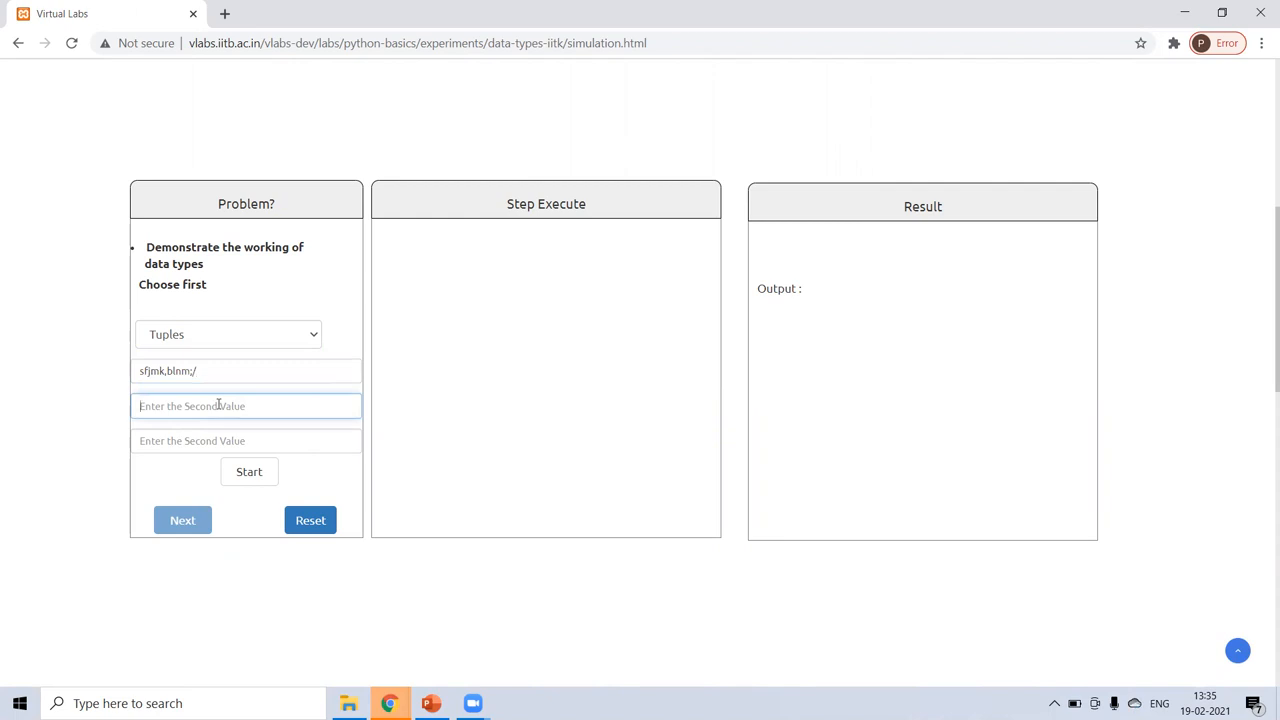
type("sfdghj.k.l")
left_click(246, 441)
type("xfcgvnm,")
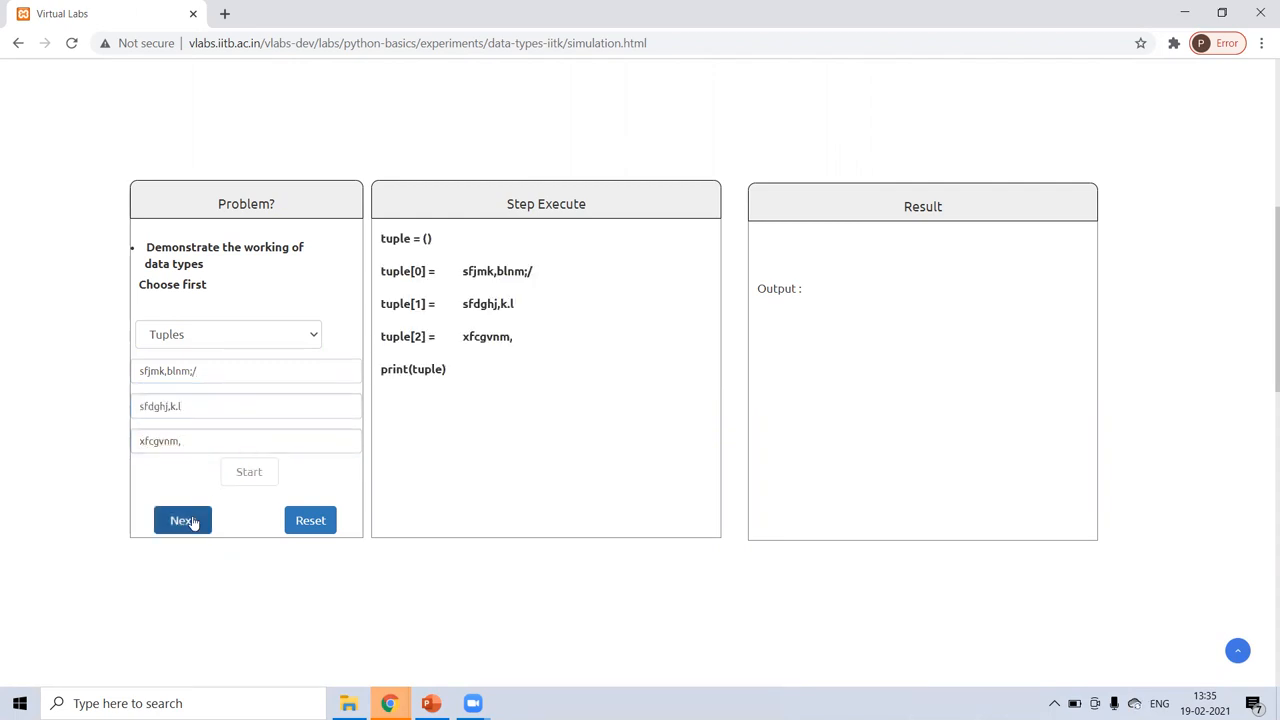
left_click(182, 520)
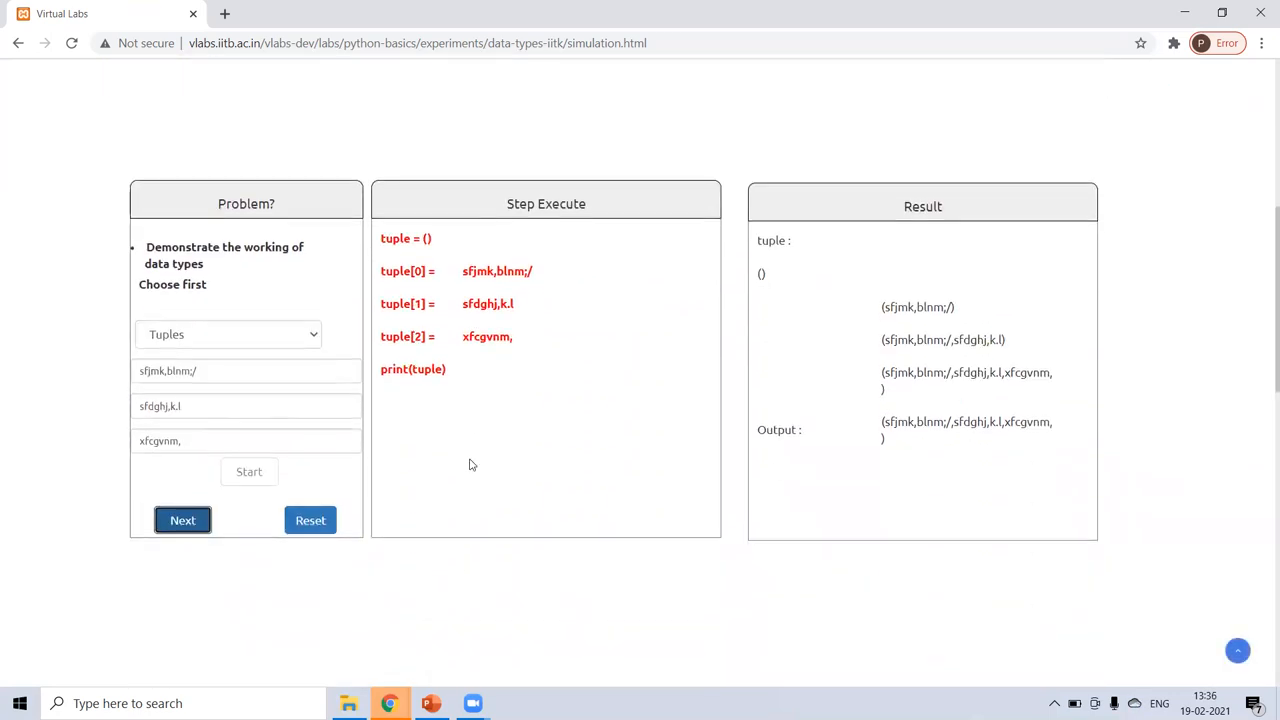
left_click(310, 520)
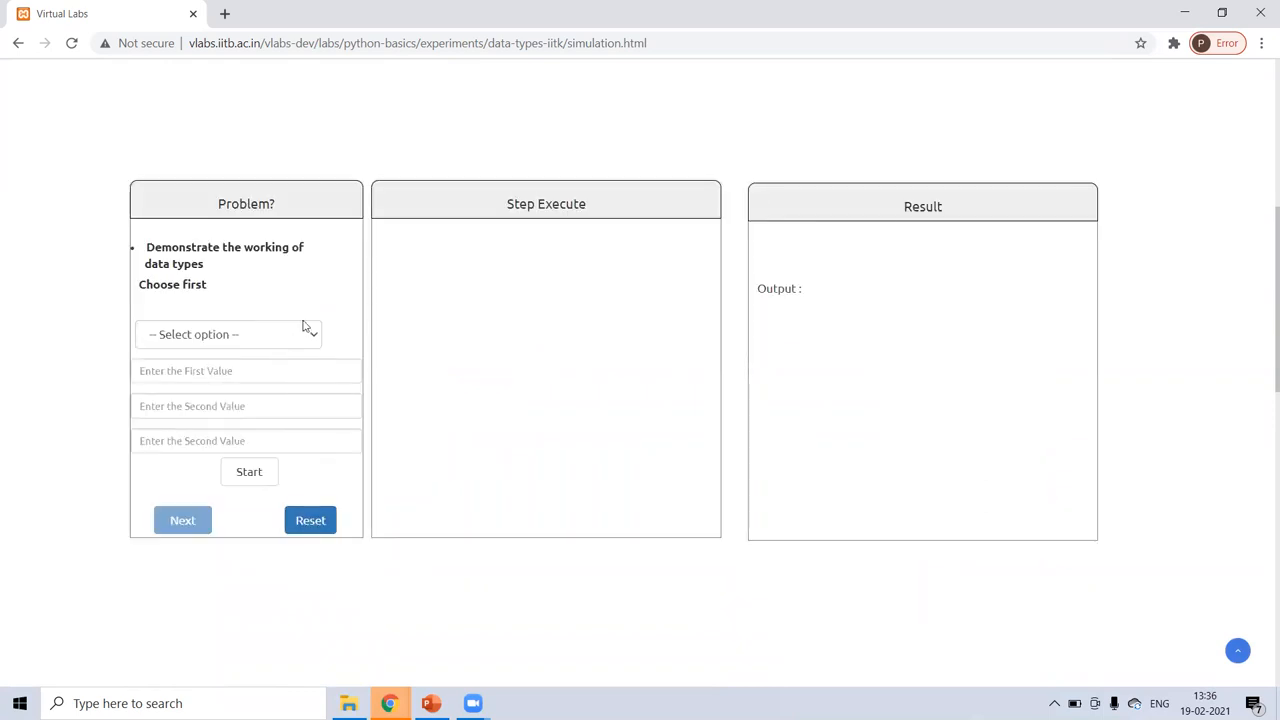
Select Dictionary and enter the values abc, edfgvb and erfsgbv.
left_click(228, 334)
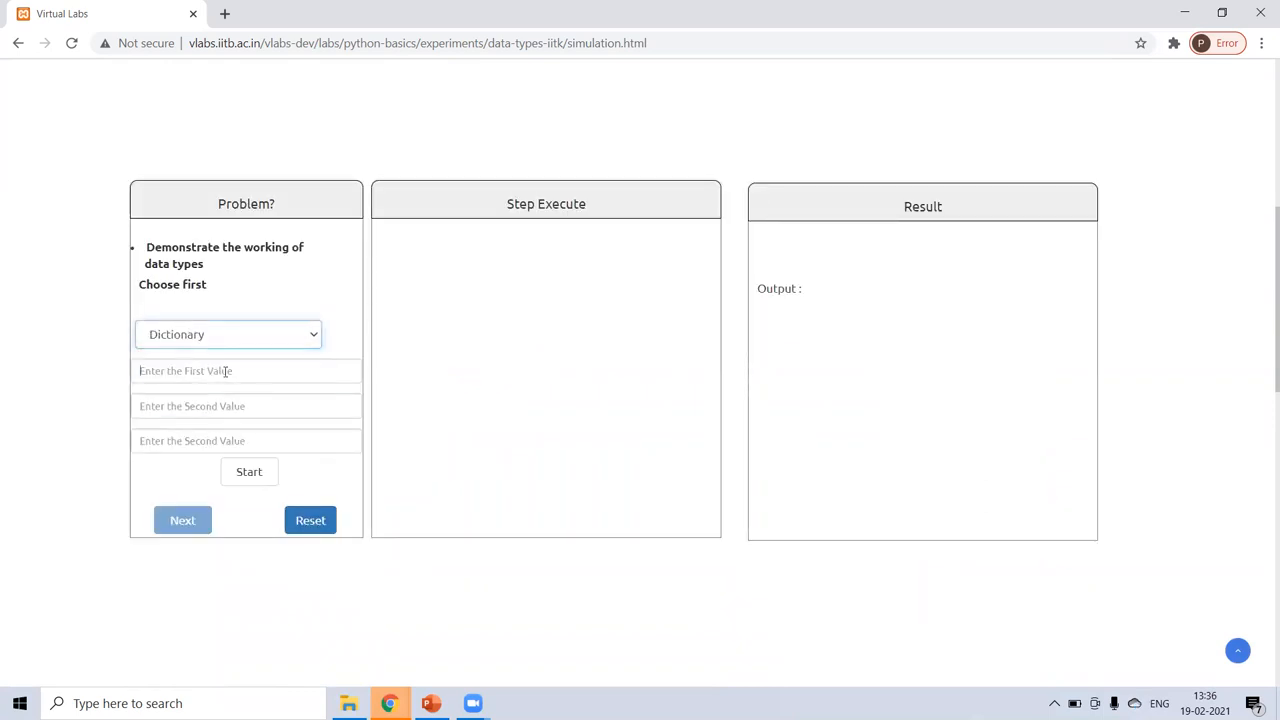
type("sumi")
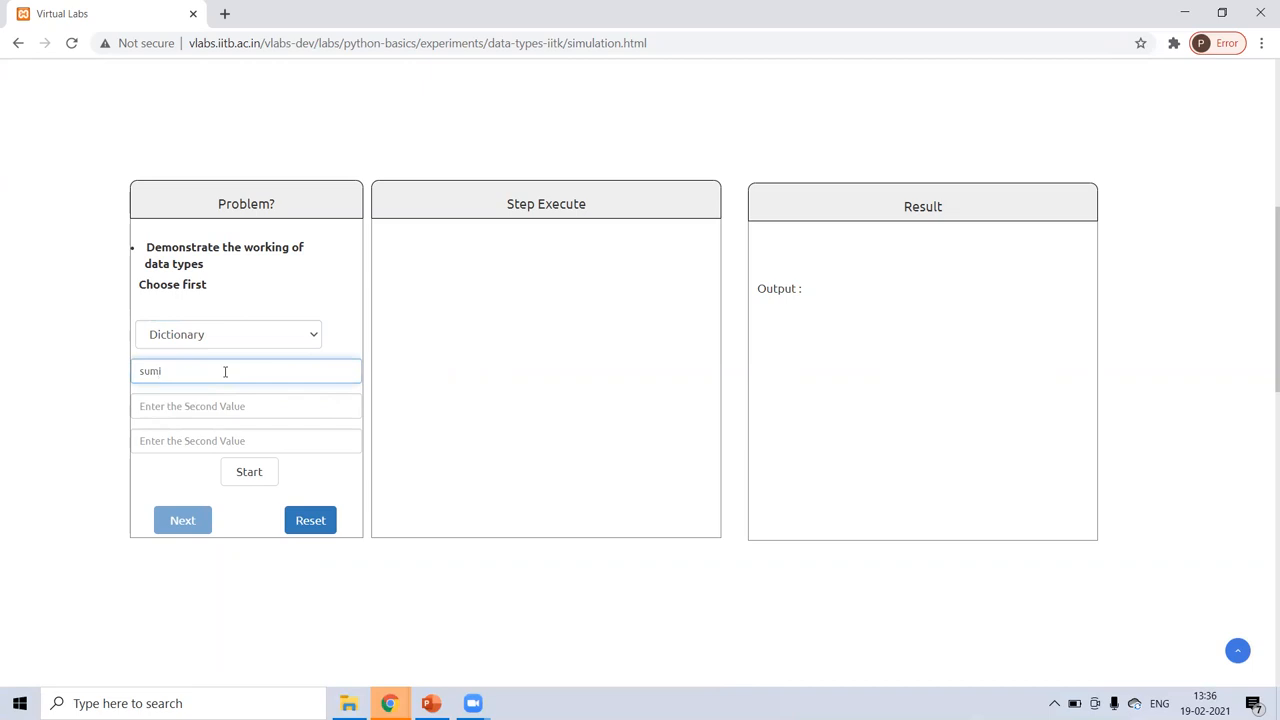
type("ab")
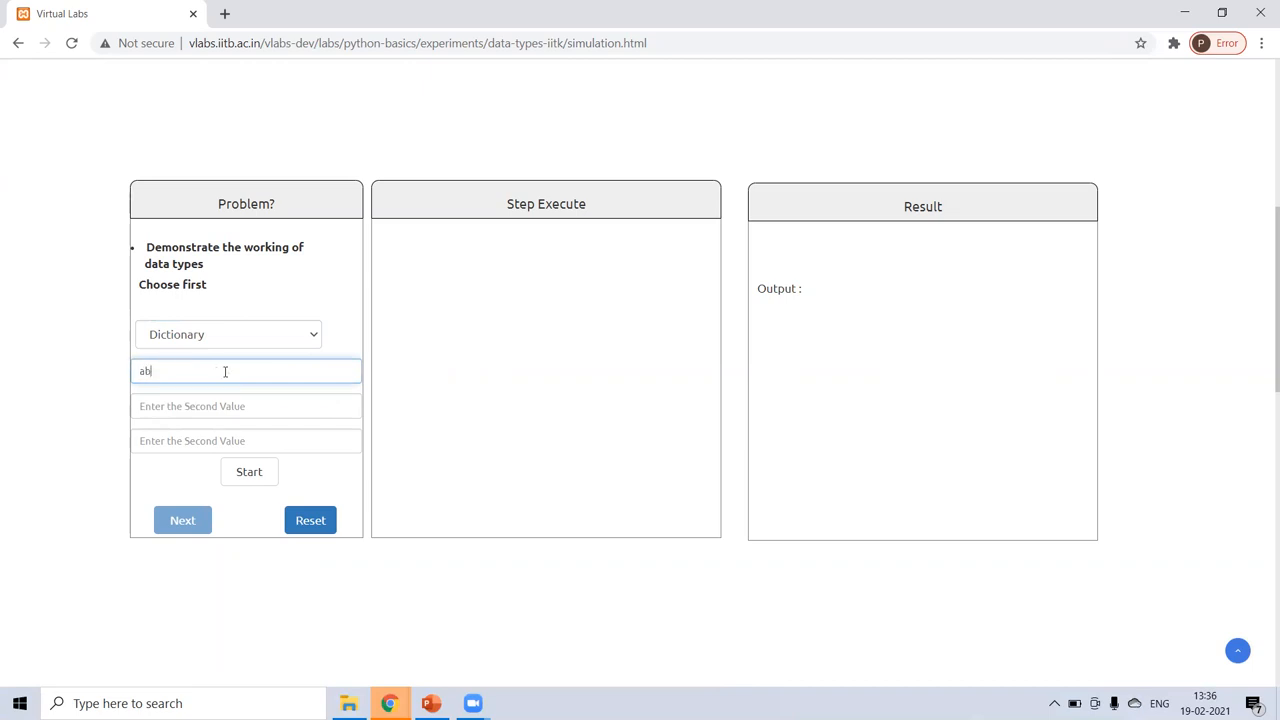
type("ed")
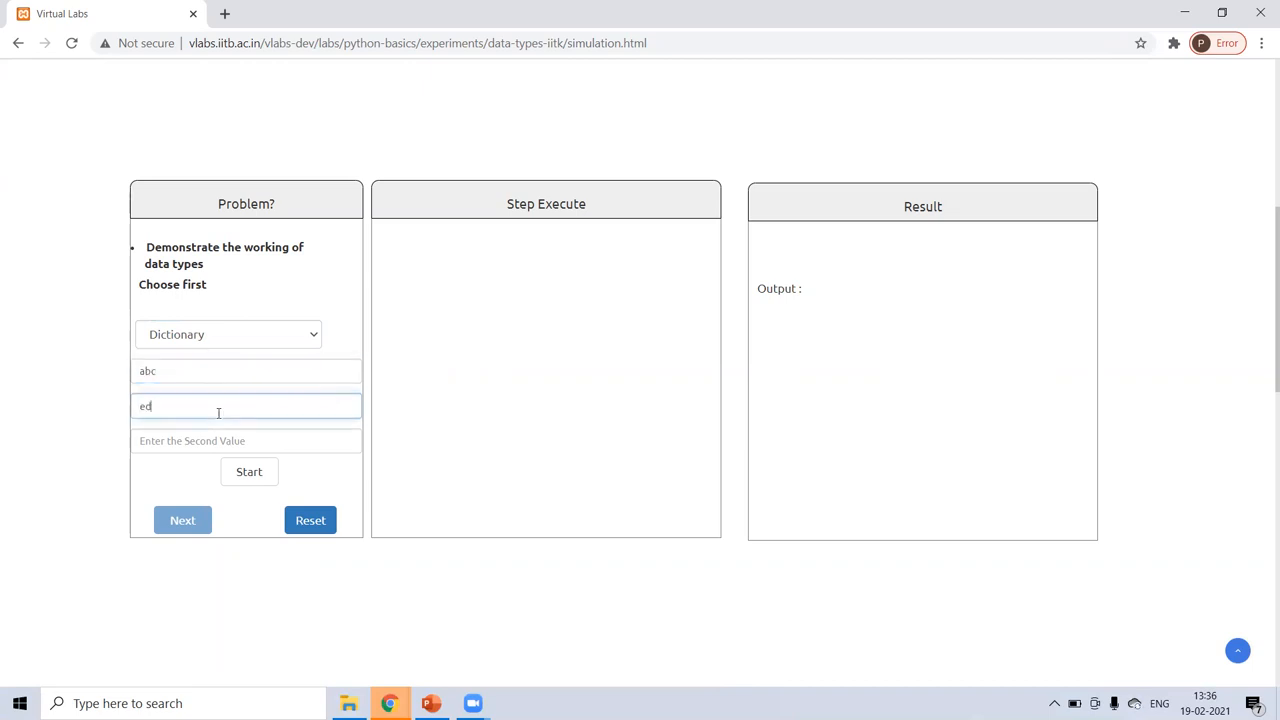
type("erfsgbv")
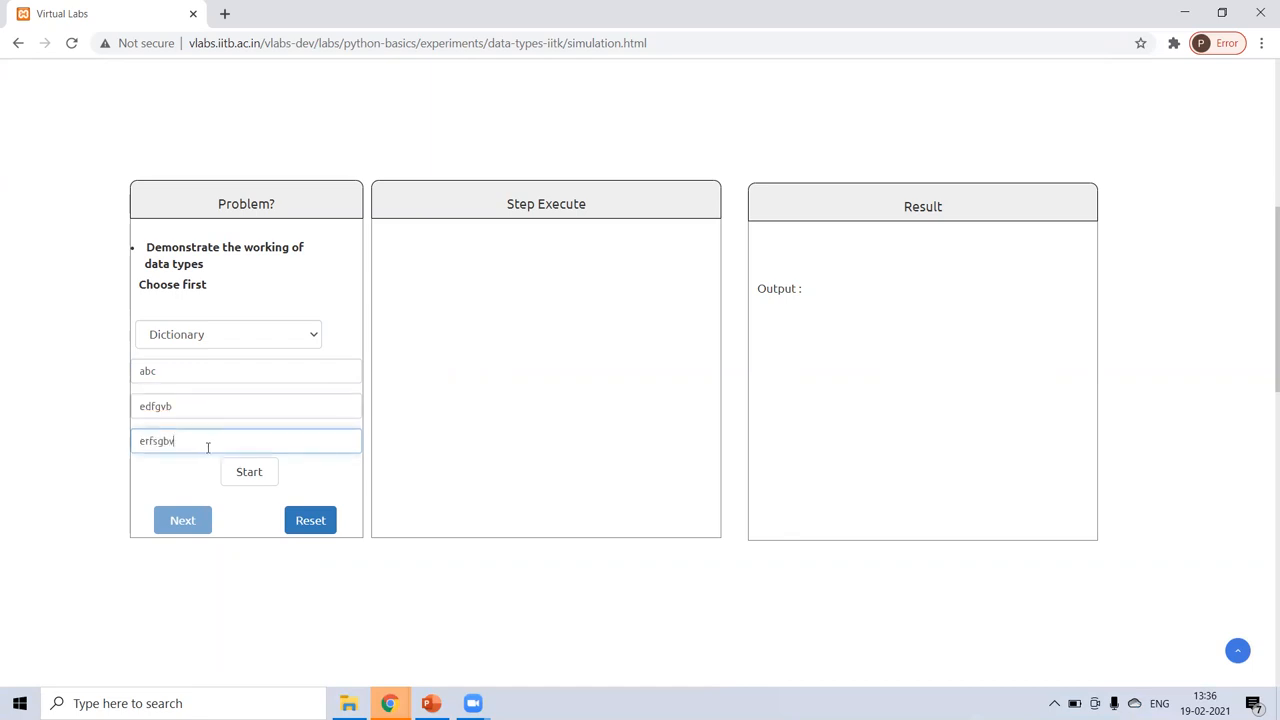
Step through the assignment and print lines, then dismiss the Program Completed alert.
left_click(182, 520)
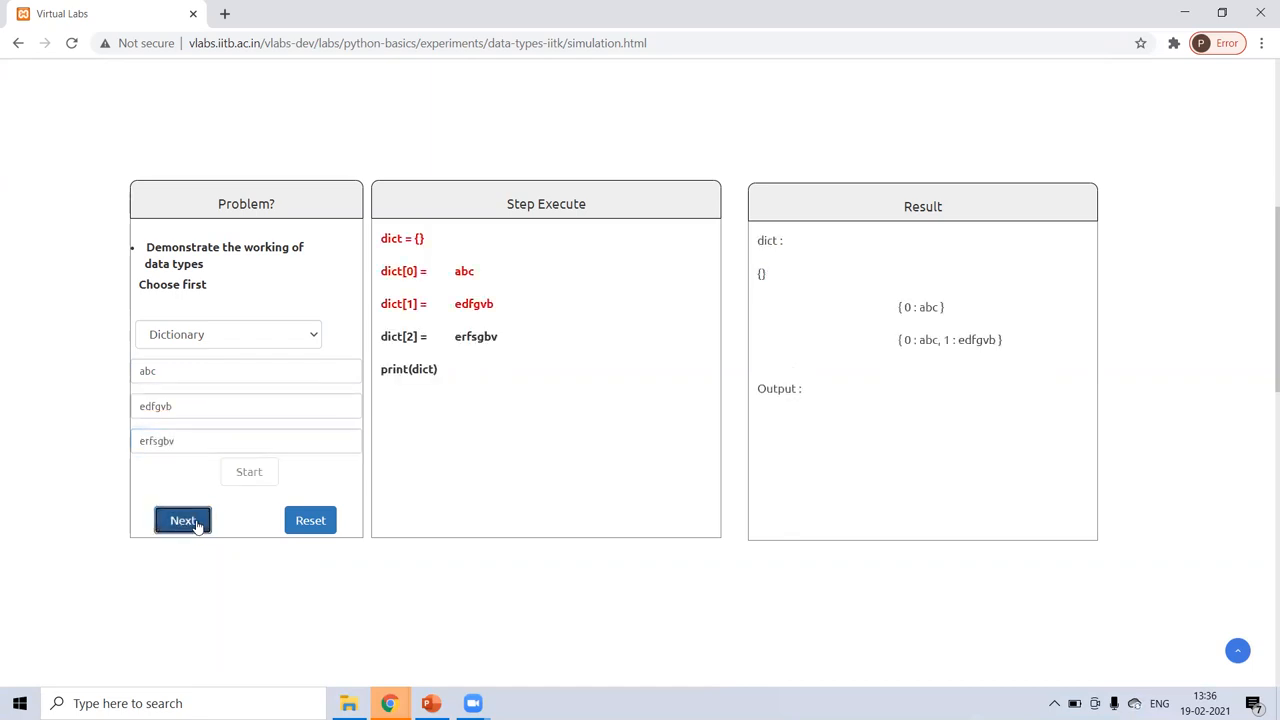
left_click(182, 520)
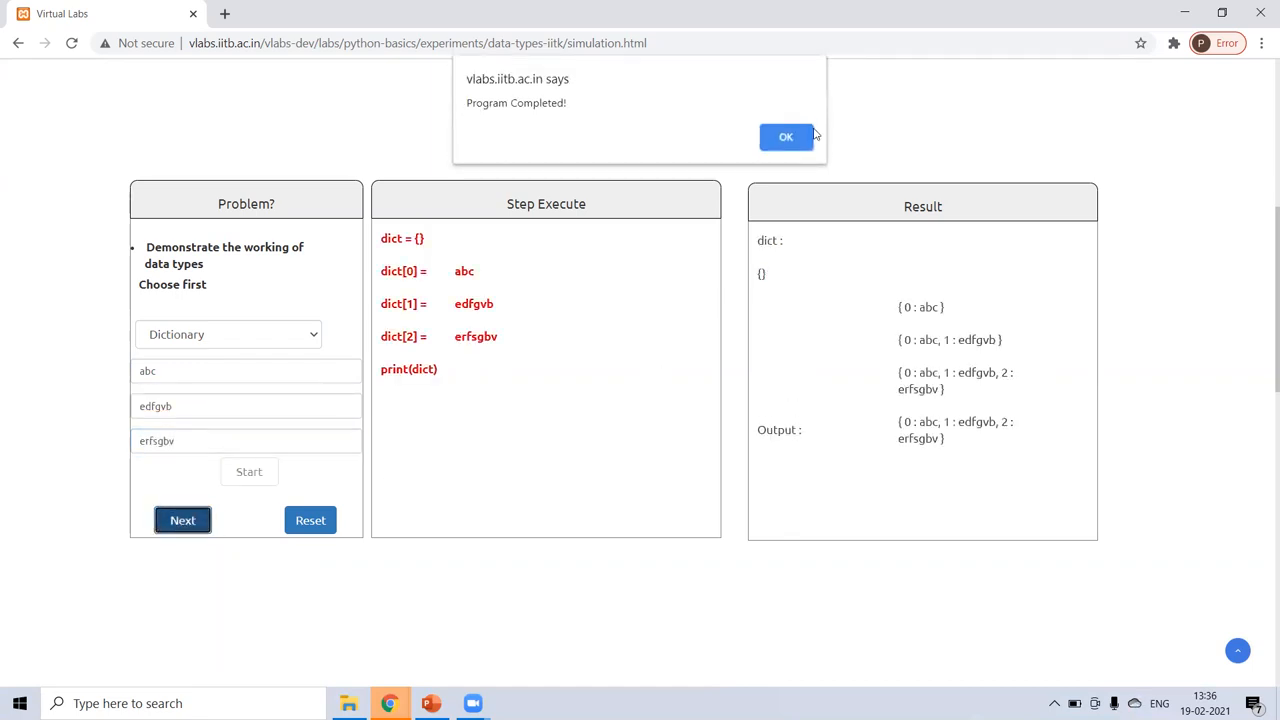
left_click(786, 136)
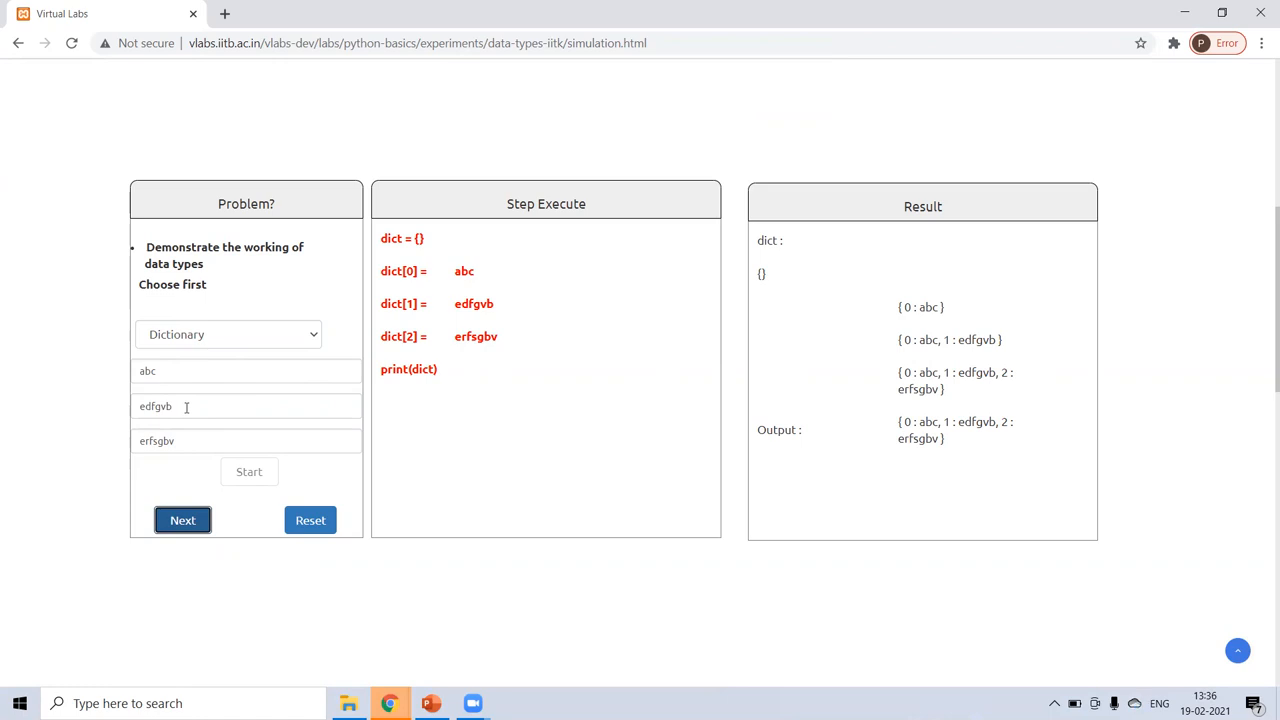
mouse_move(889, 346)
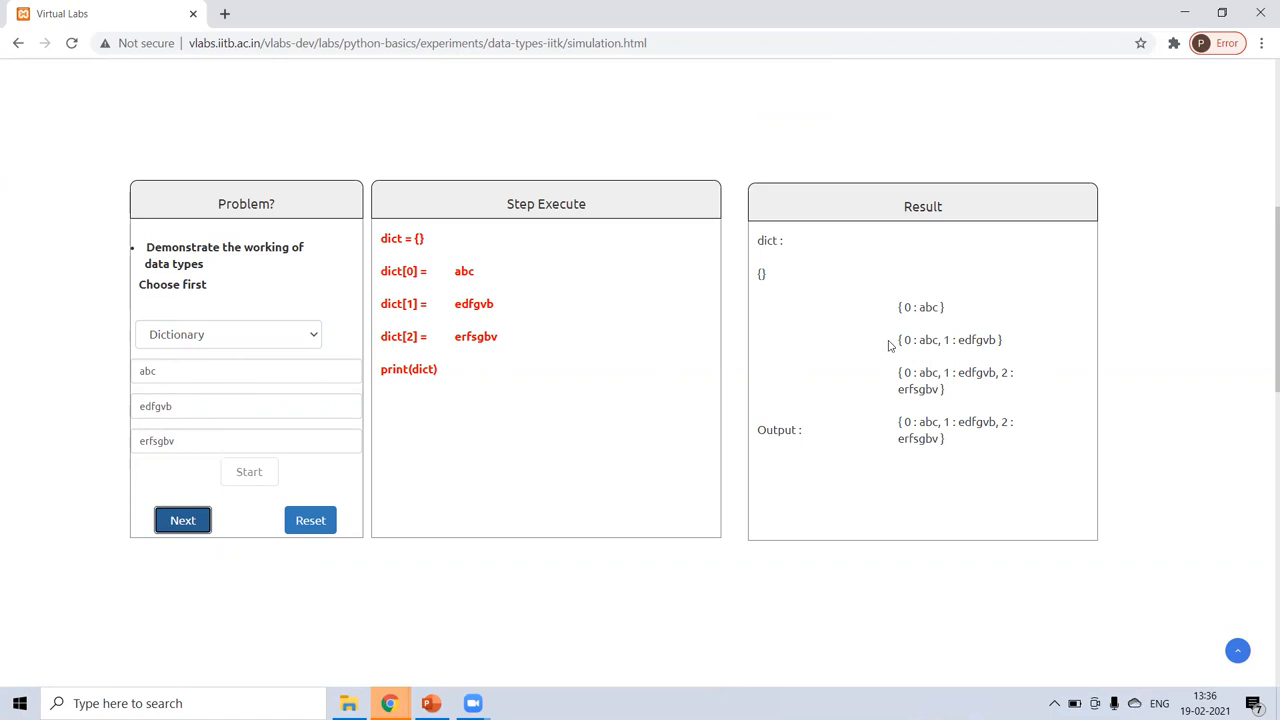
mouse_move(1015, 435)
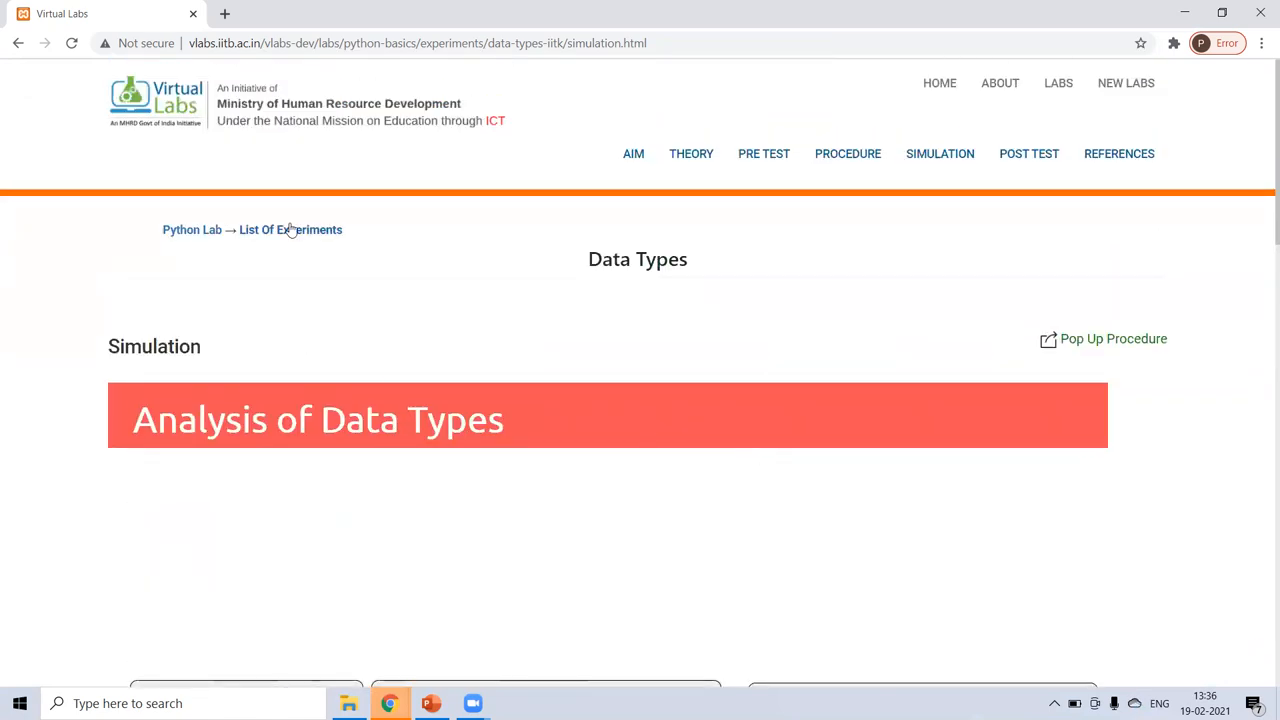
Return to the Python experiment list, briefly revisit Data Types, and open Strings.
left_click(290, 229)
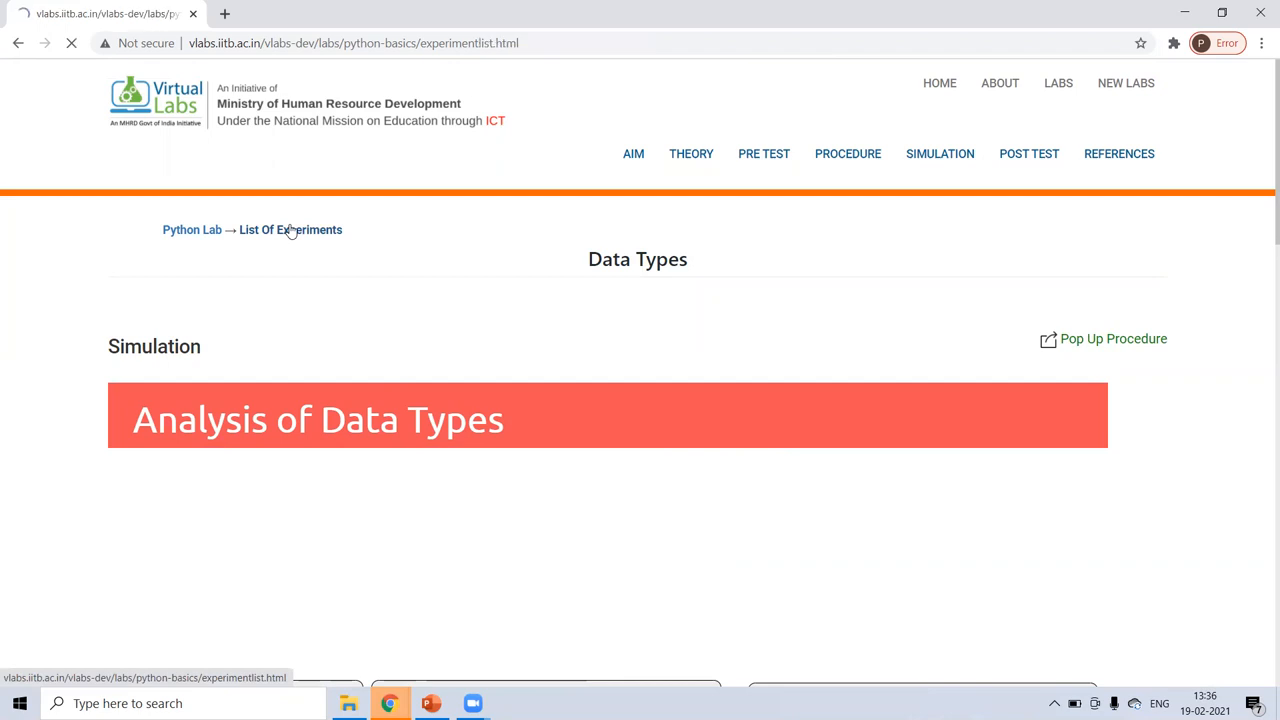
left_click(290, 229)
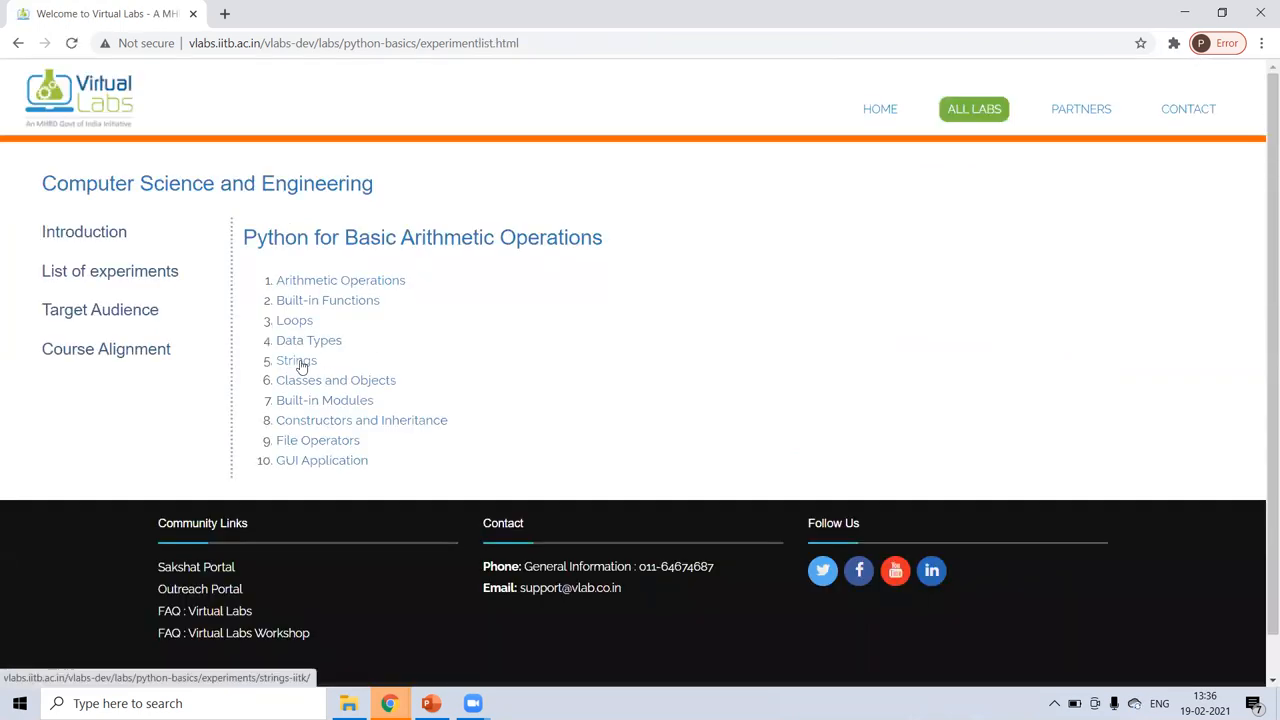
left_click(296, 360)
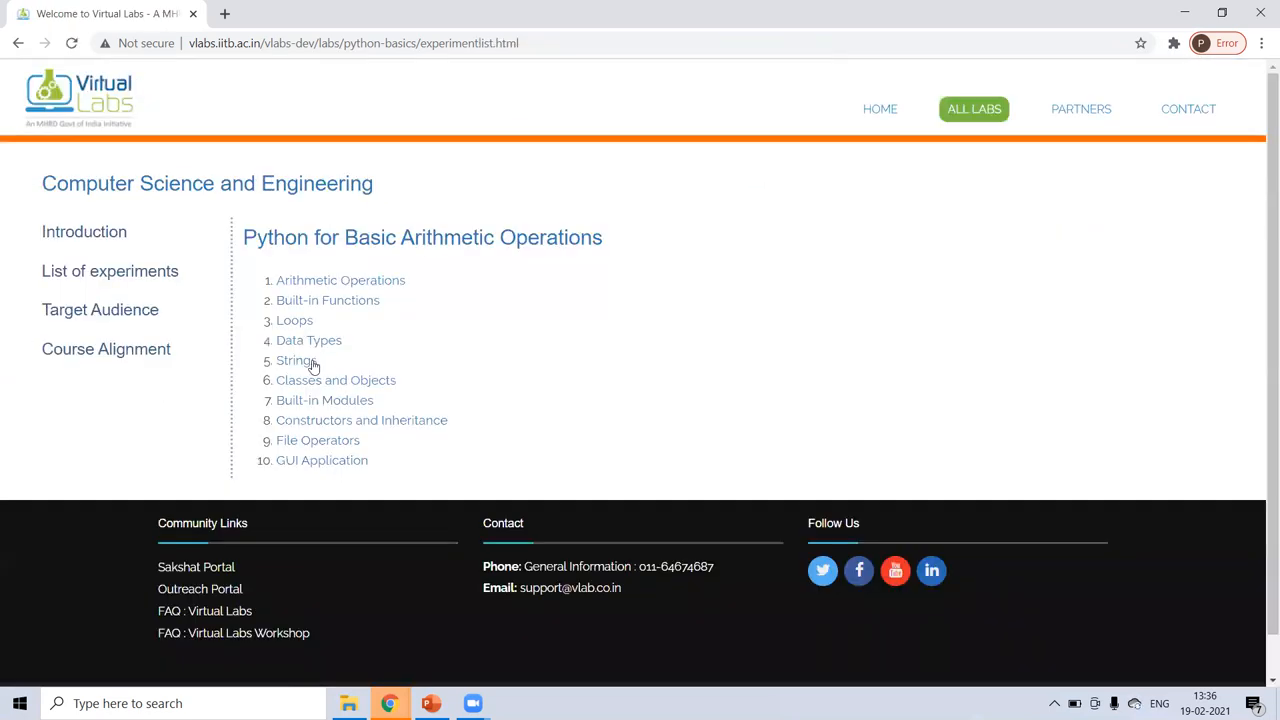
left_click(308, 340)
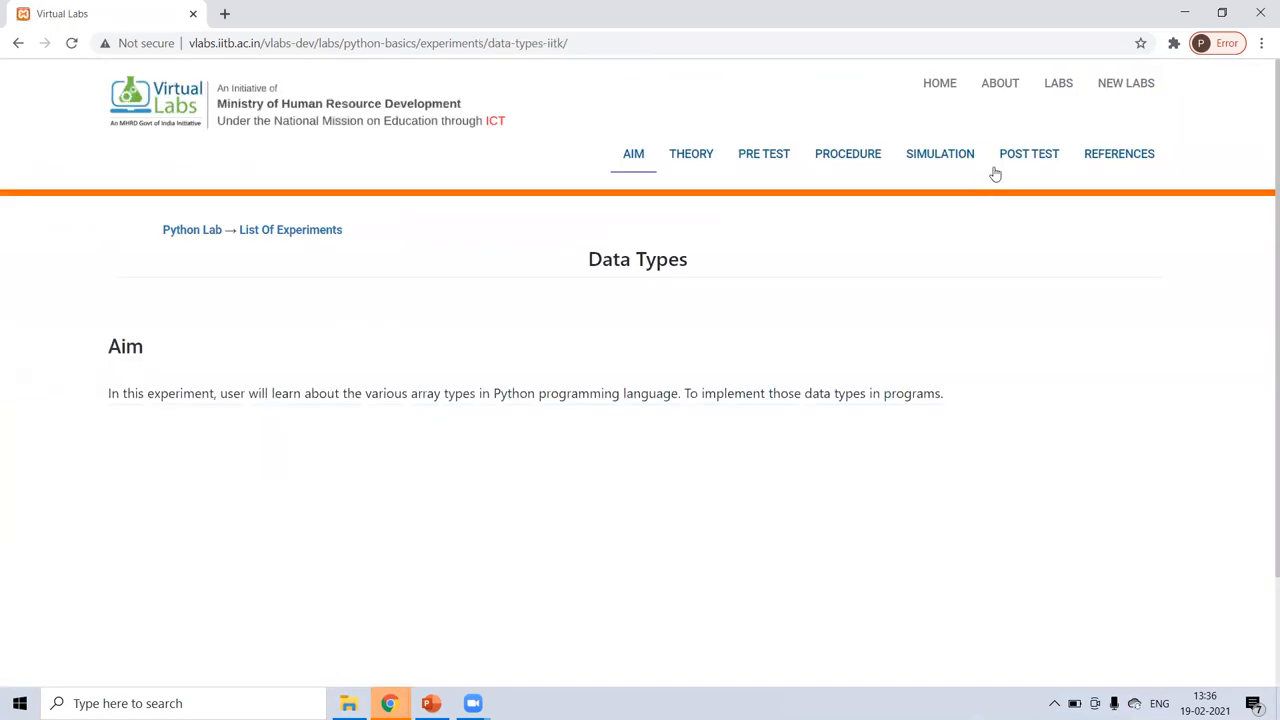
left_click(939, 153)
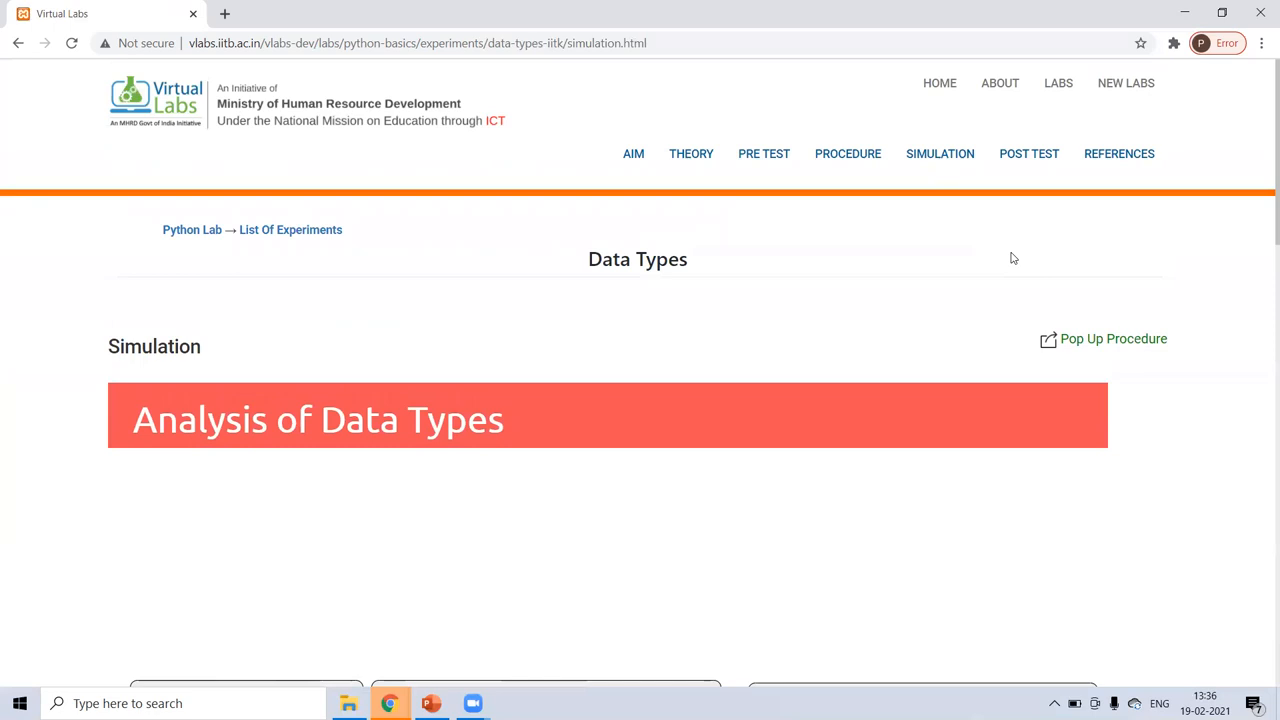
scroll("down", 3)
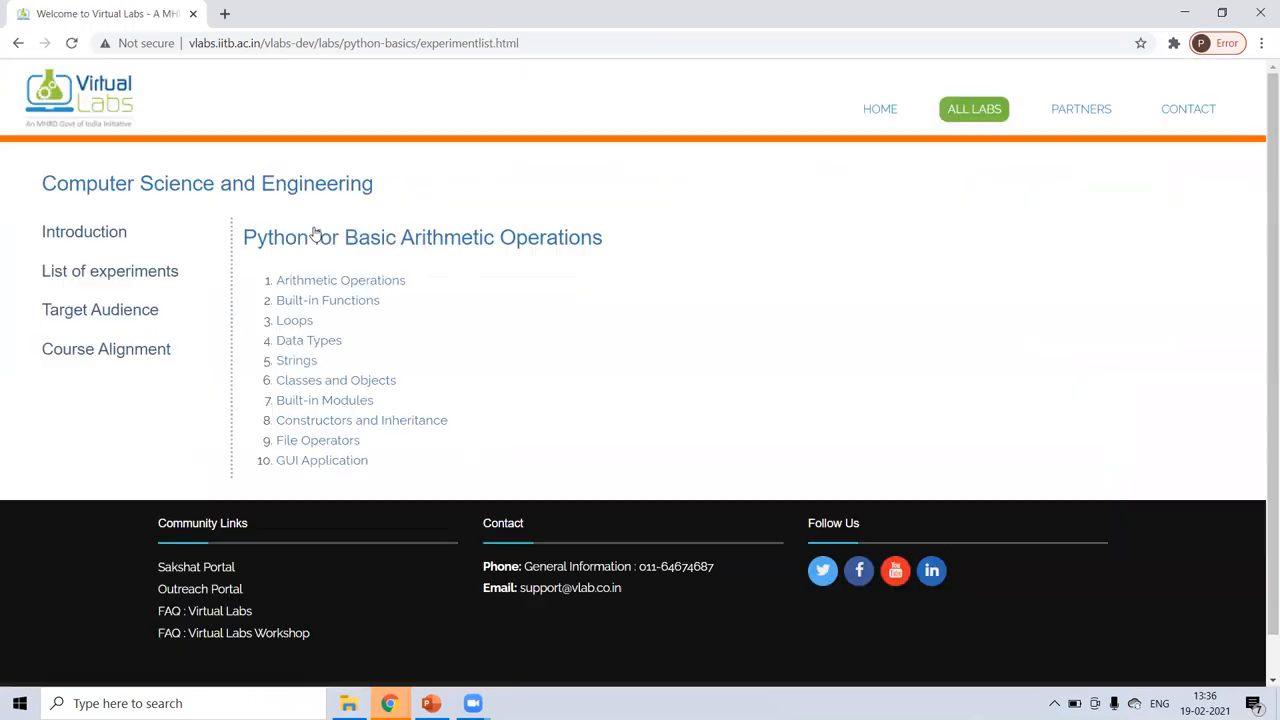
left_click(296, 360)
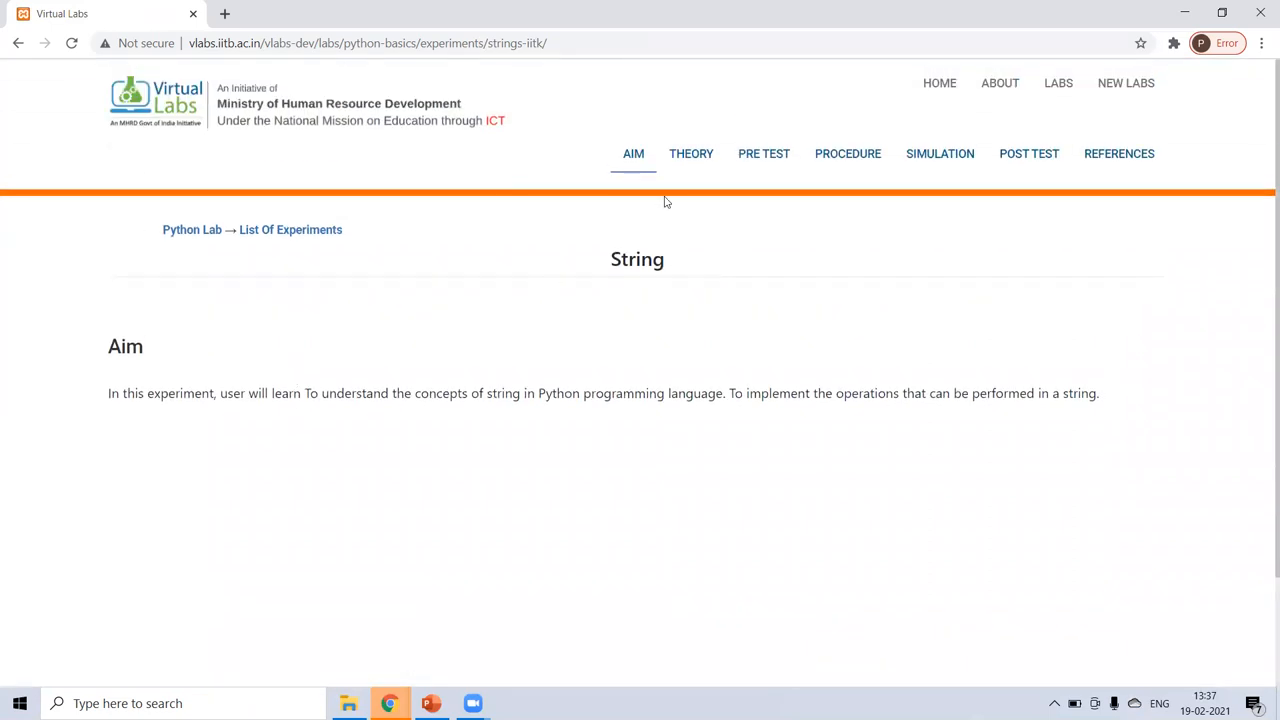
Read the Strings theory on indexing, concatenation, repetition and slicing.
left_click(691, 153)
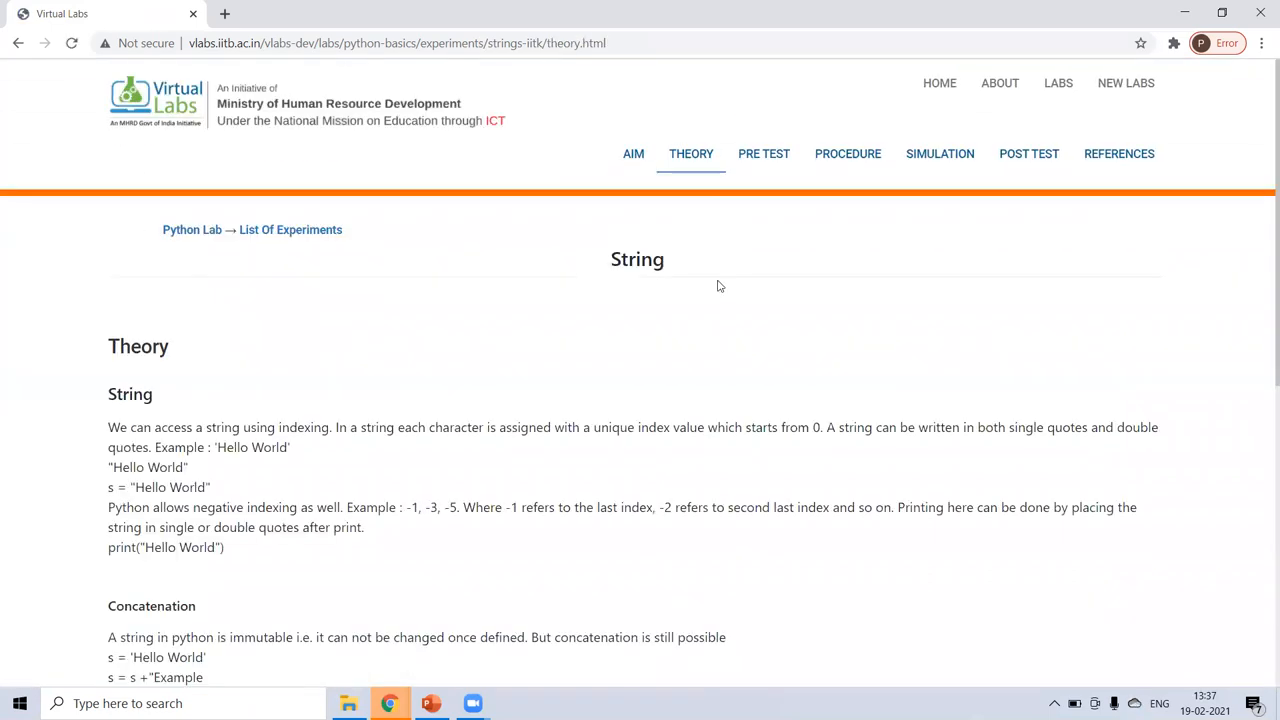
scroll("down", 3)
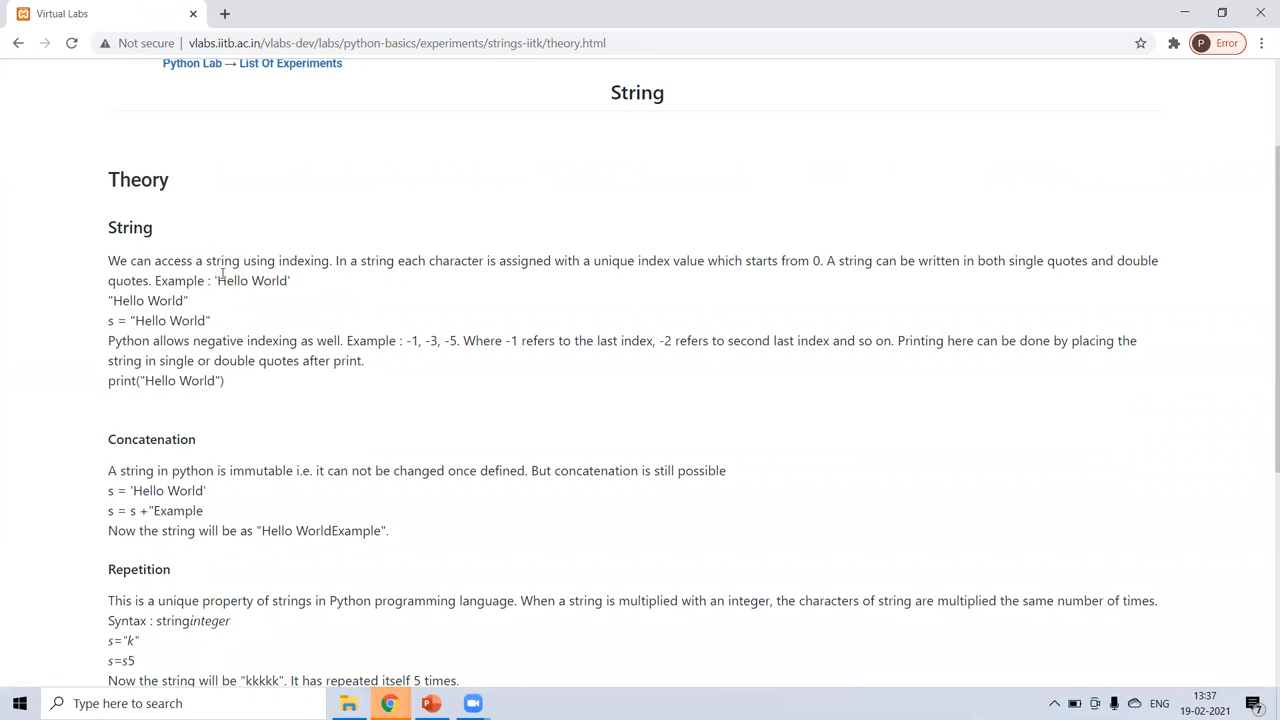
mouse_move(201, 327)
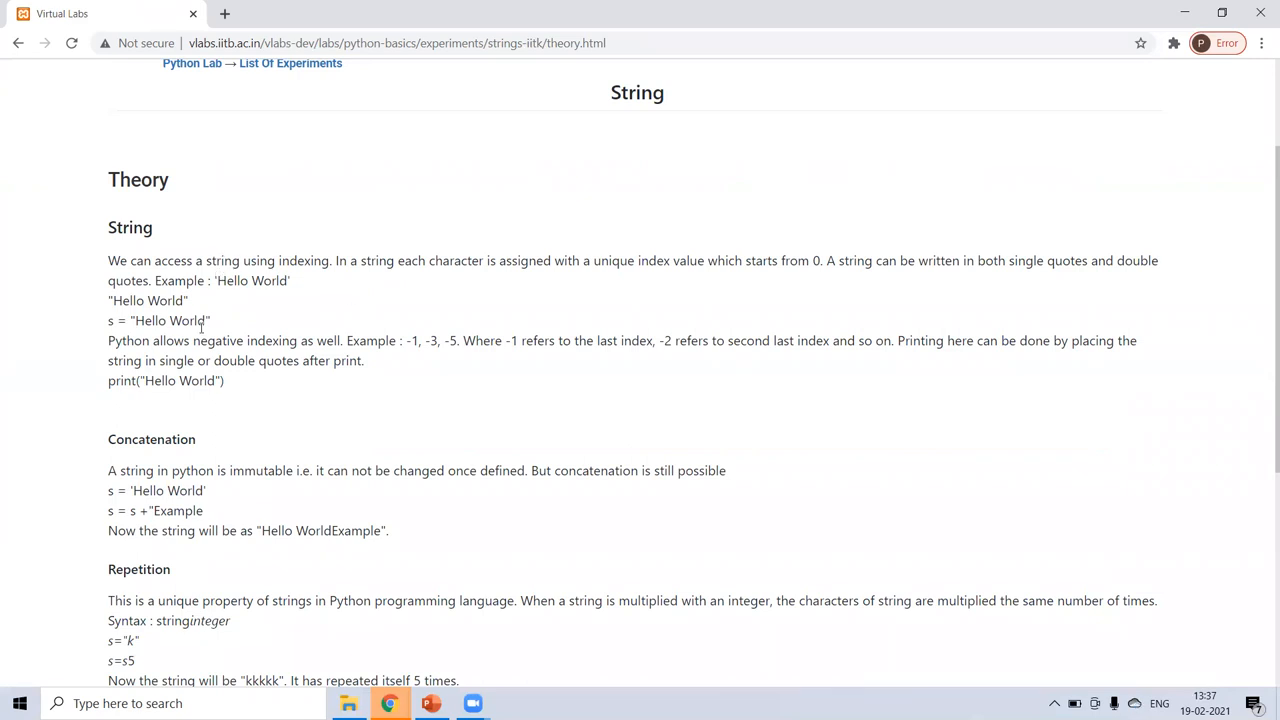
scroll("down", 3)
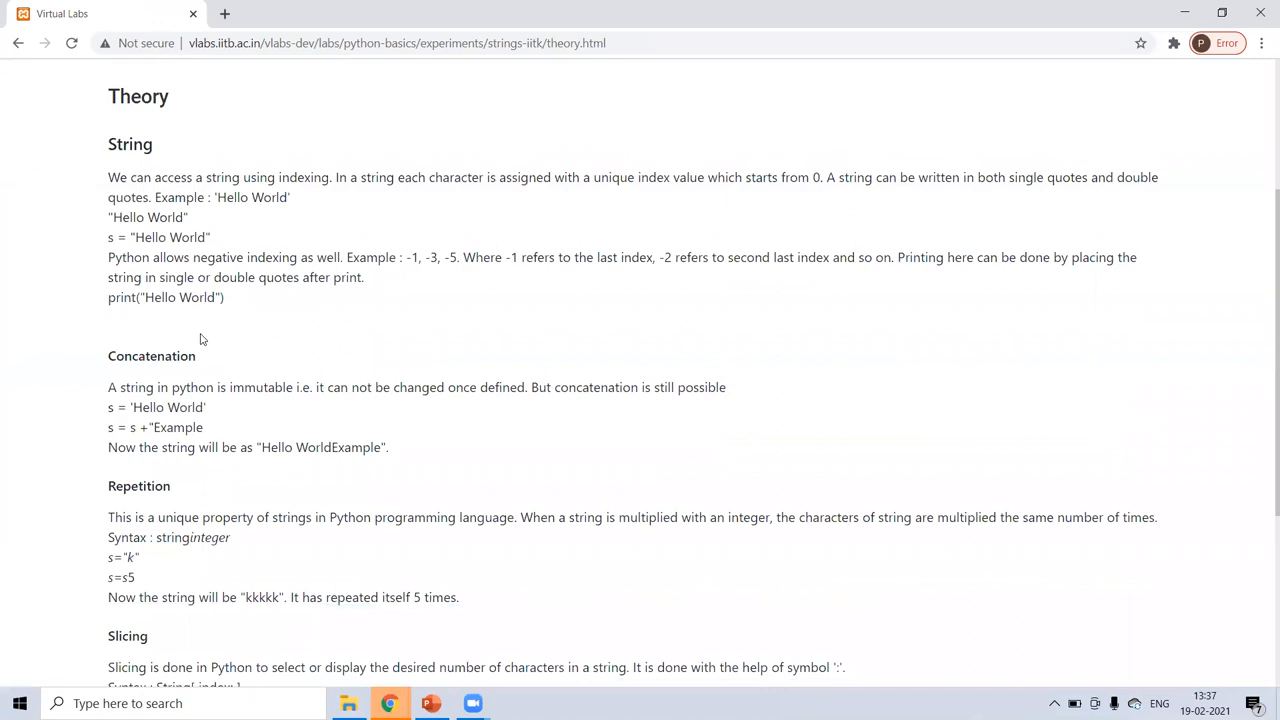
mouse_move(315, 359)
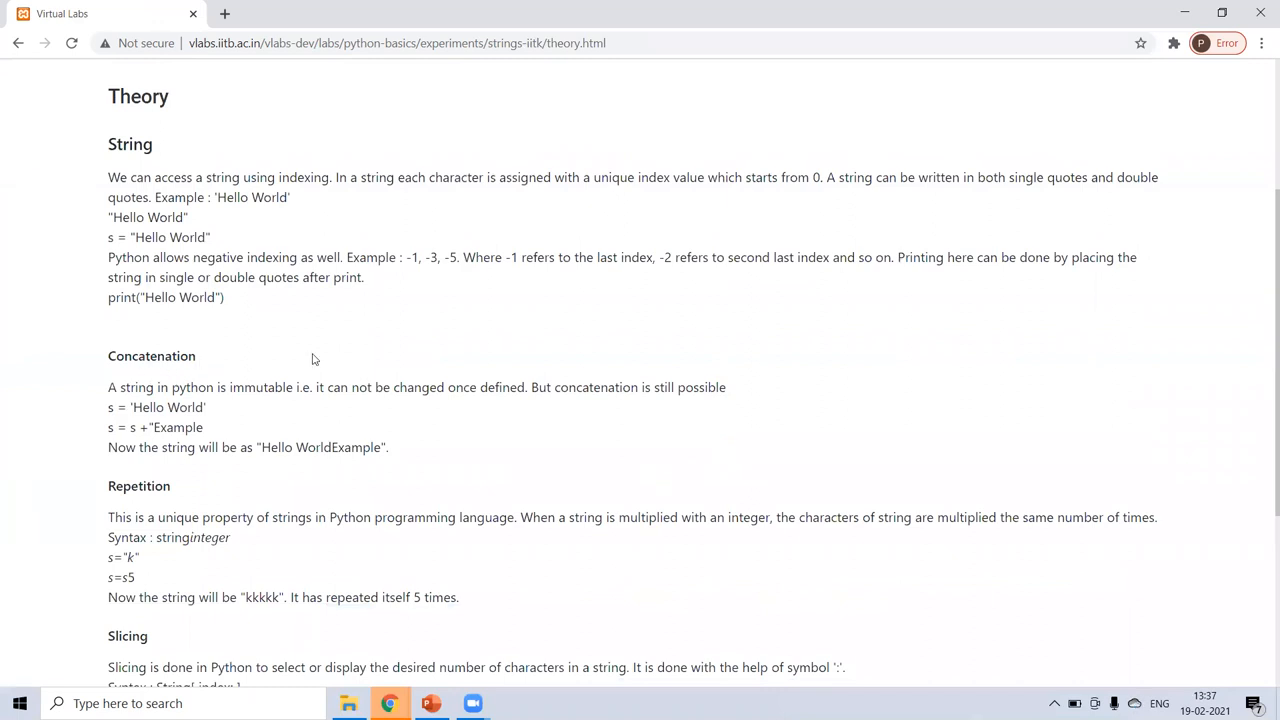
mouse_move(261, 386)
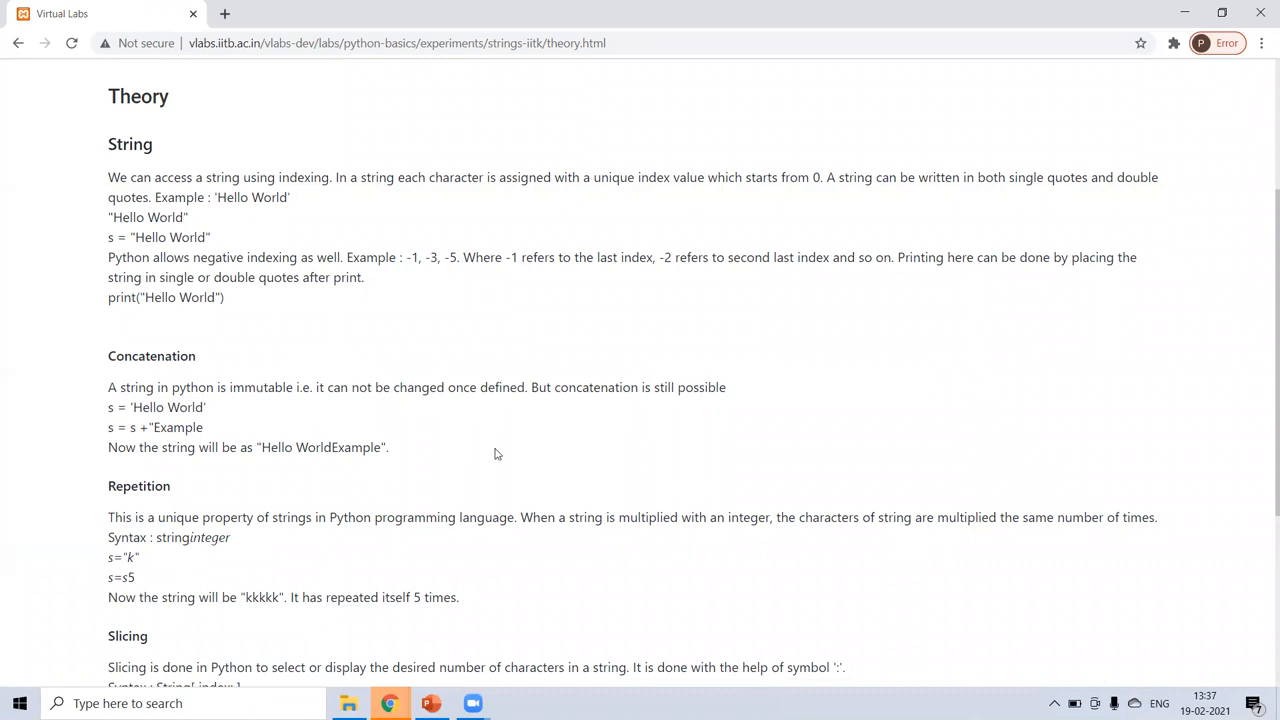
mouse_move(584, 402)
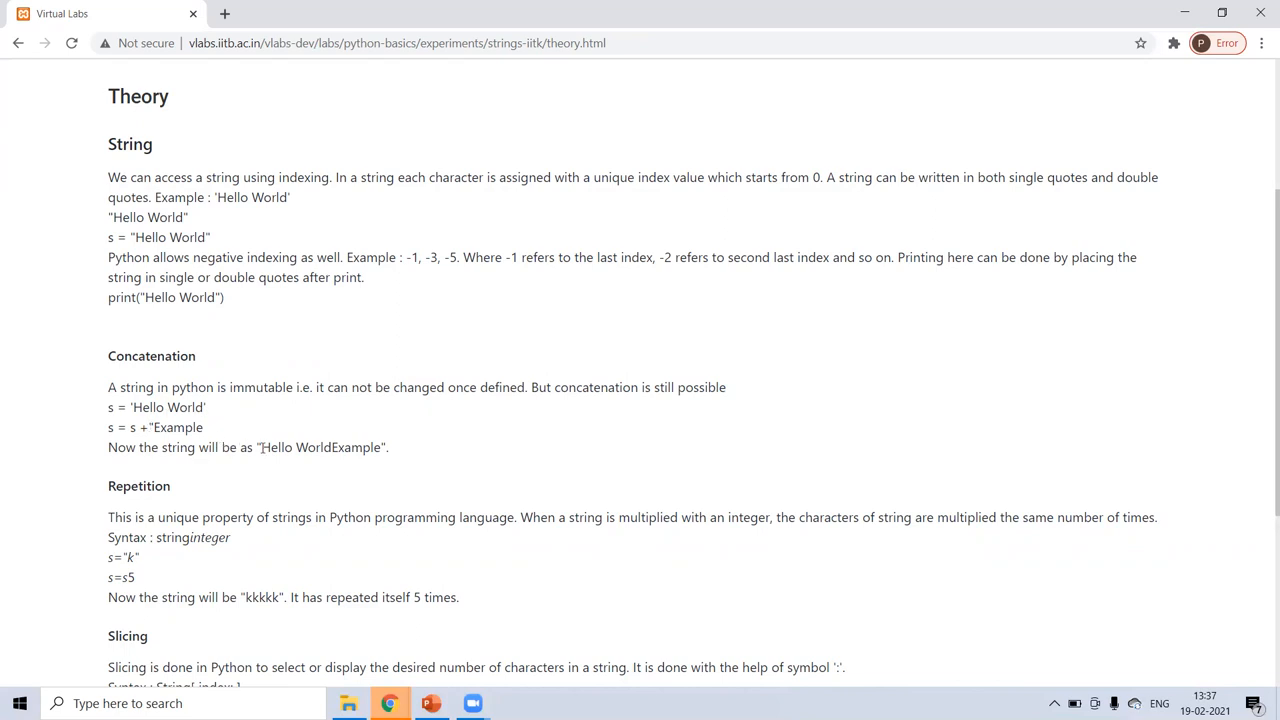
mouse_move(200, 447)
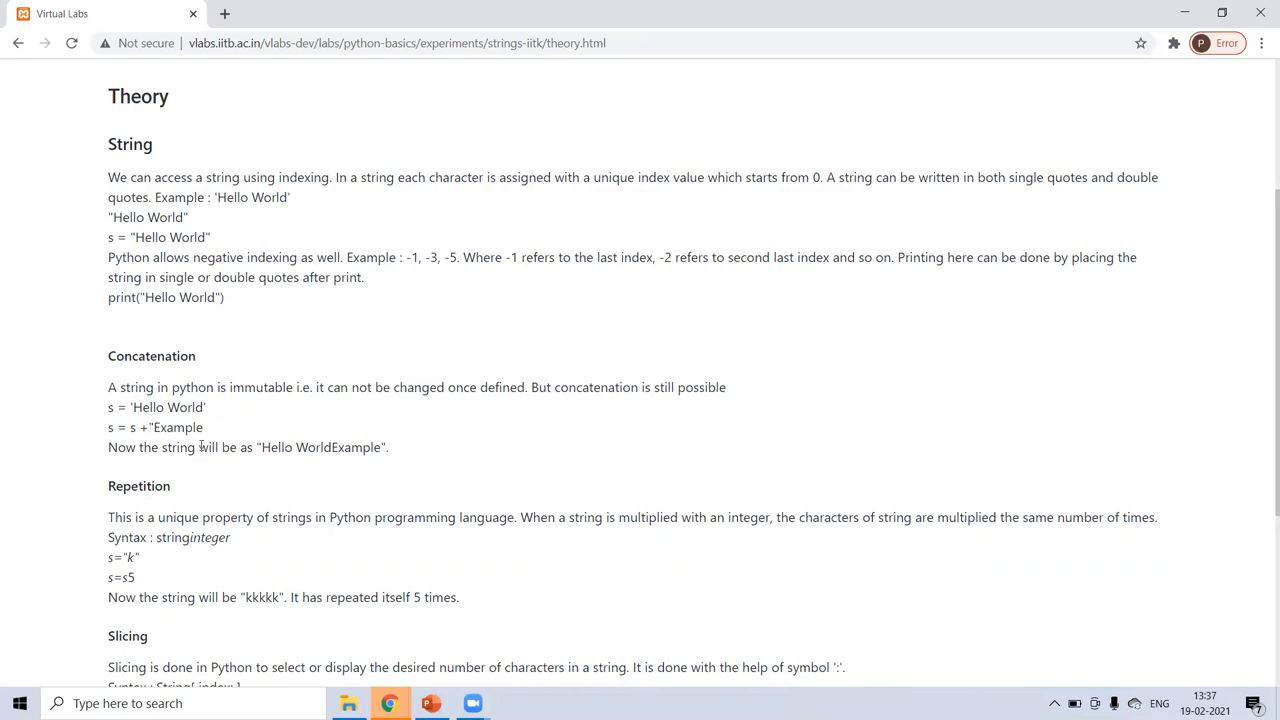
mouse_move(203, 461)
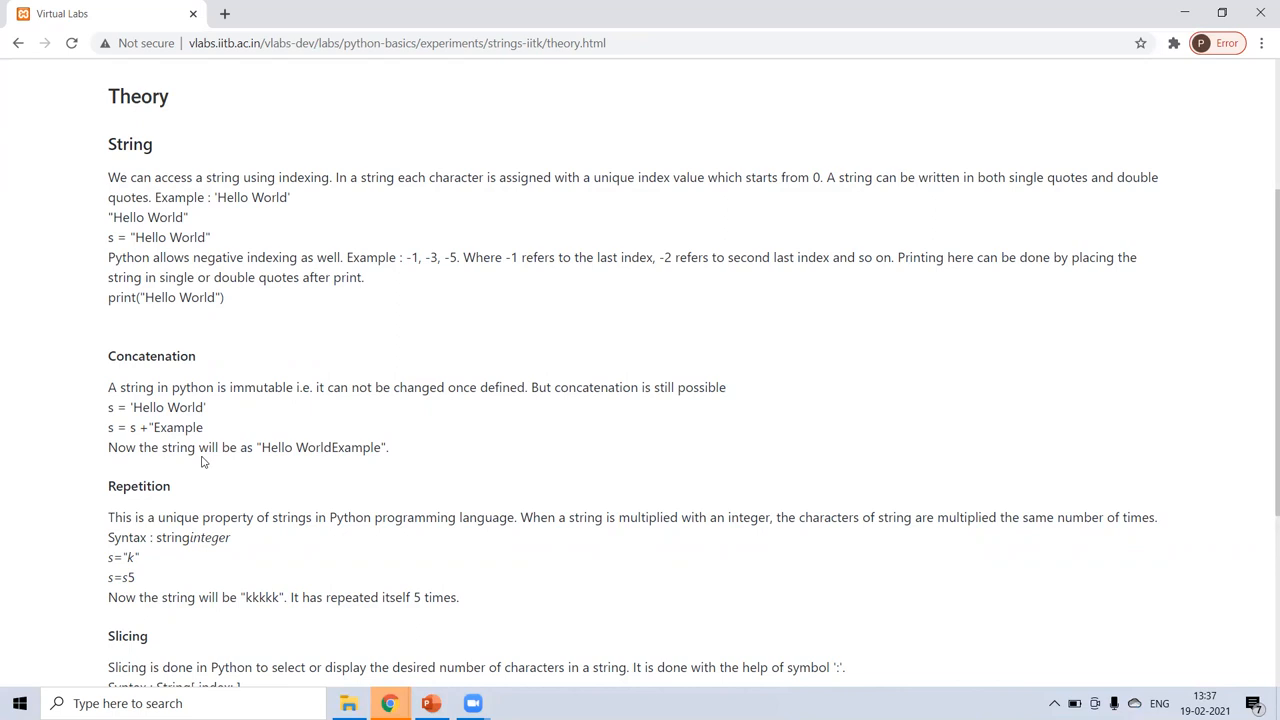
scroll("down", 3)
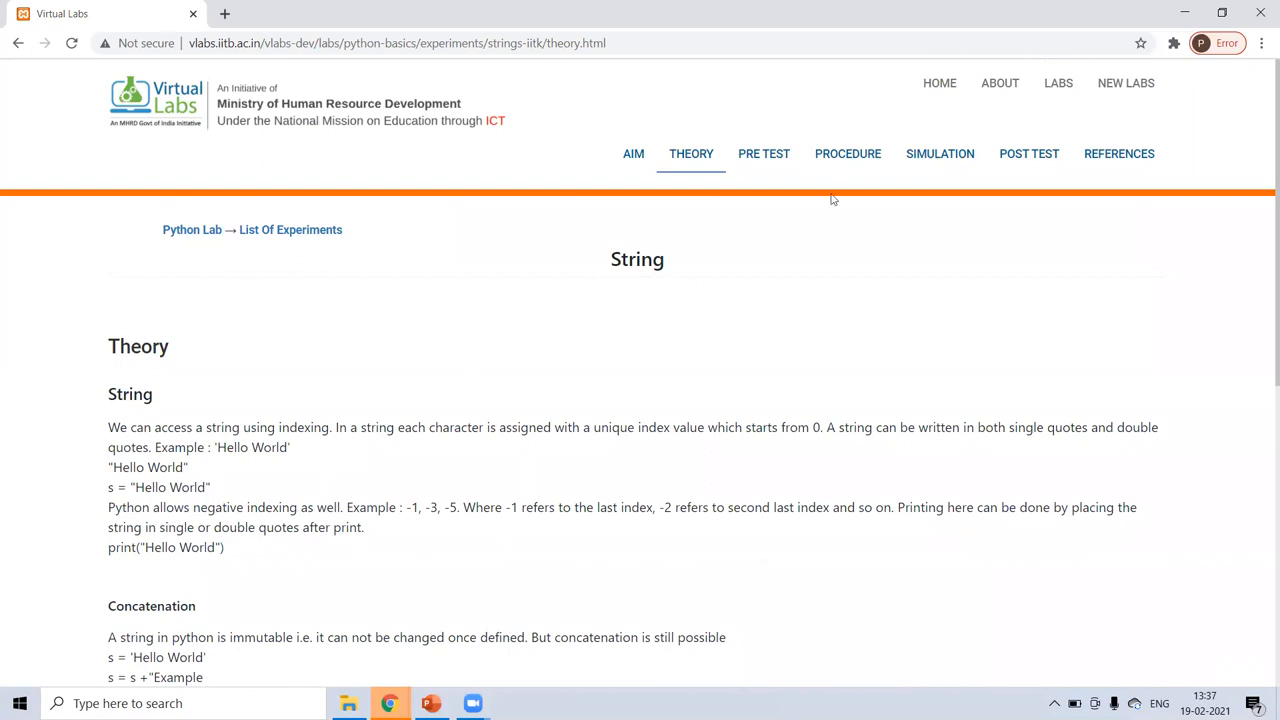
Run the indexing simulation on 'welcome', stepping through to the output w.
left_click(939, 153)
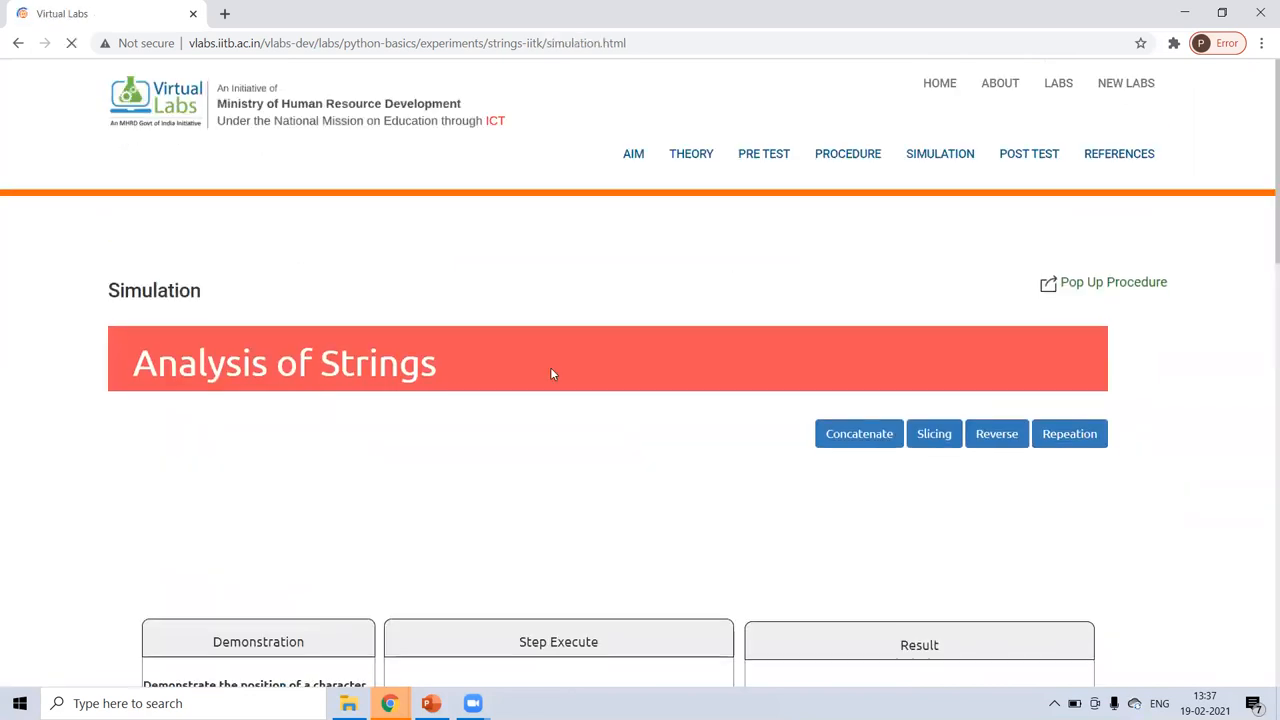
scroll("down", 3)
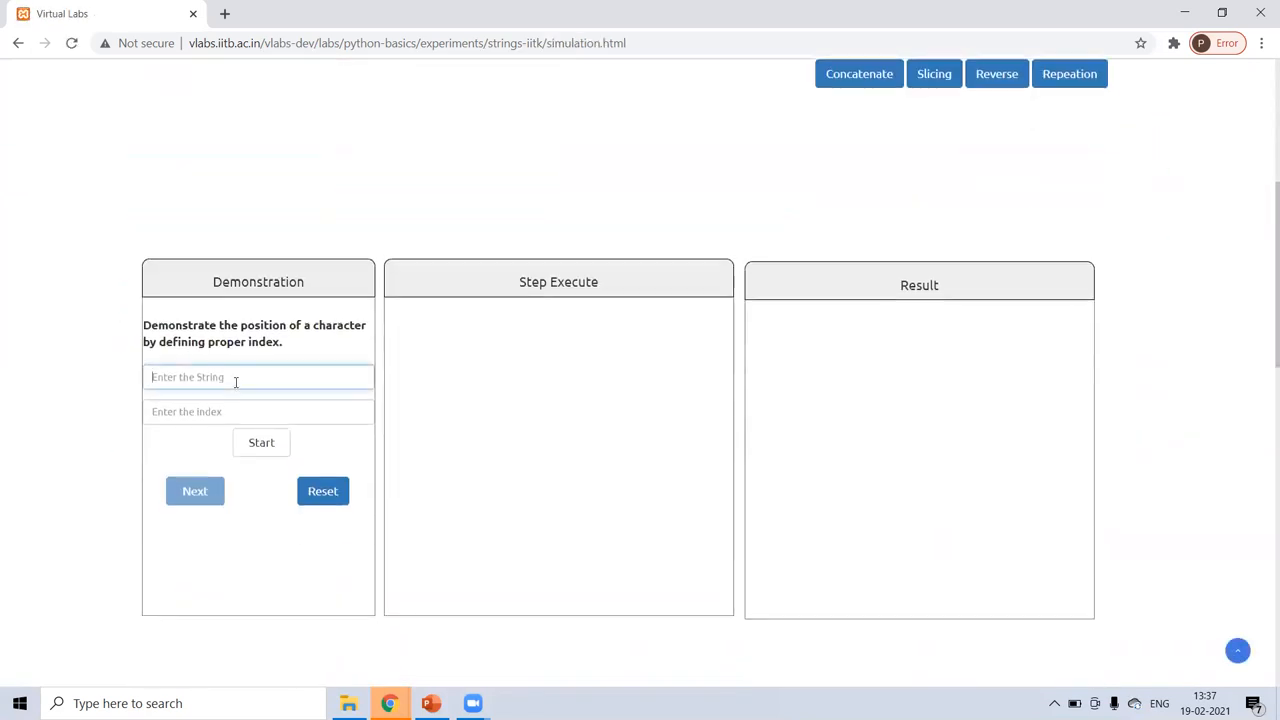
type("weld")
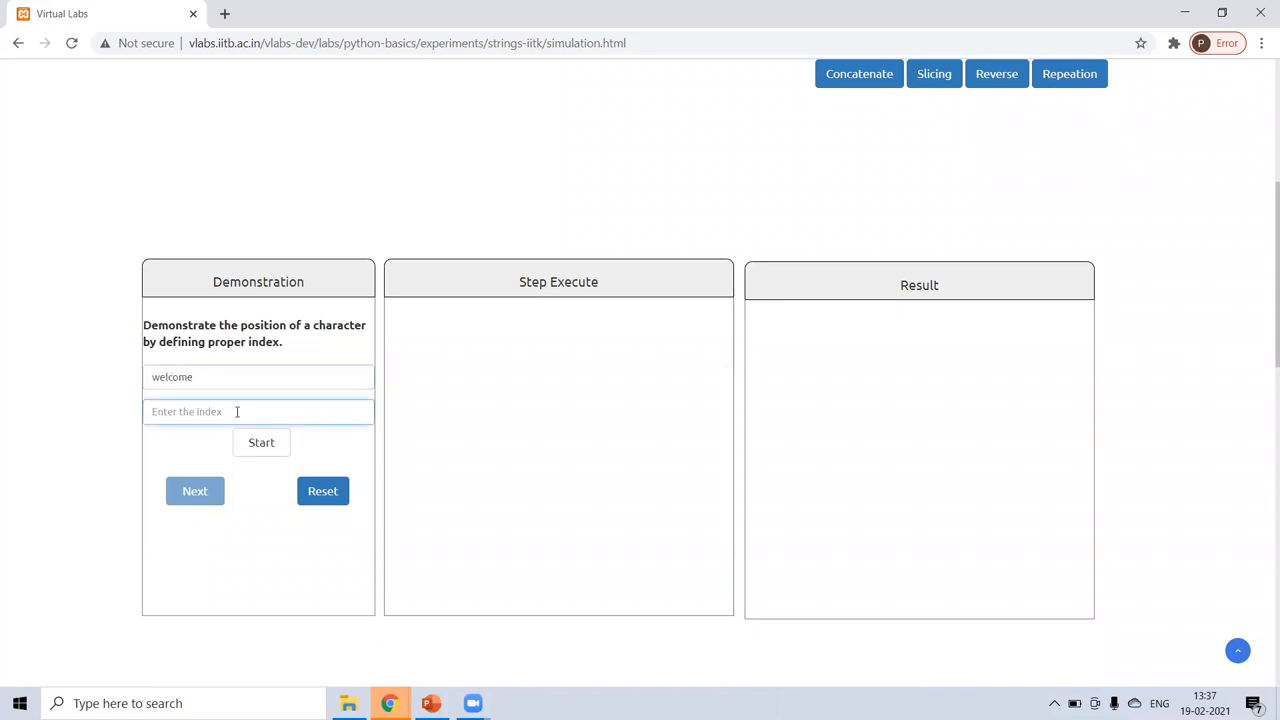
type("ramesh")
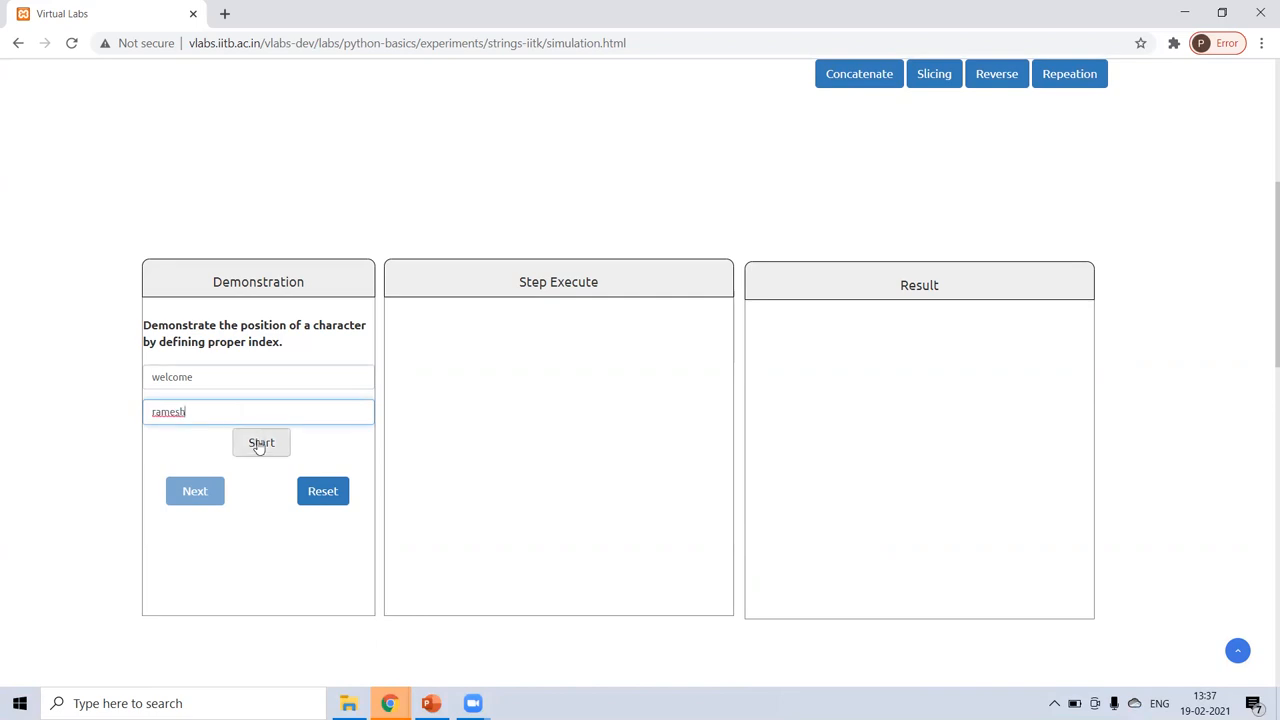
left_click(261, 442)
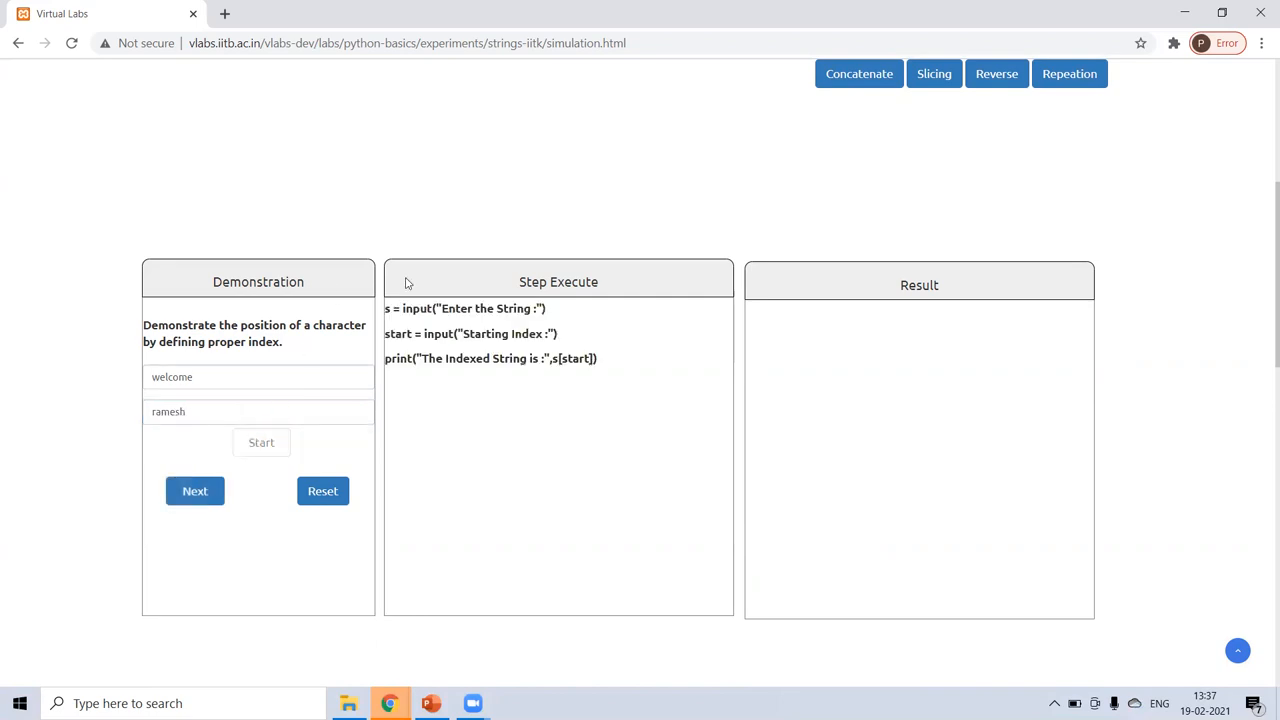
left_click(194, 491)
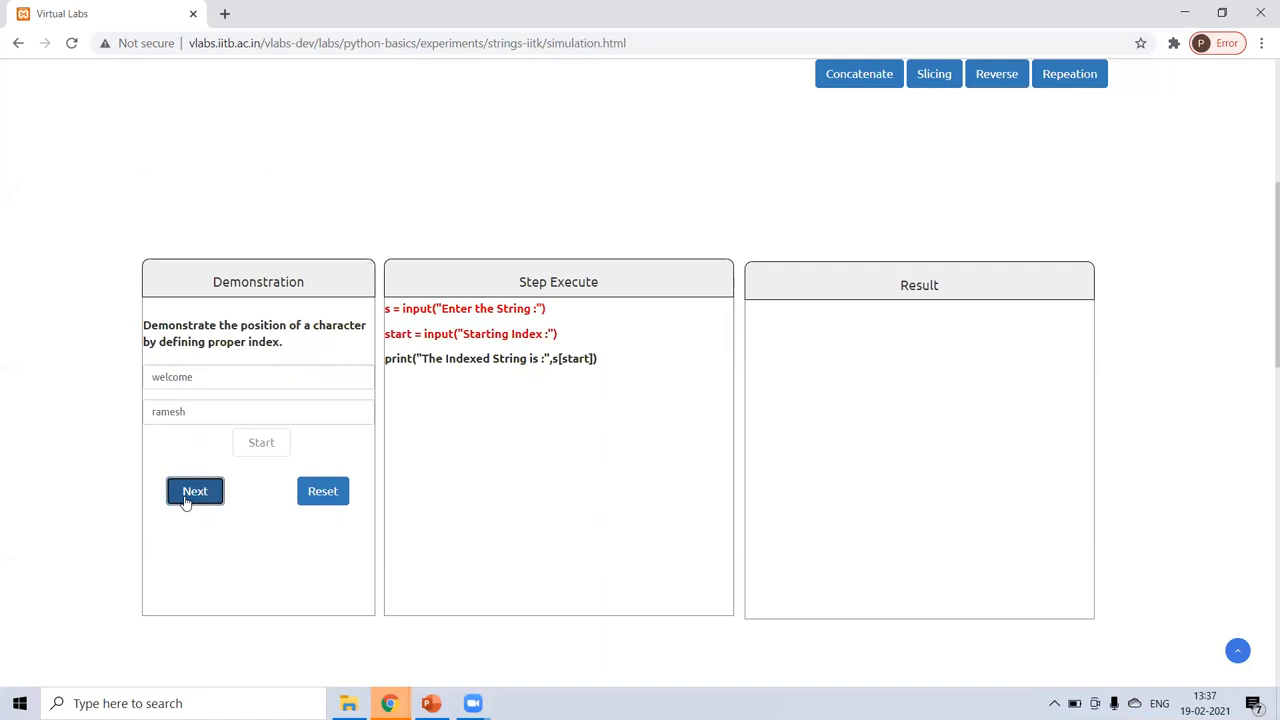
left_click(195, 491)
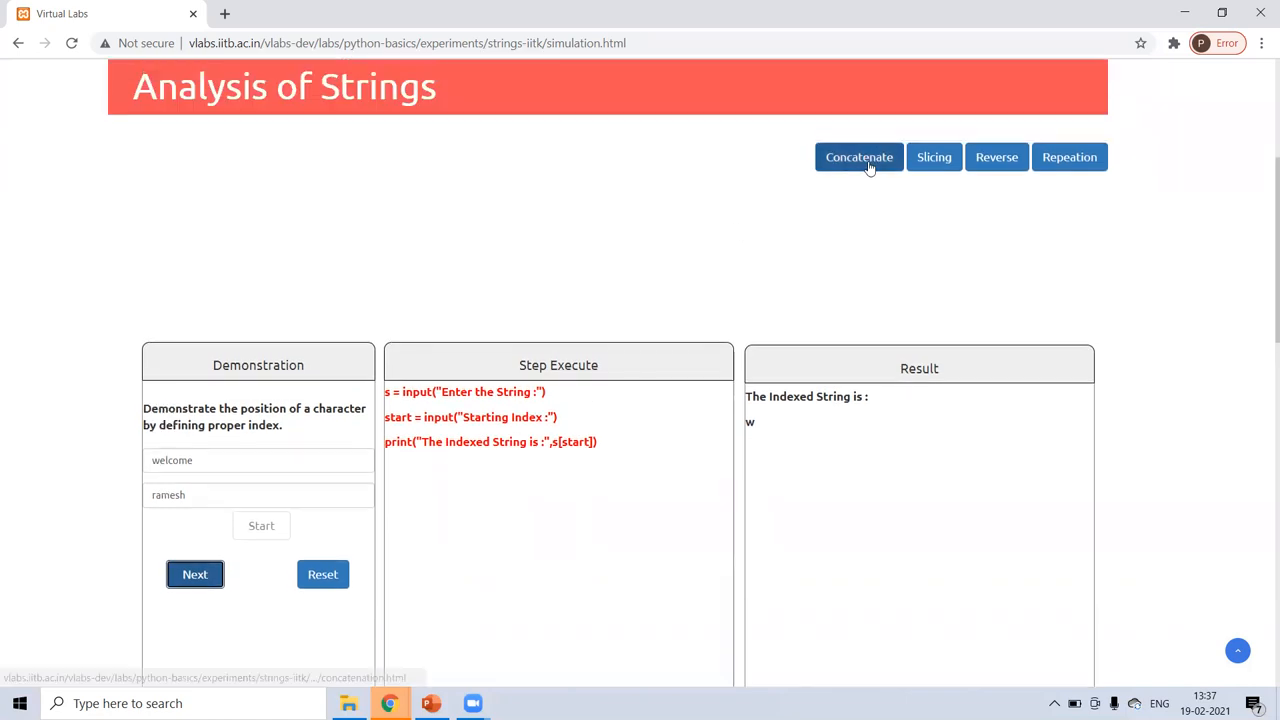
Slice 'welcome' from index 2 to 4 and step through to the result lc.
left_click(933, 157)
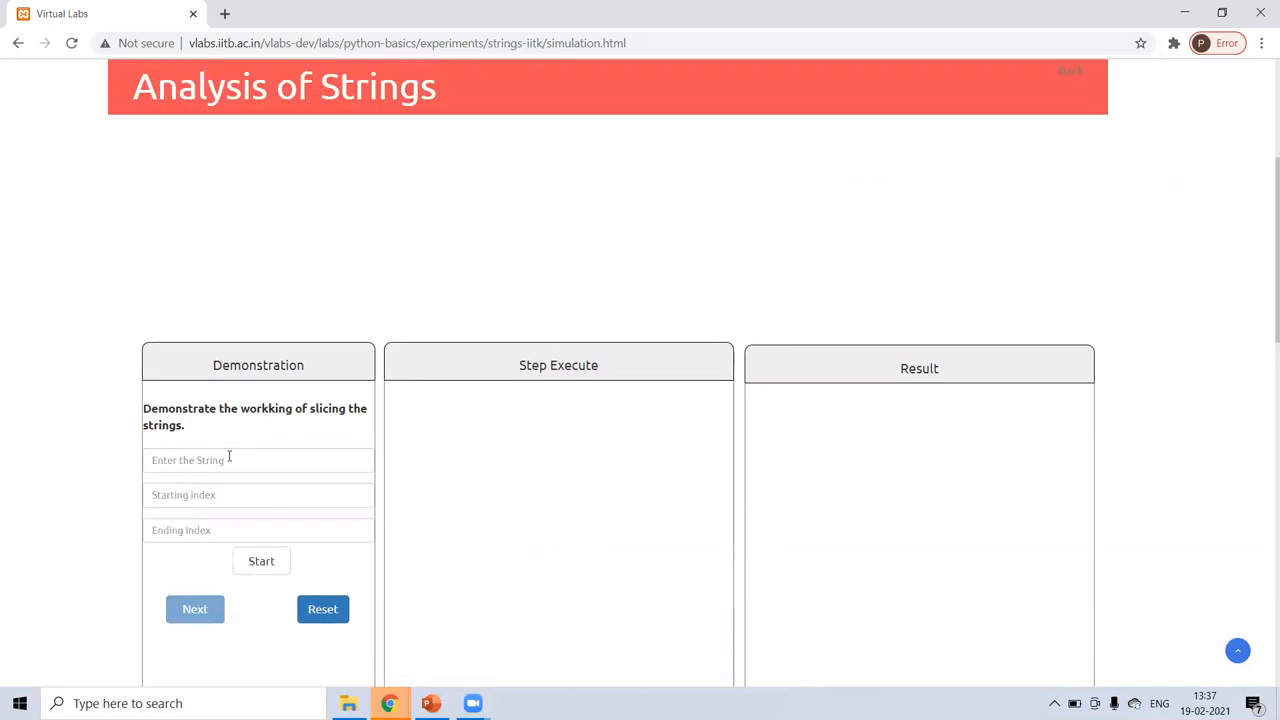
left_click(258, 460)
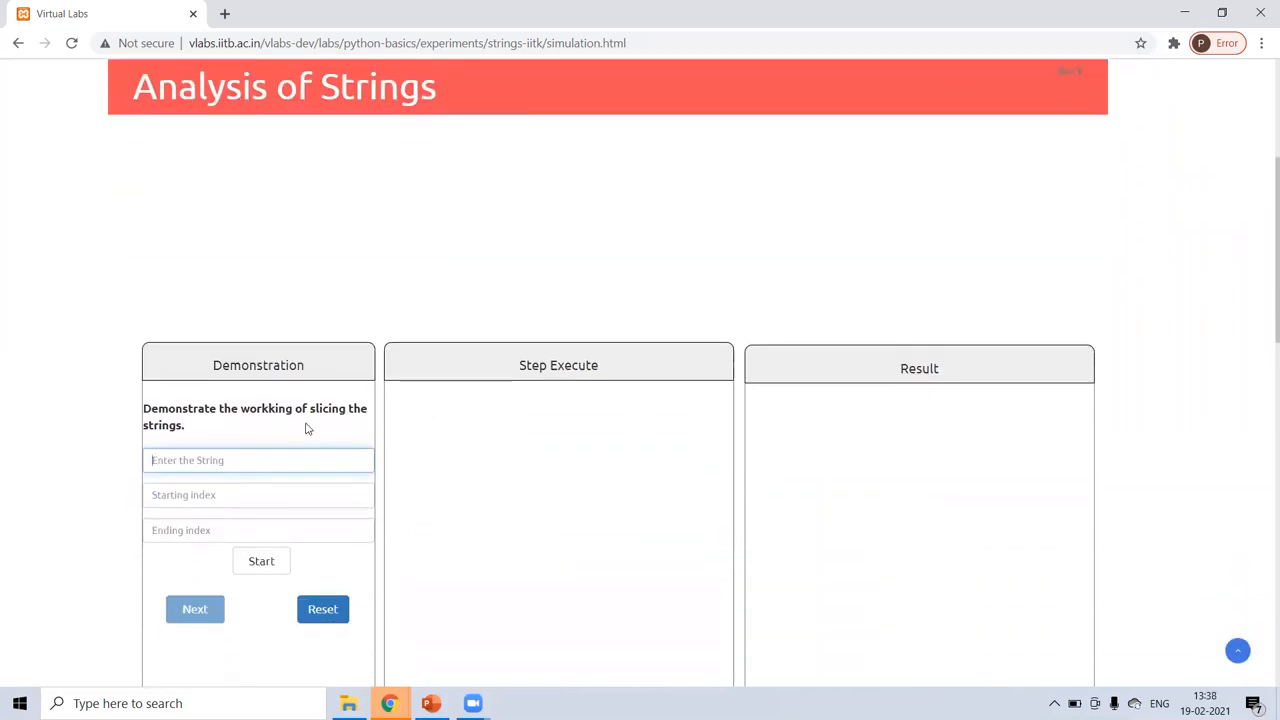
type("weld")
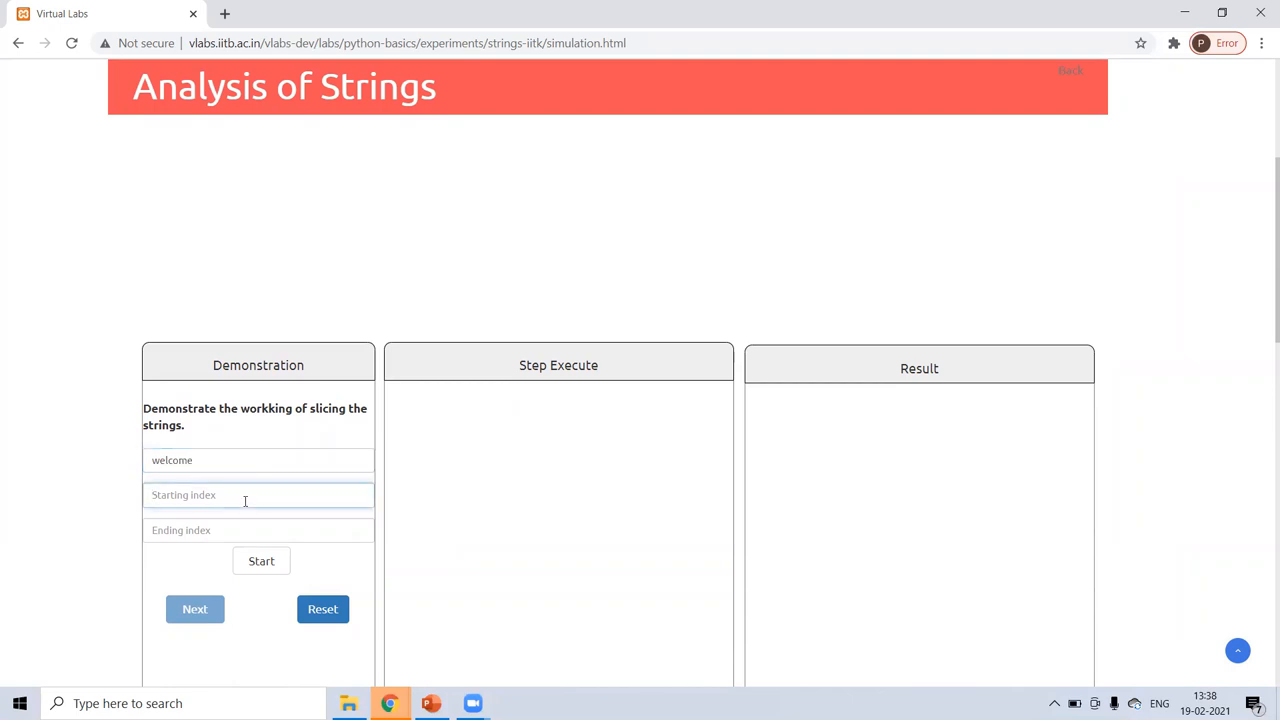
type("2")
left_click(258, 530)
type("4")
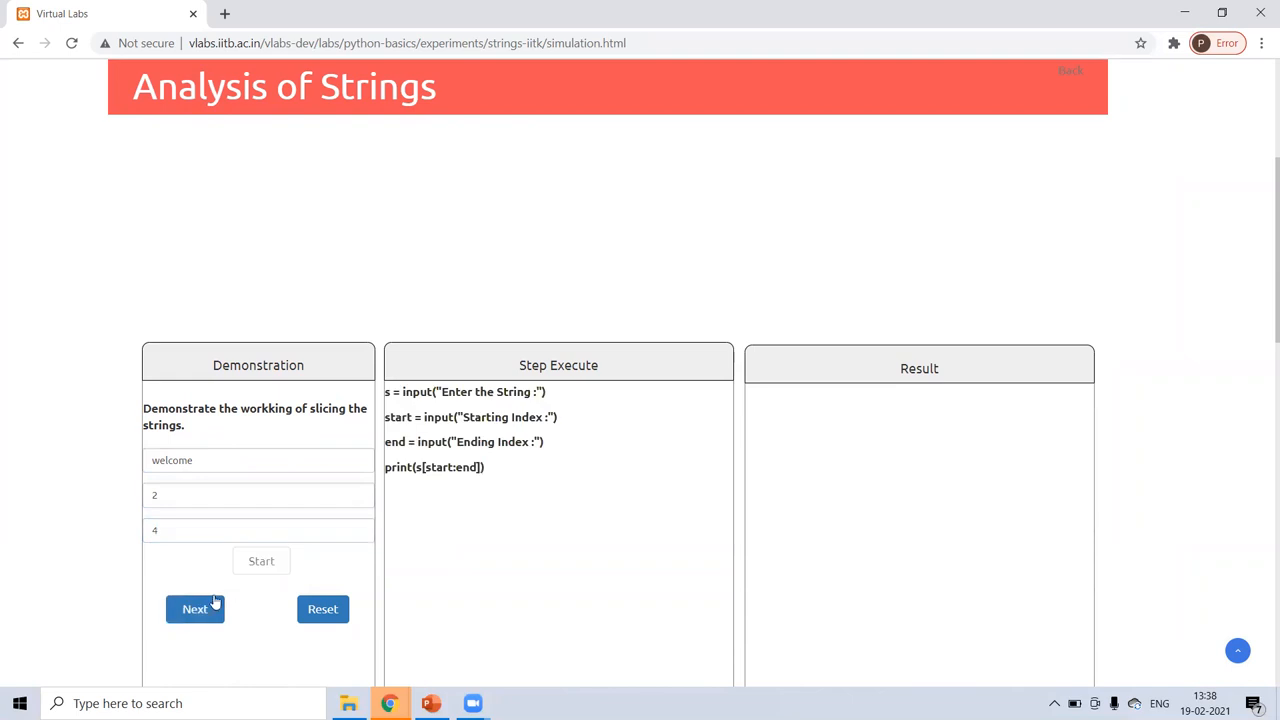
left_click(194, 609)
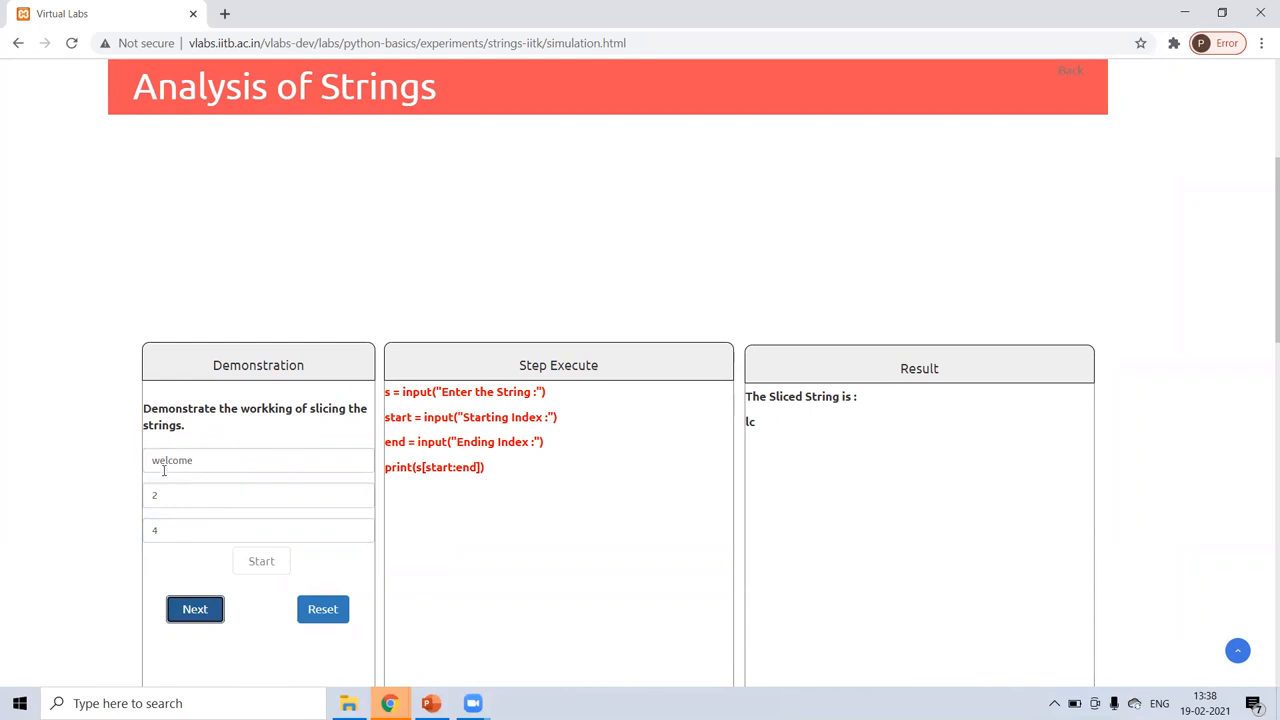
mouse_move(164, 466)
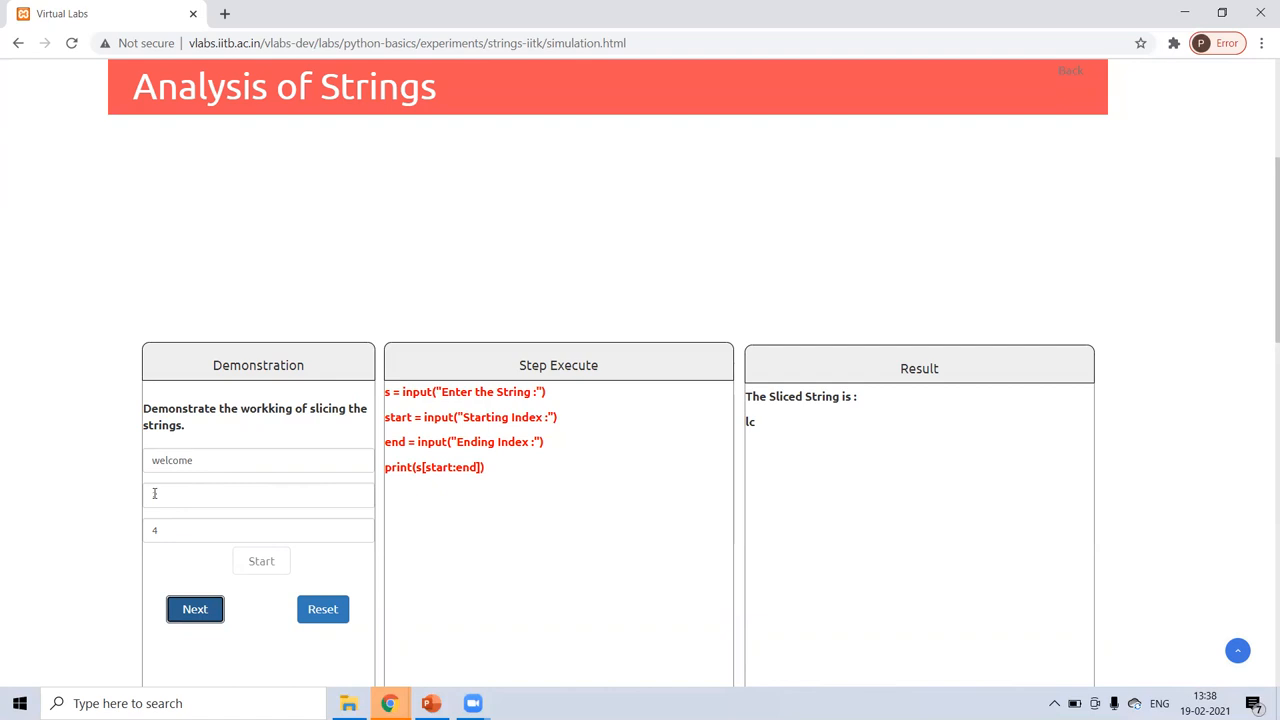
type("2")
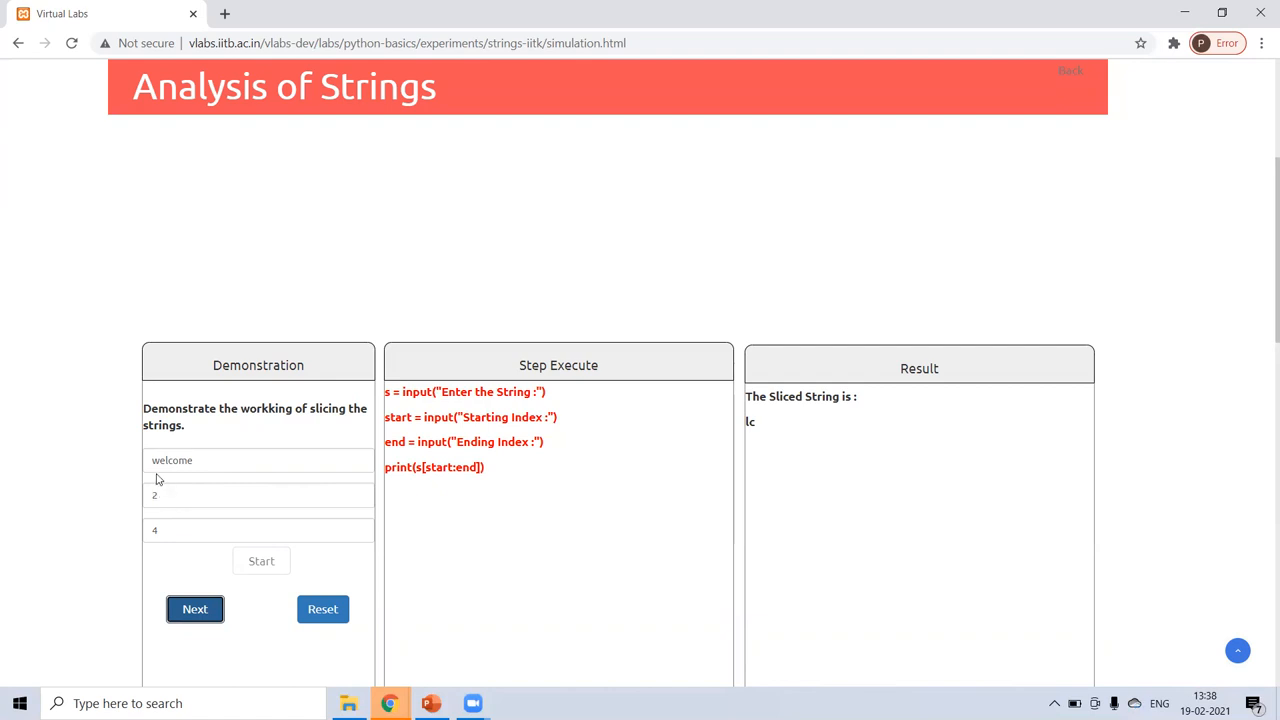
mouse_move(160, 544)
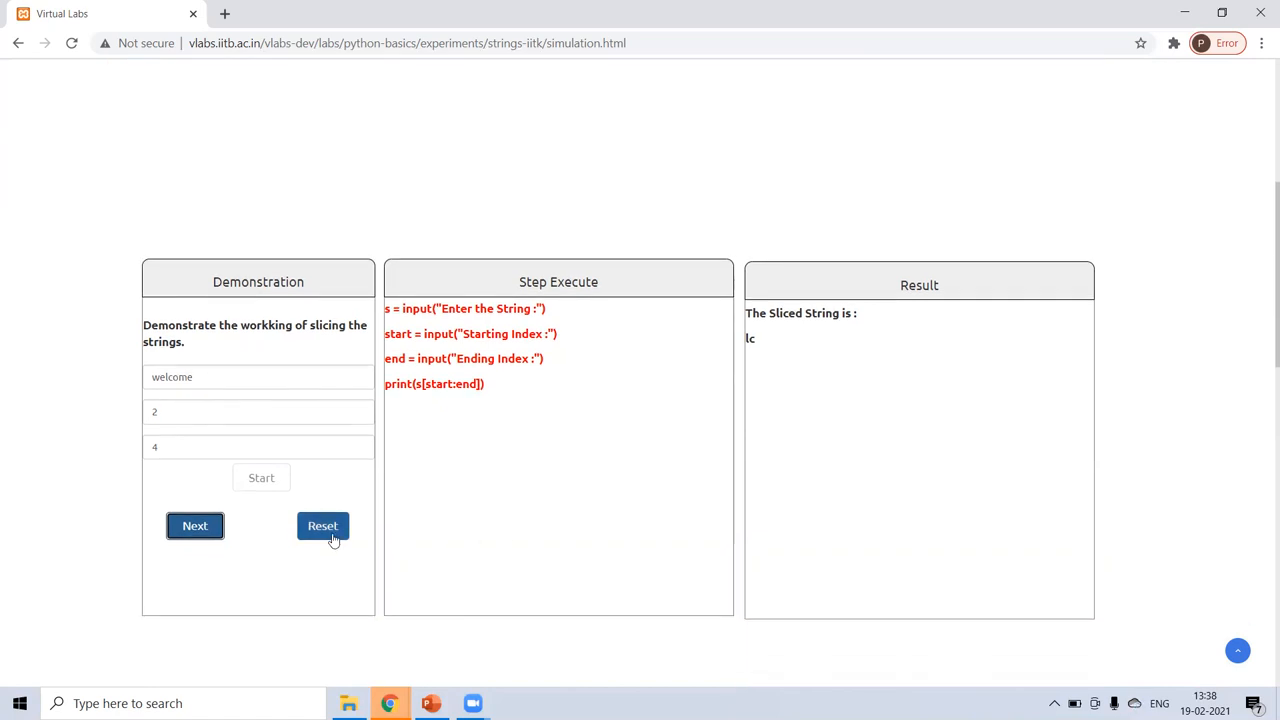
Clear the slicing demo and enter 'welcome' in the reverse demo.
left_click(322, 525)
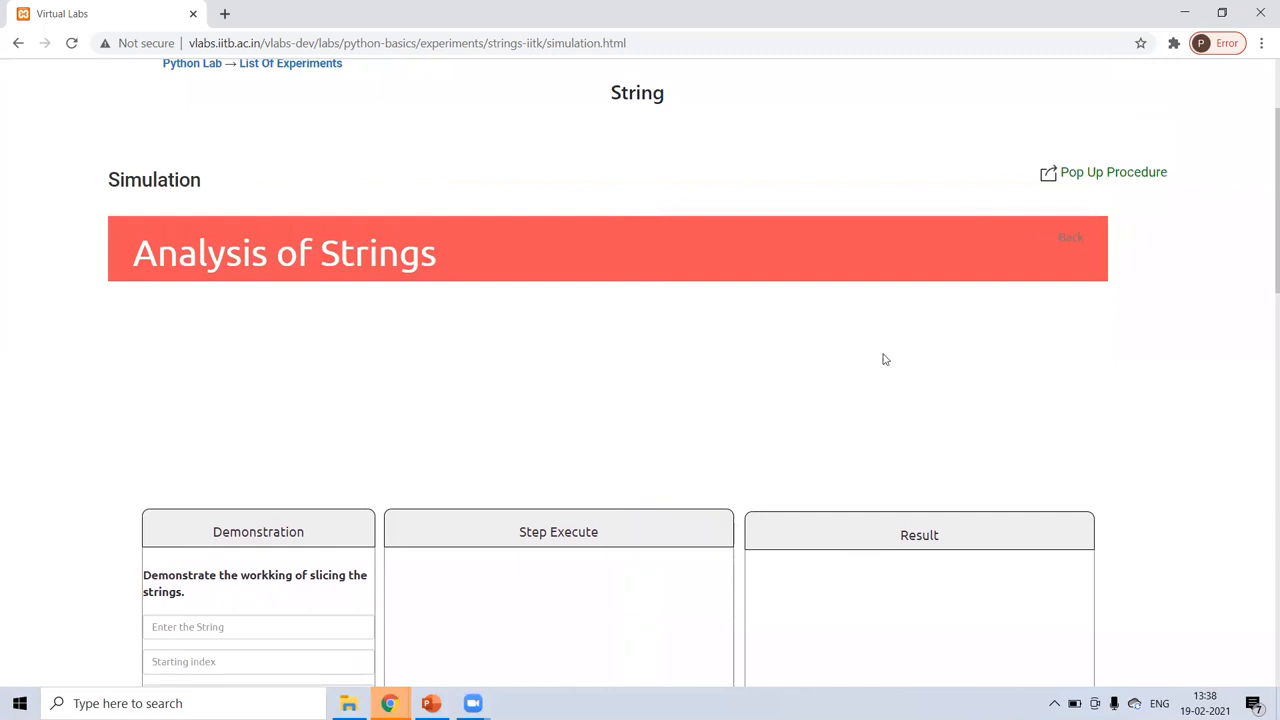
mouse_move(1070, 238)
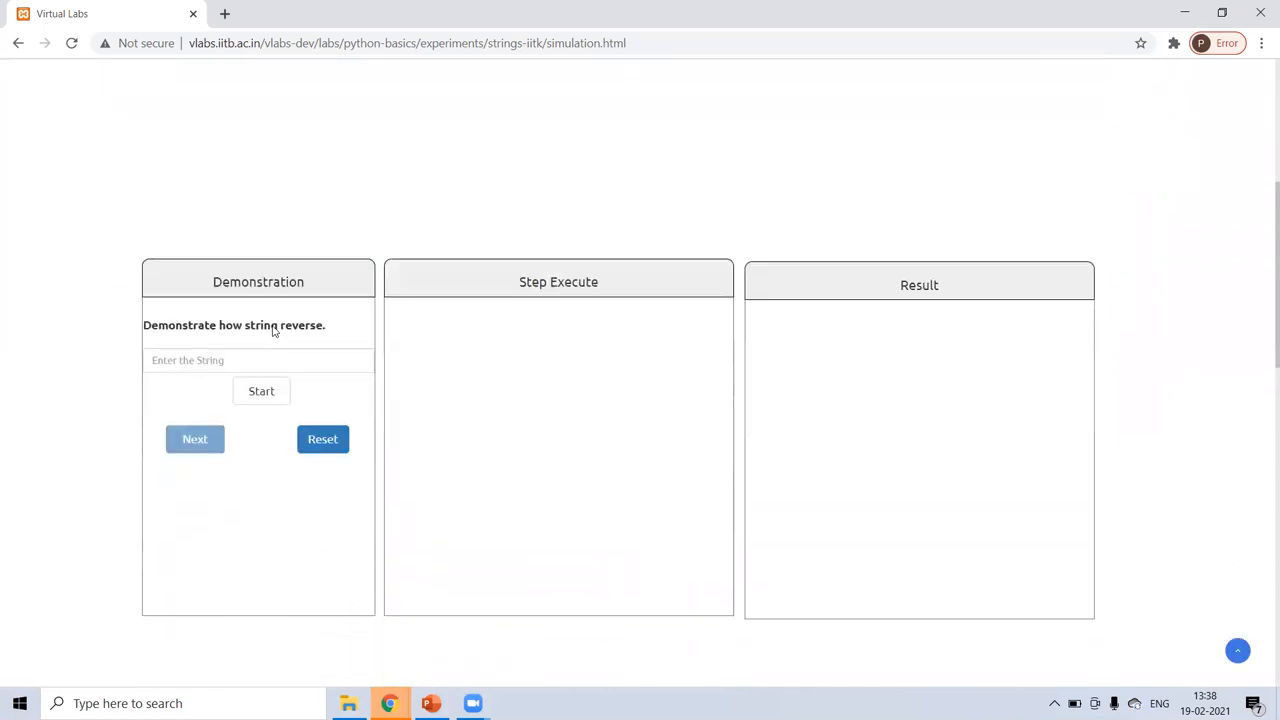
left_click(258, 360)
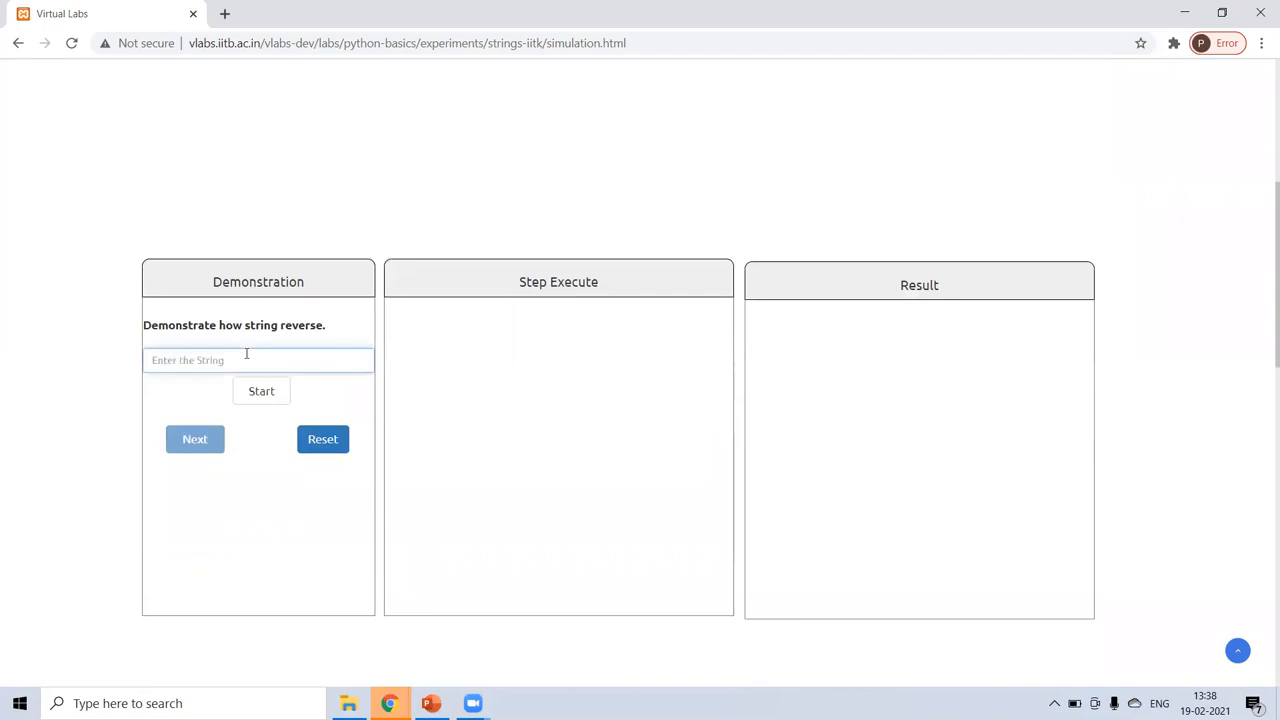
type("welcome")
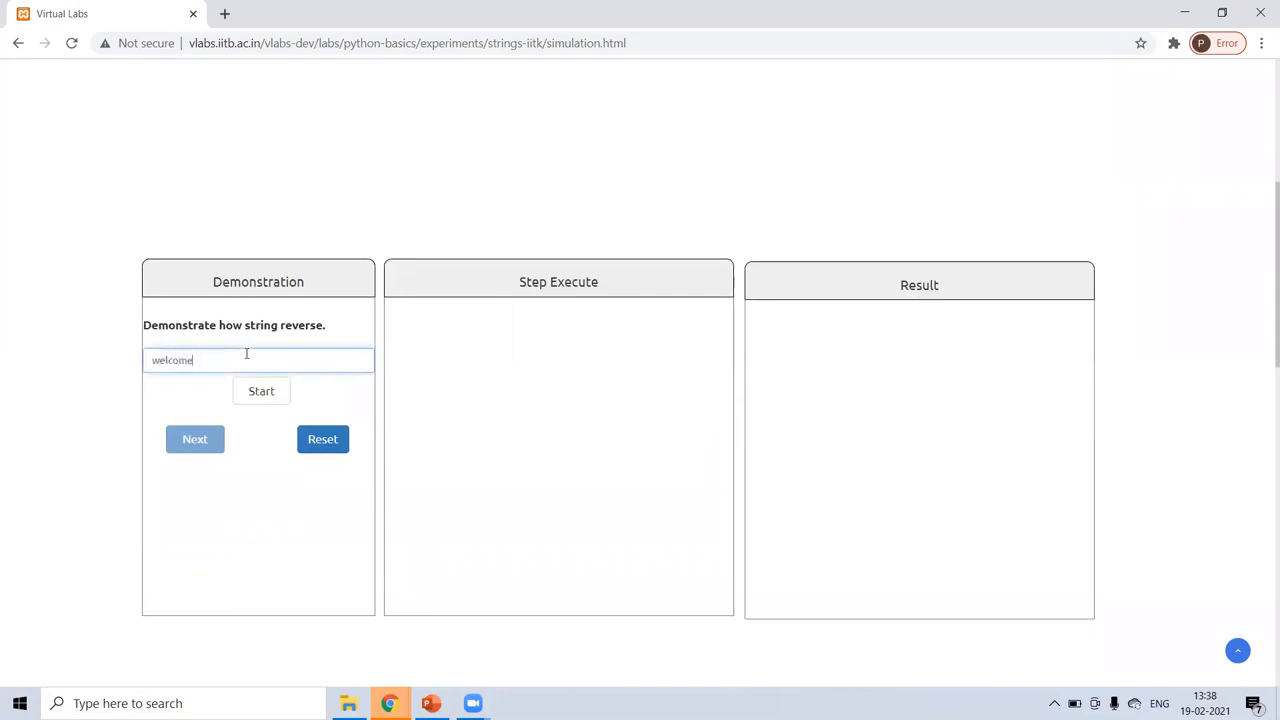
left_click(322, 439)
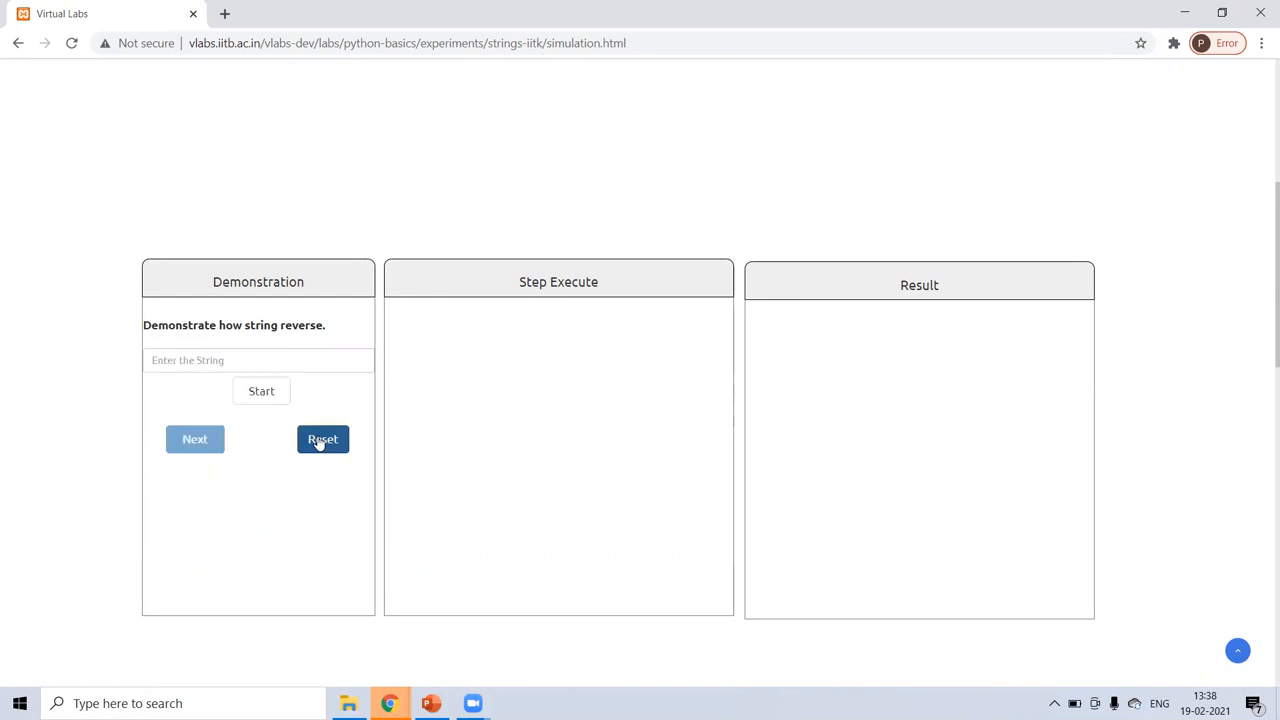
type("welcome")
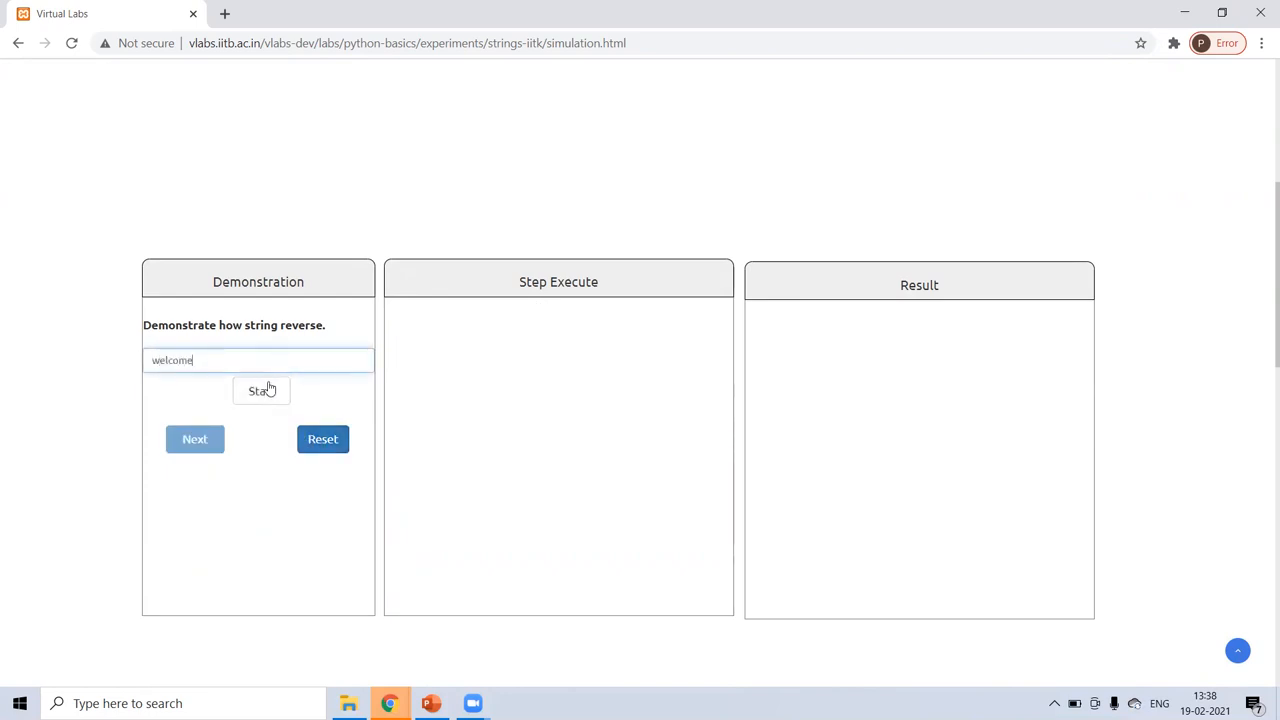
Load the s[::-1] reversal code and step through its lines.
left_click(260, 390)
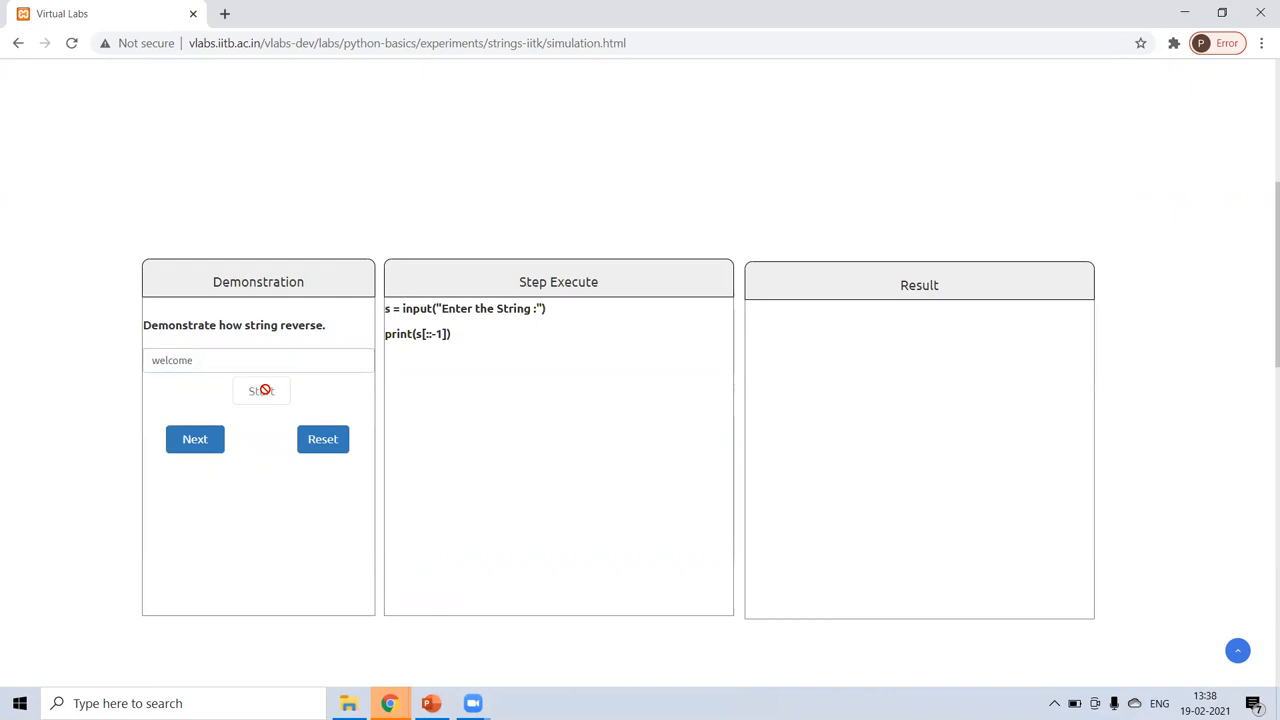
left_click(194, 439)
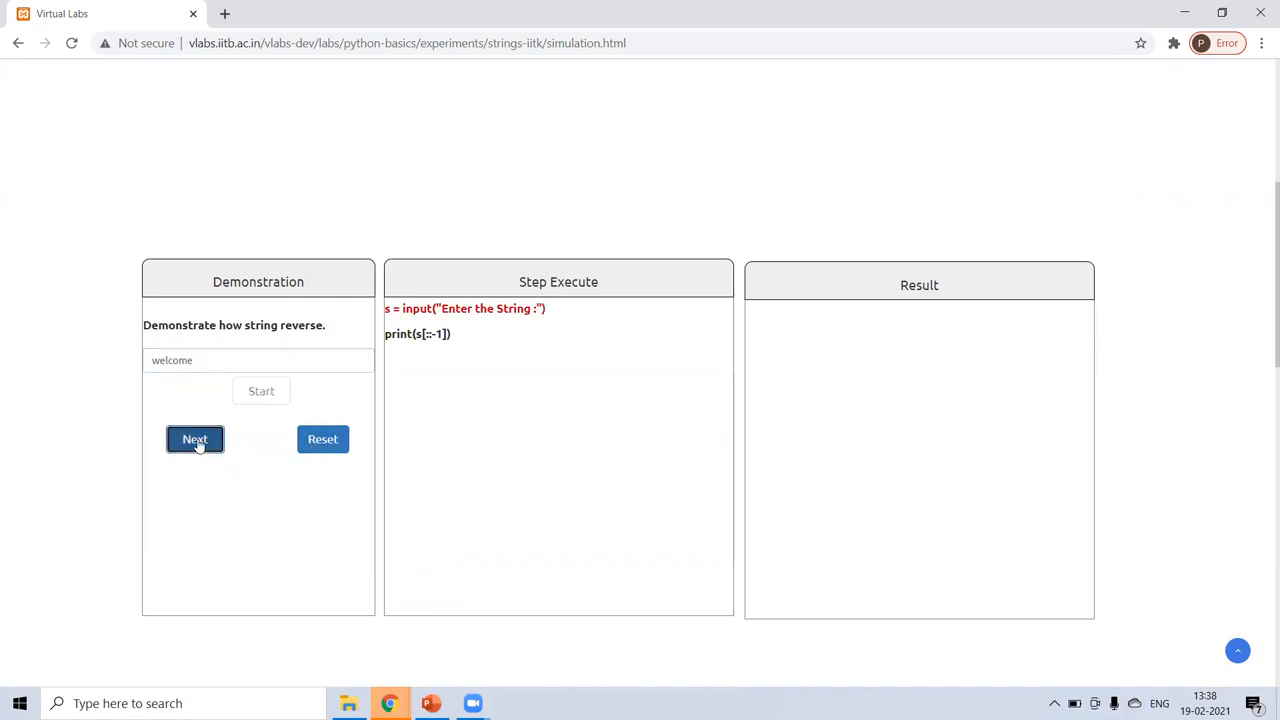
left_click(194, 439)
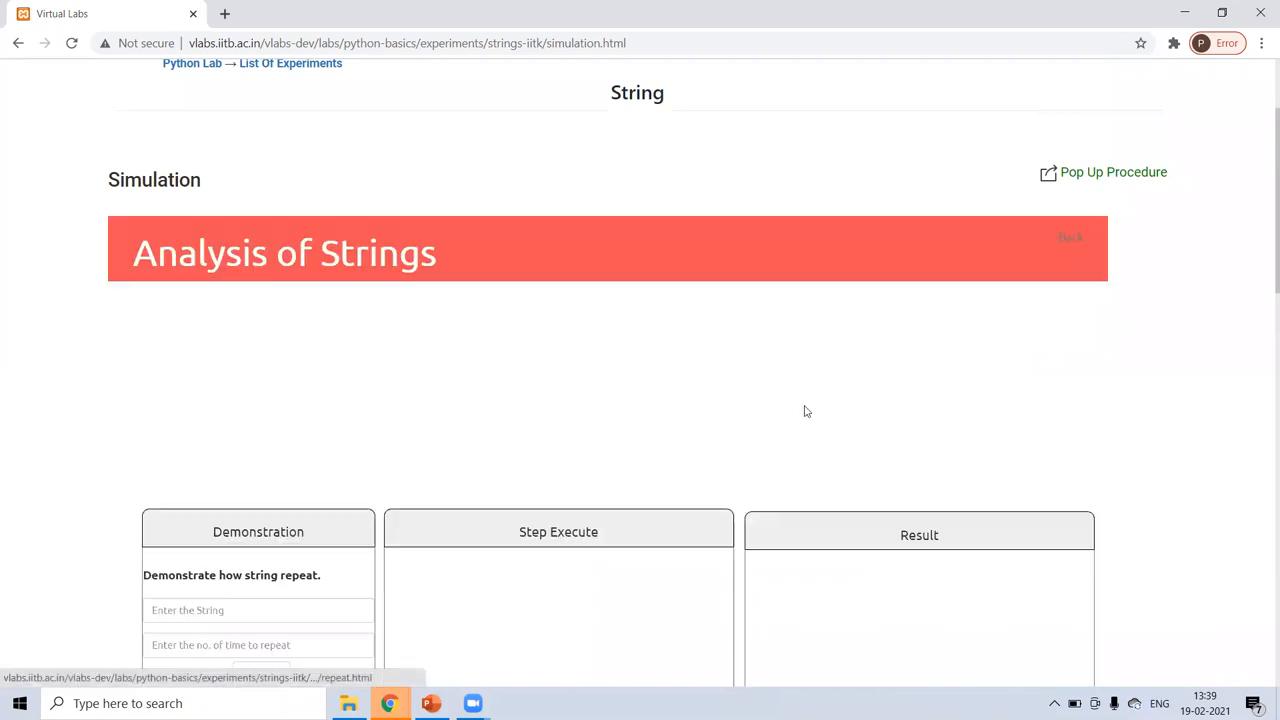
Enter 'welcome' with count 4 and step into the s*n repeat code.
scroll("down", 3)
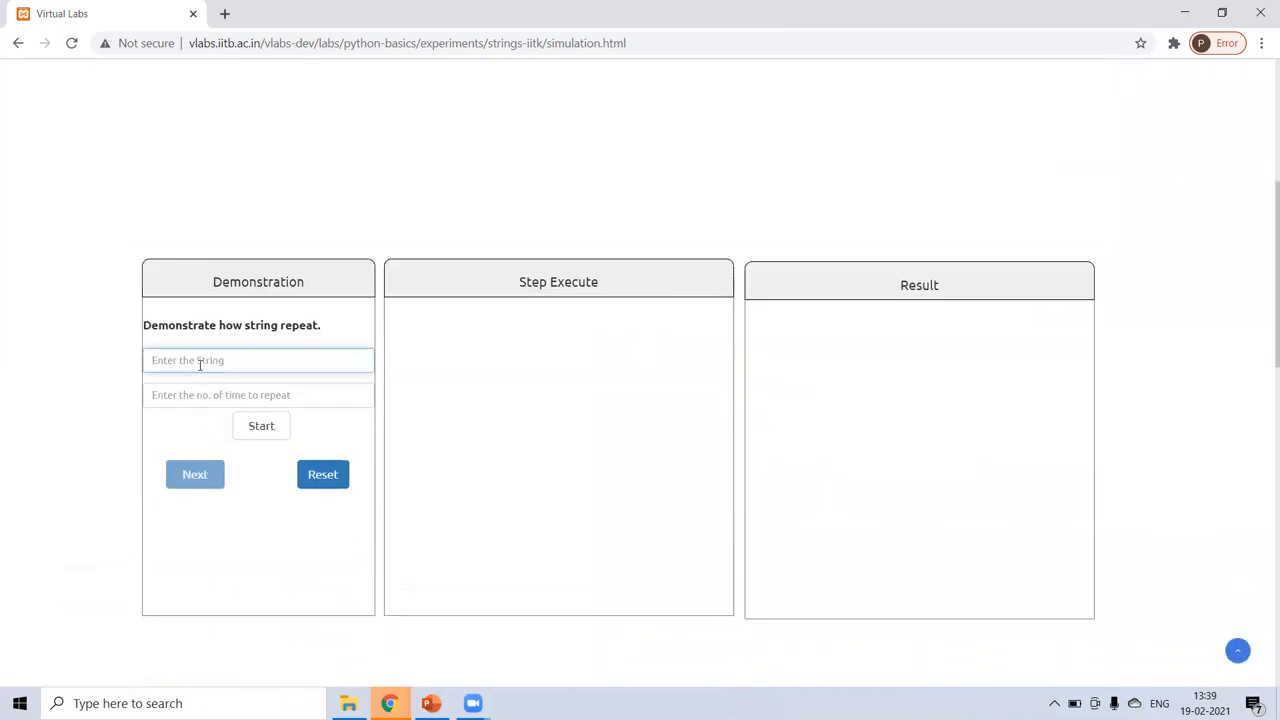
type("welcome")
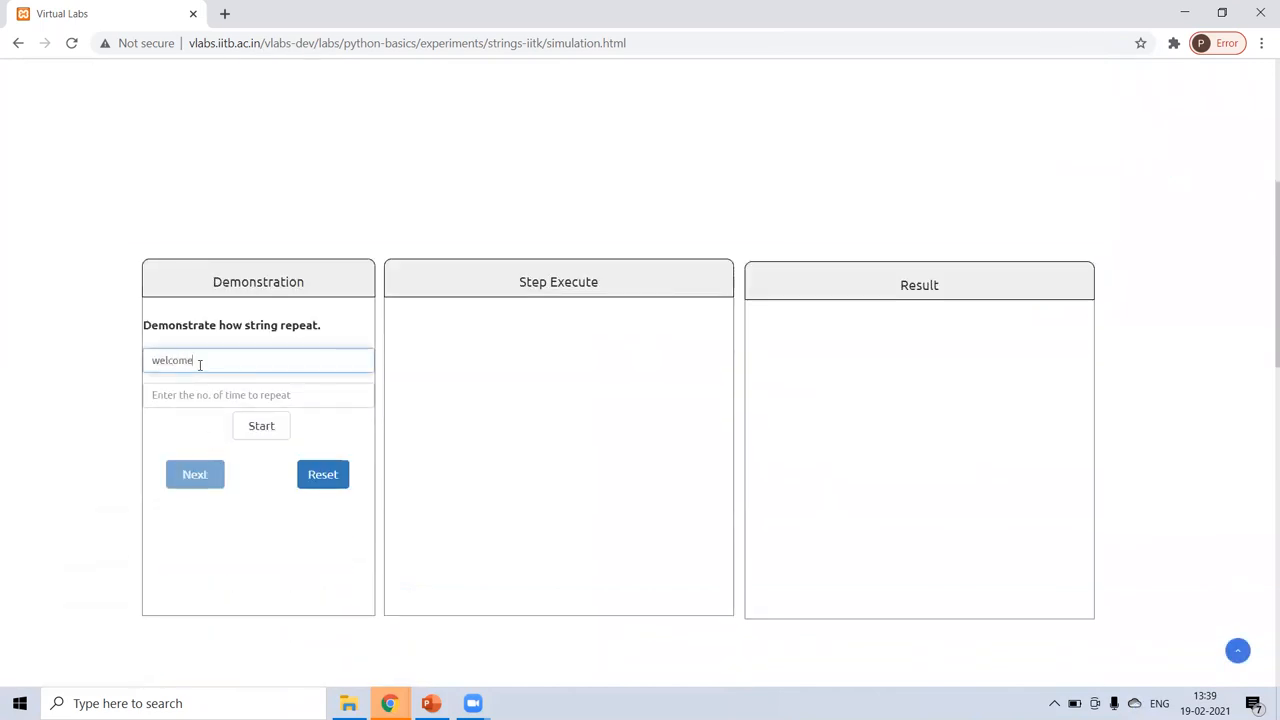
left_click(258, 394)
type("4")
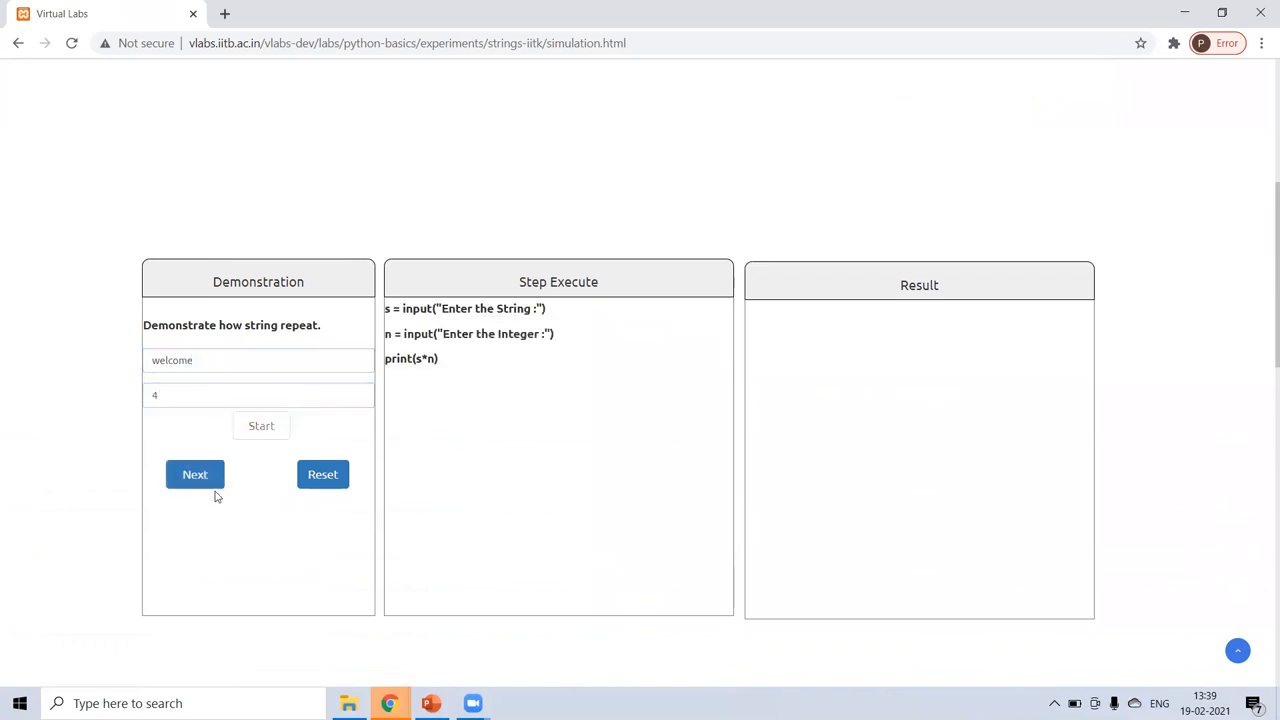
left_click(194, 474)
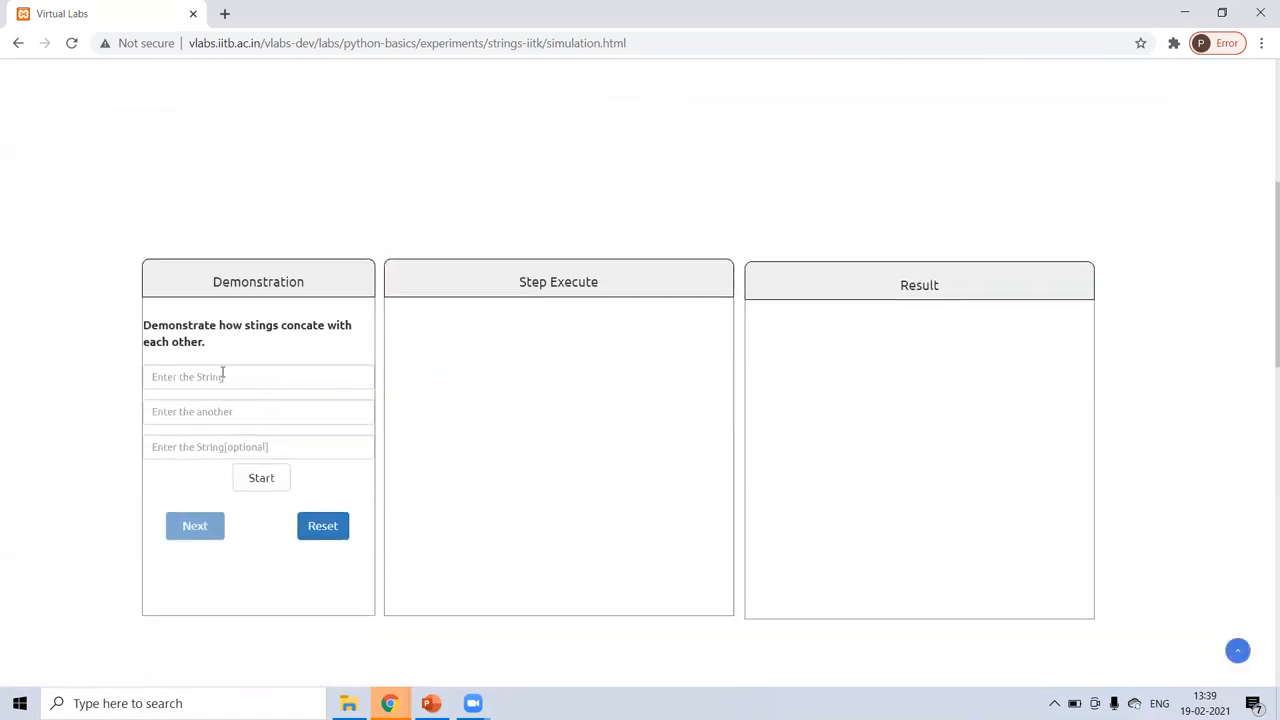
Concatenate 'welcome', 'to virtual lab' and 'python', stepping through the loaded code.
type("welcome")
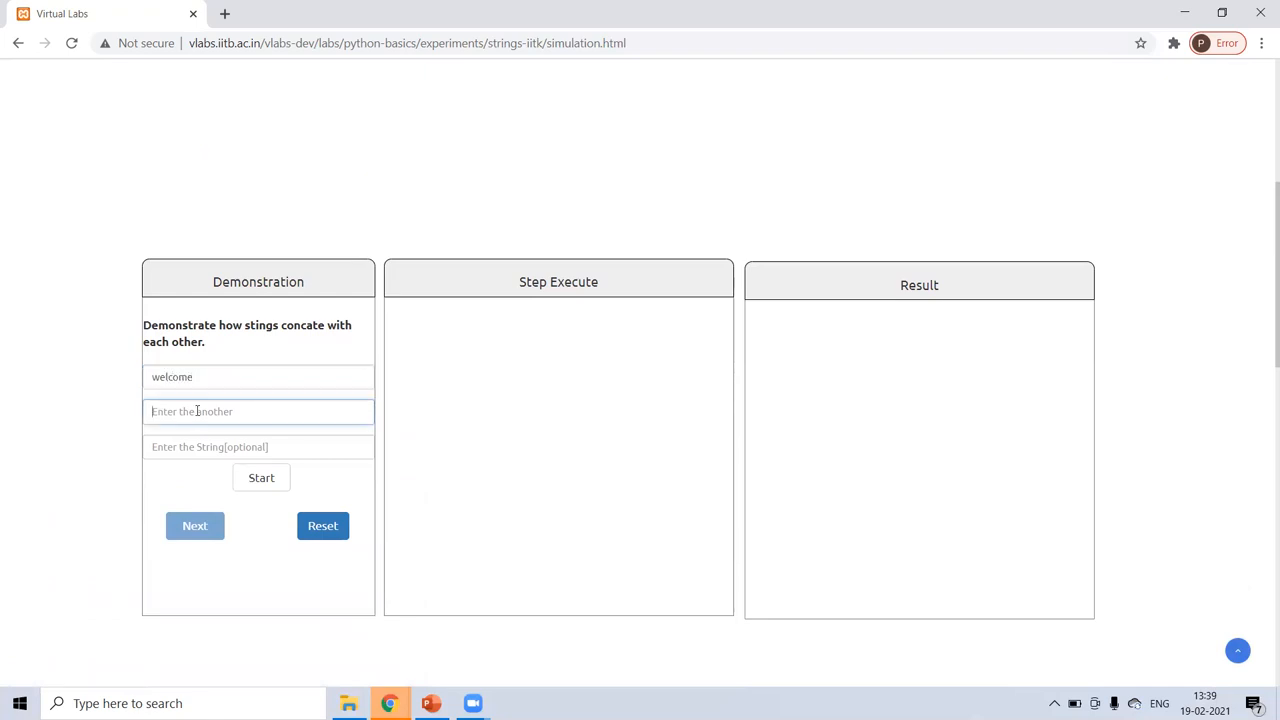
type("to virtual lab")
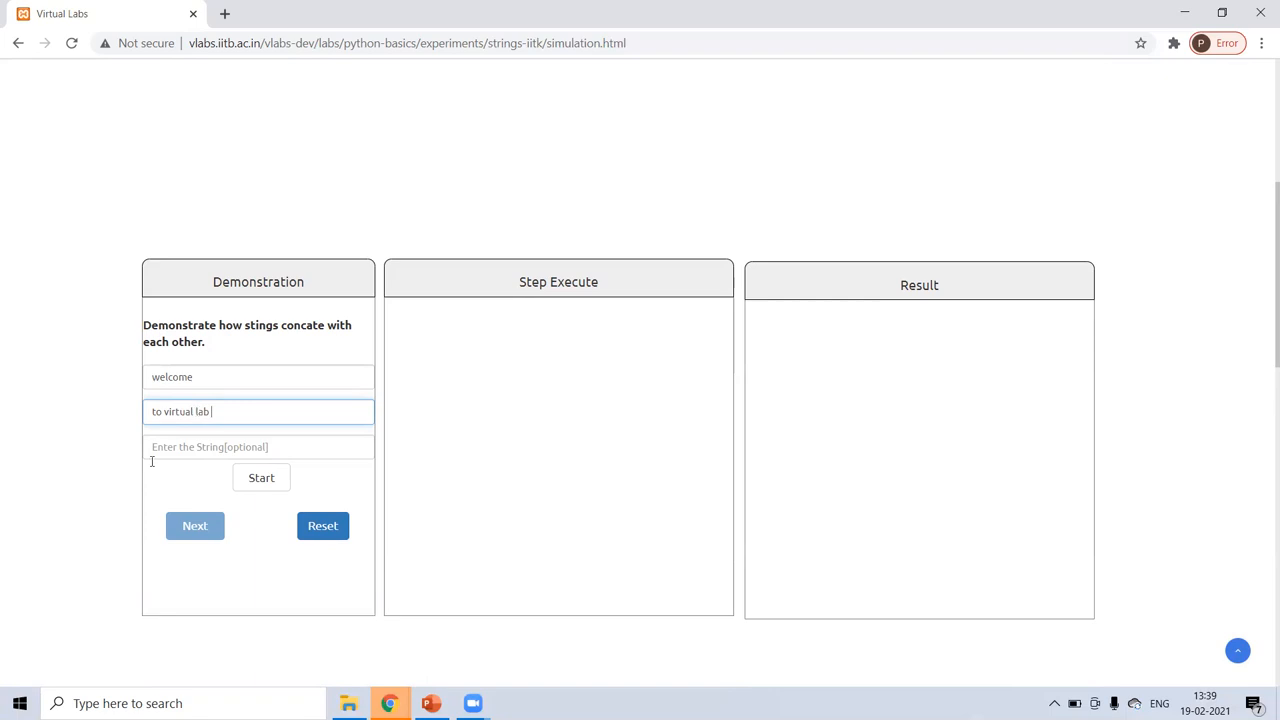
type("pu")
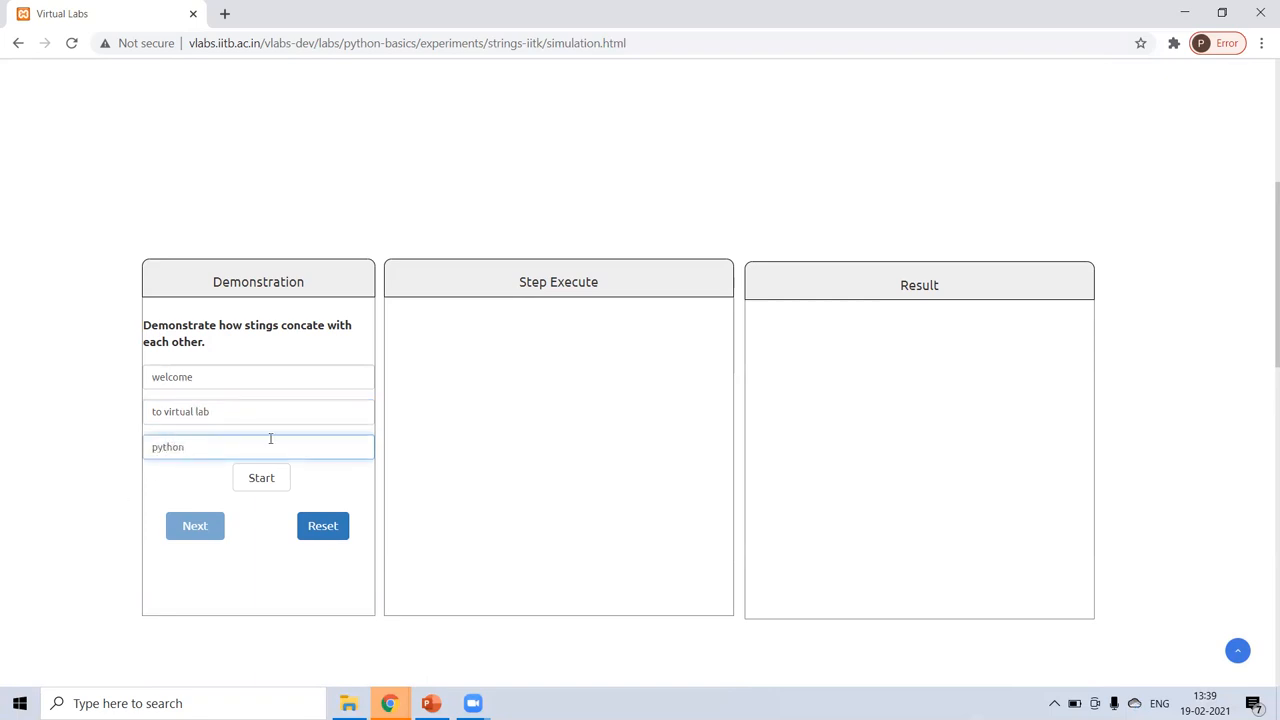
left_click(261, 477)
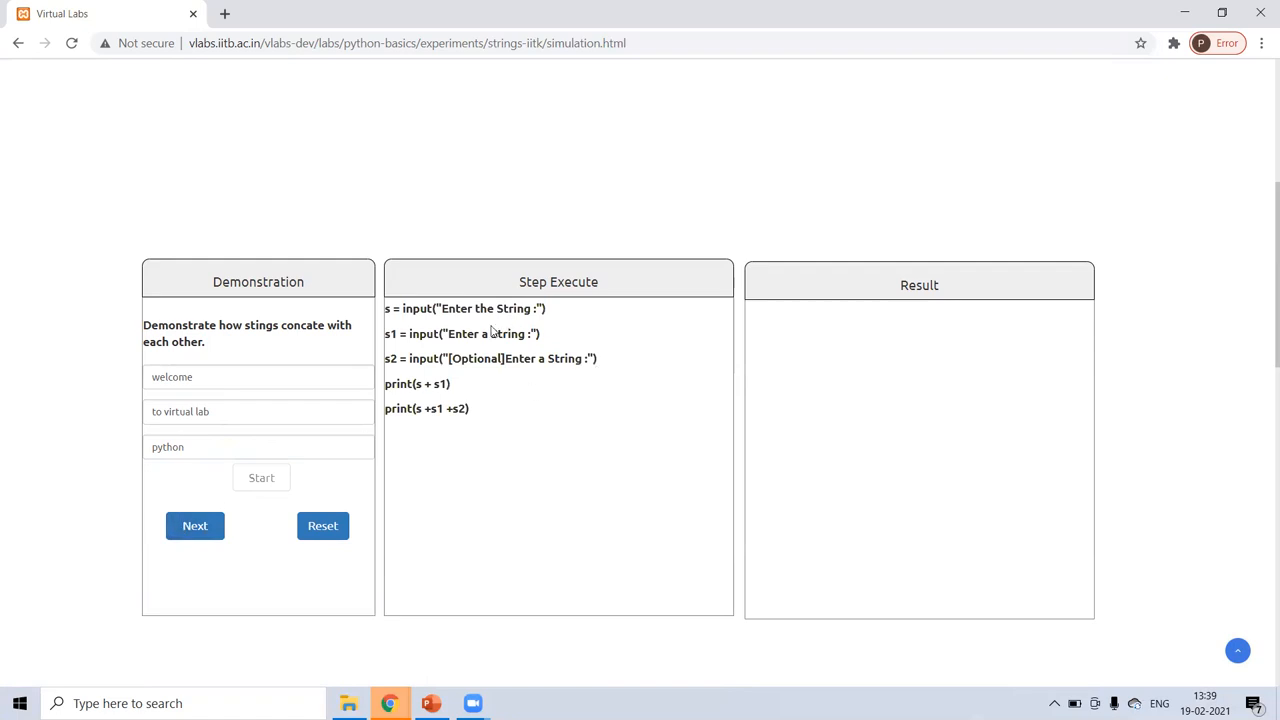
mouse_move(550, 352)
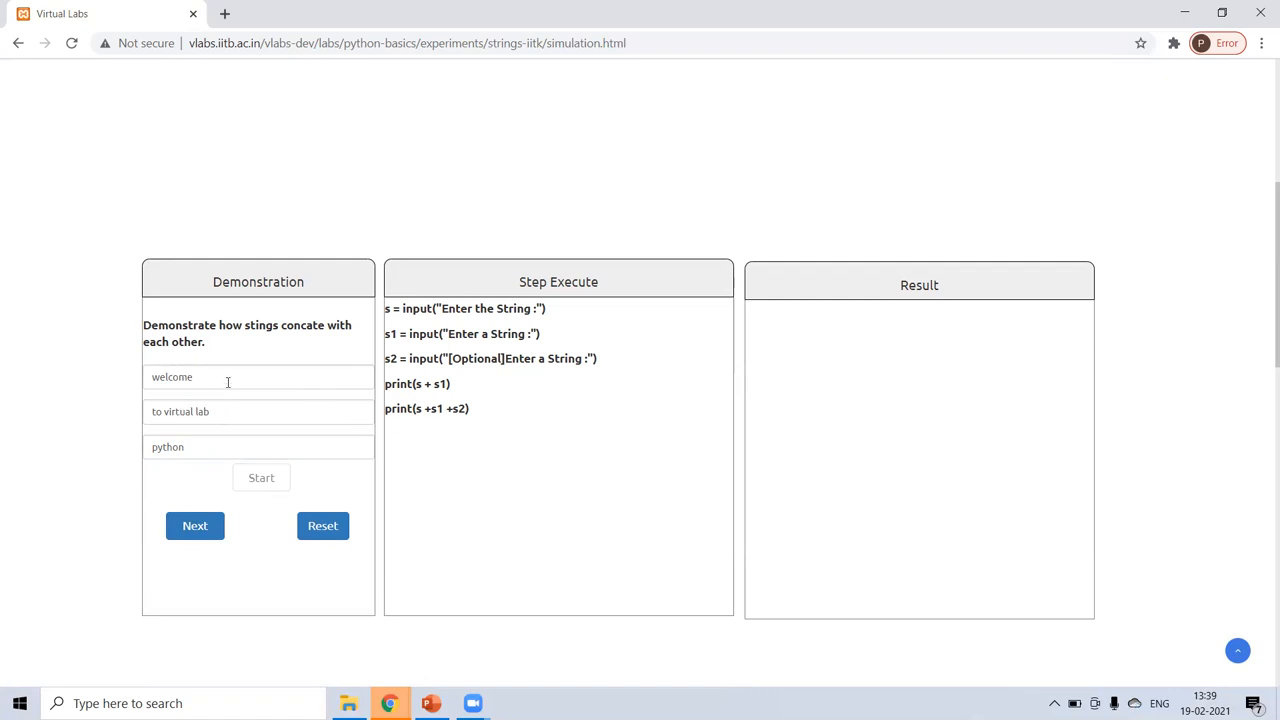
left_click(195, 525)
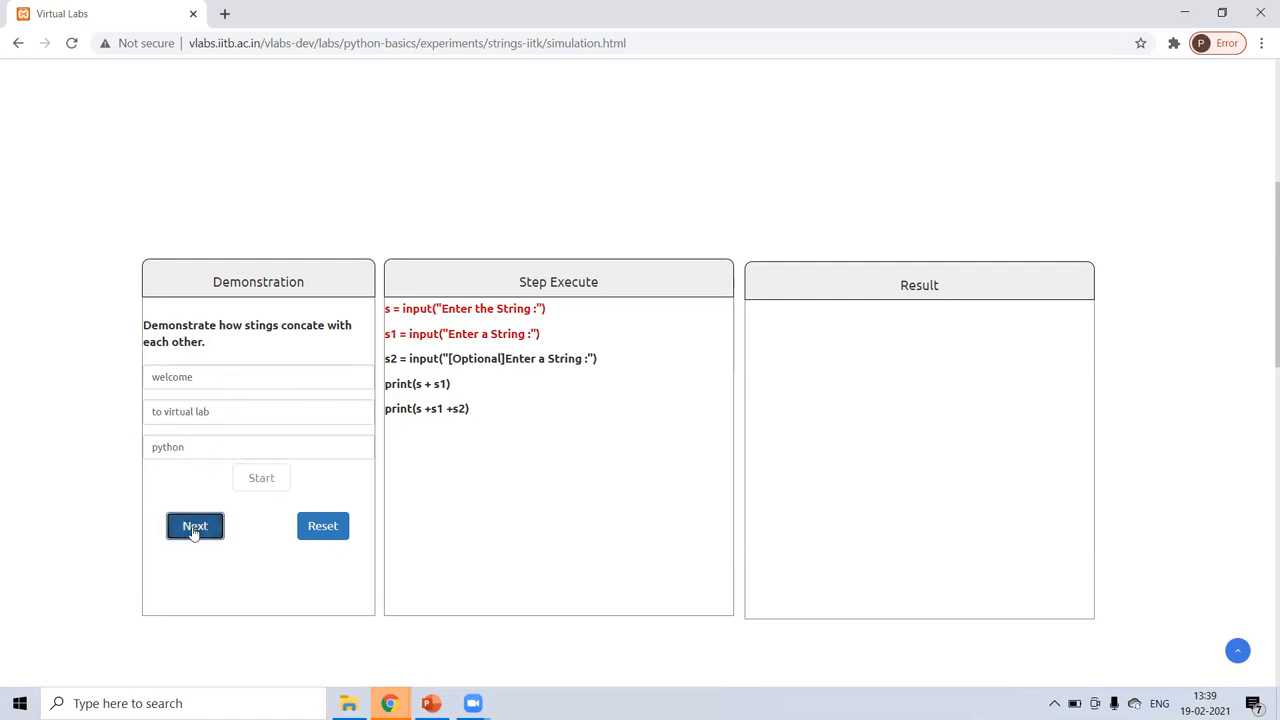
left_click(195, 526)
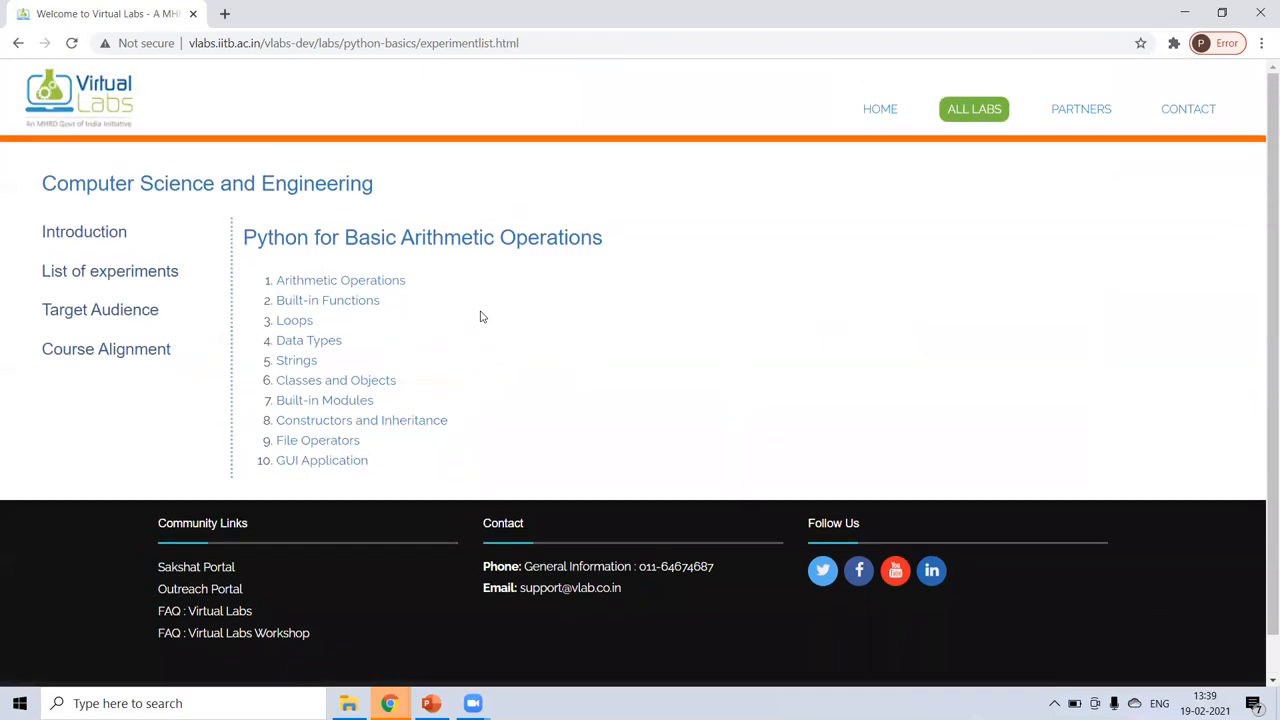
mouse_move(360, 146)
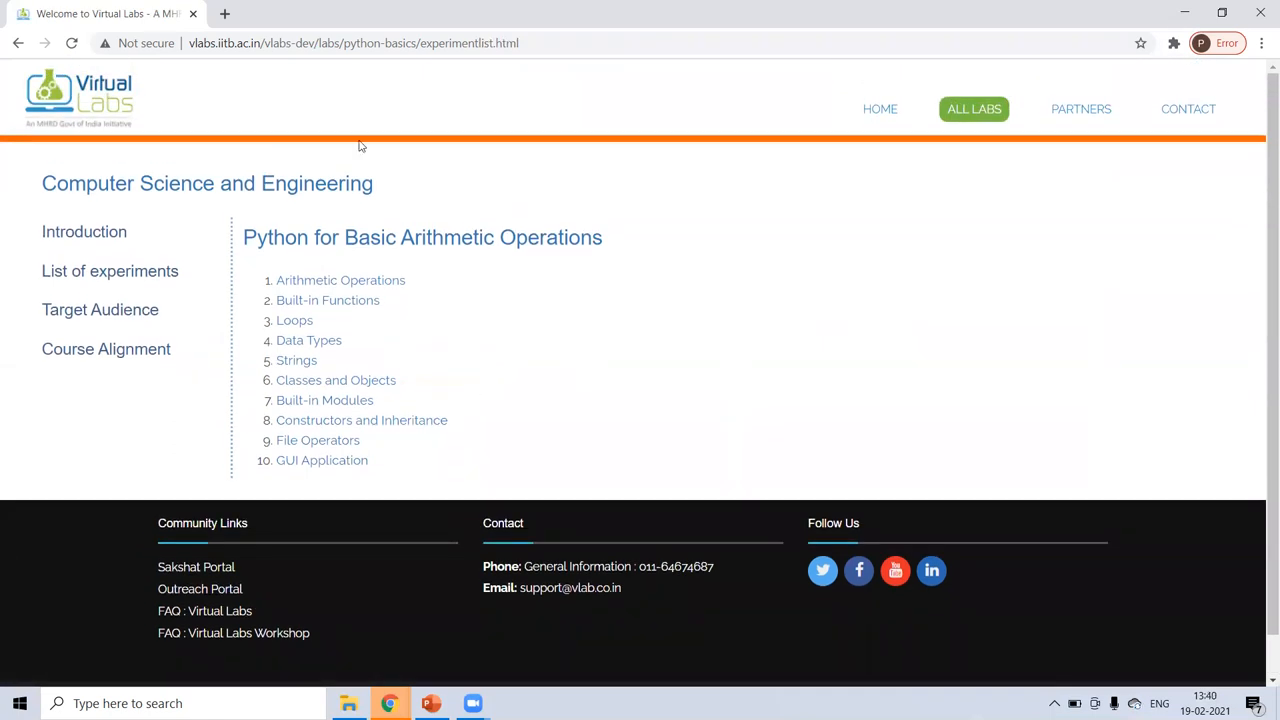